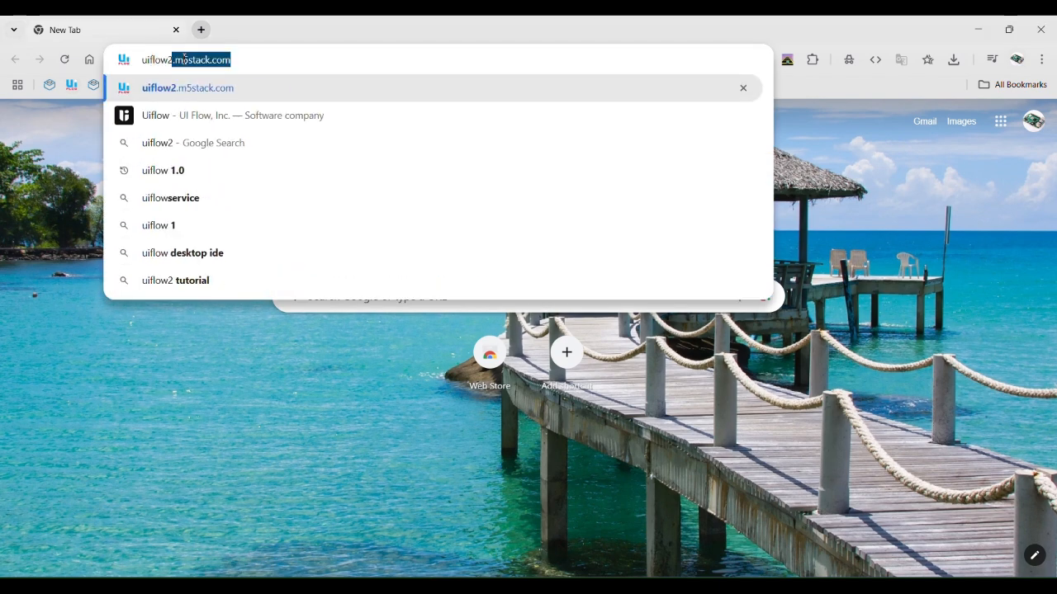
Load the UIFlow 2.0 editor at uiflow2.m5stack.com in Chrome
text(.m5stack.com)
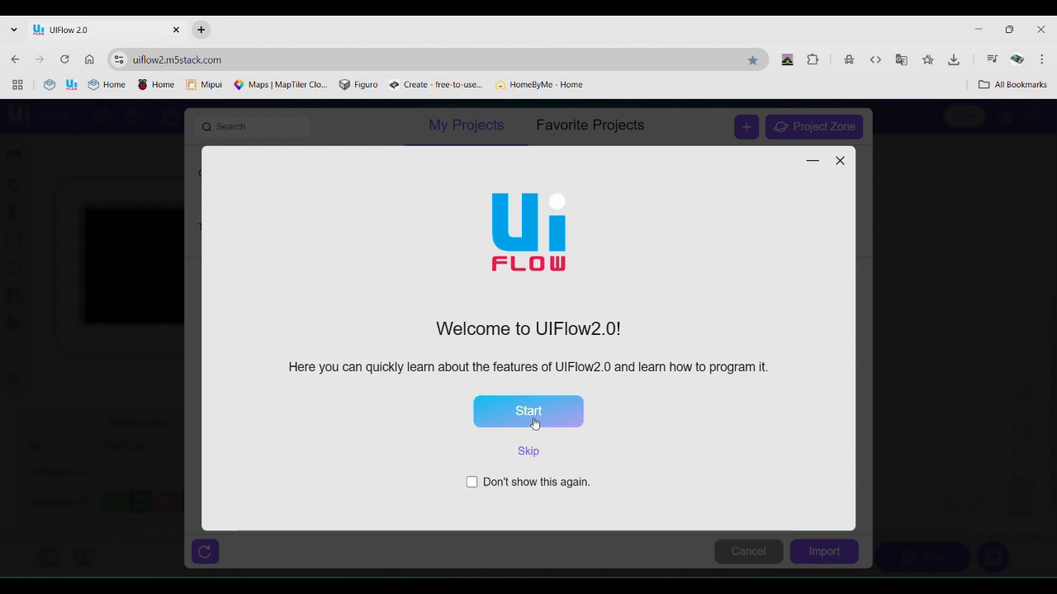
Start the getting-started guide and read through interface navigation and the Login account section
click(528, 411)
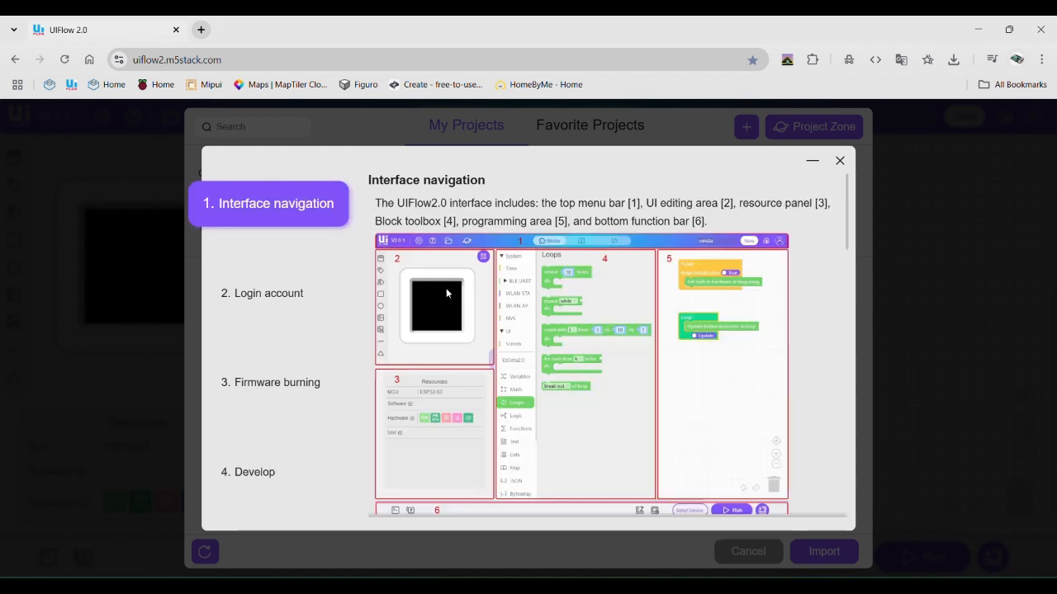
mouse_move(363, 185)
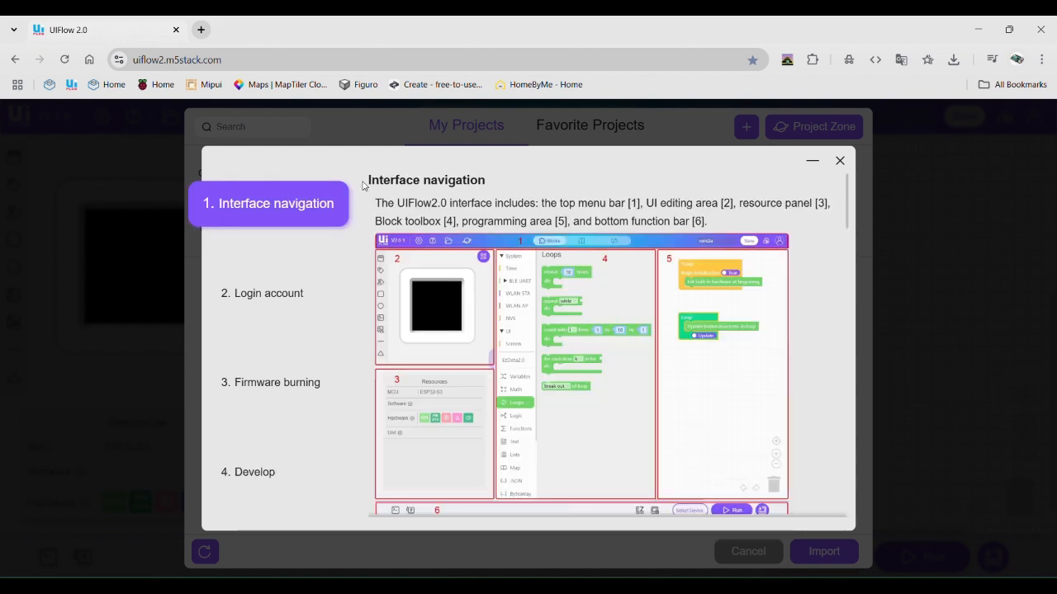
mouse_move(367, 472)
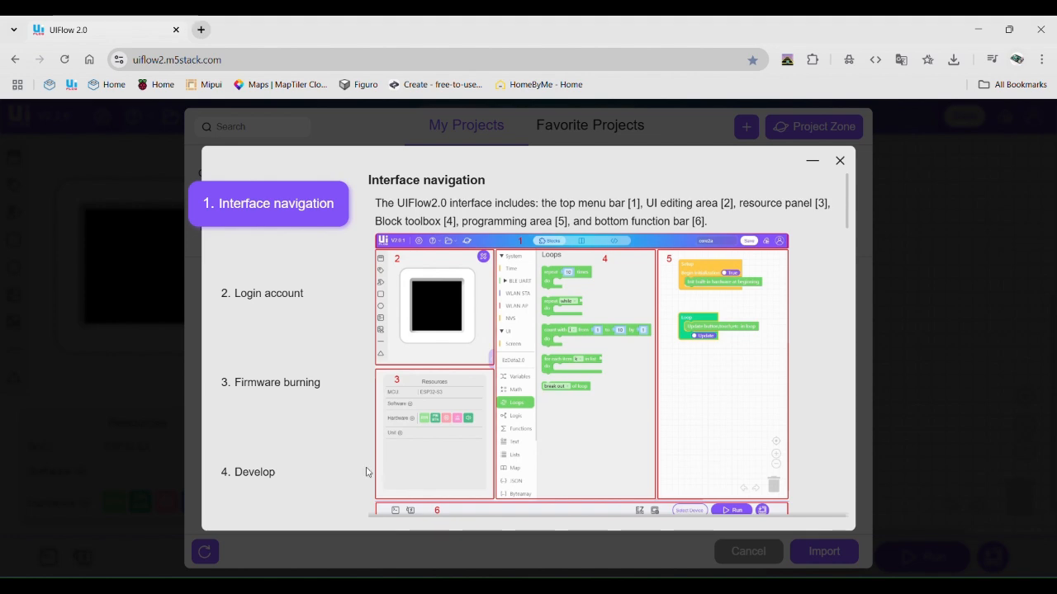
scroll(down, 3)
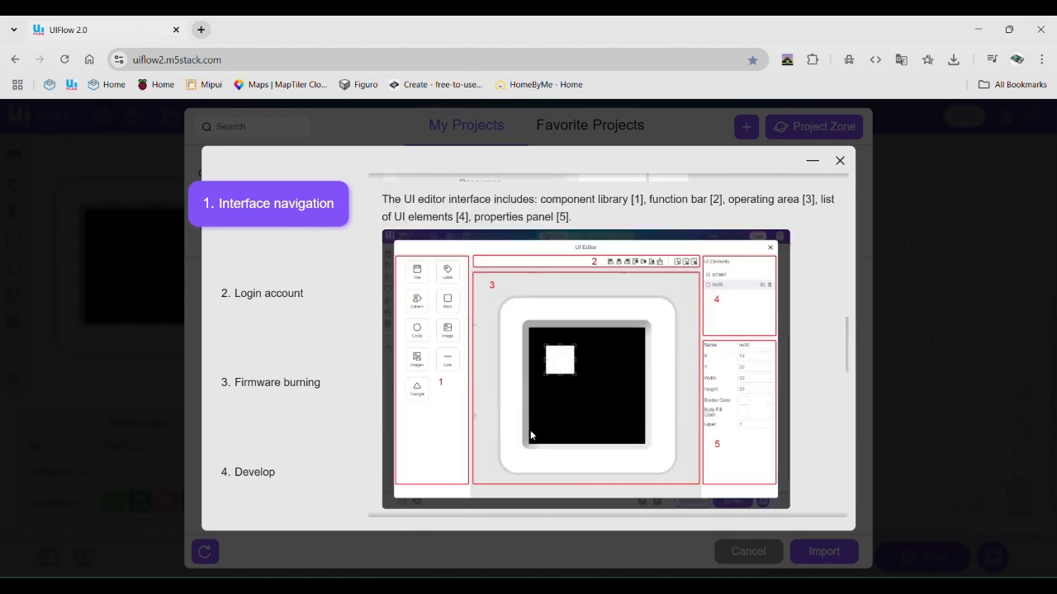
scroll(down, 3)
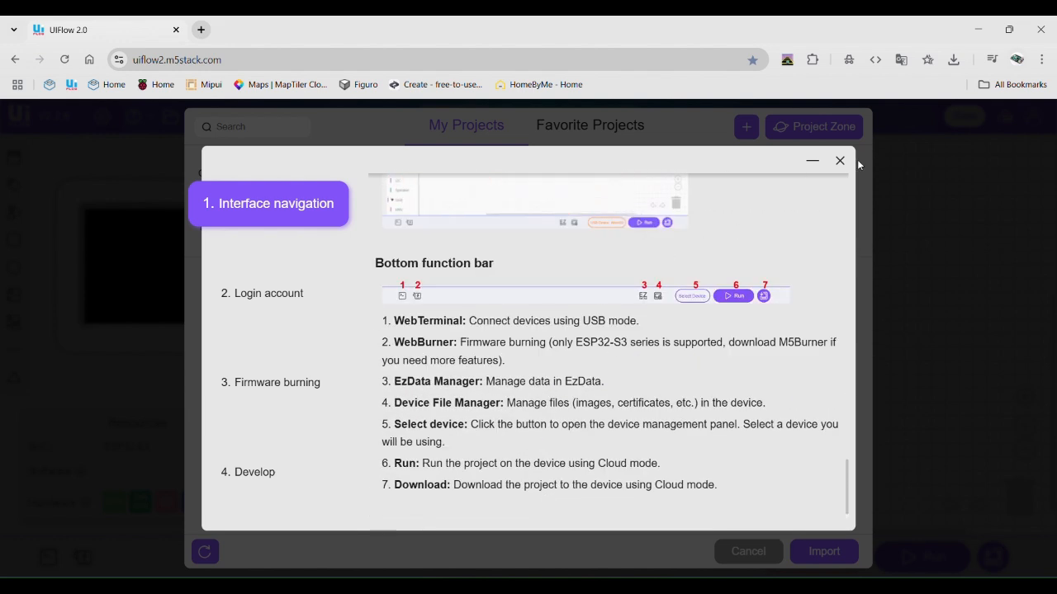
click(268, 293)
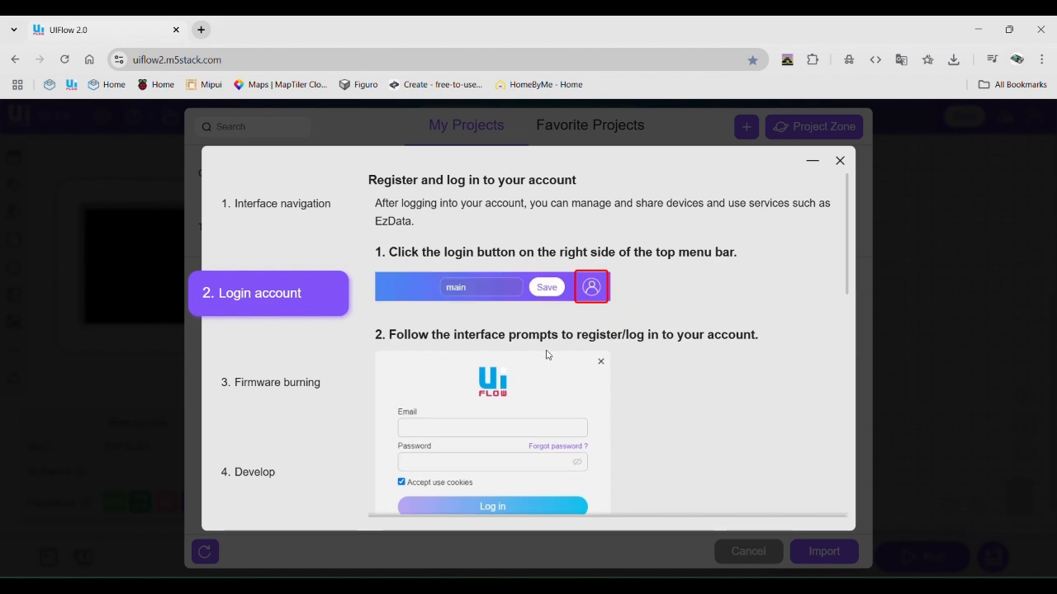
scroll(down, 3)
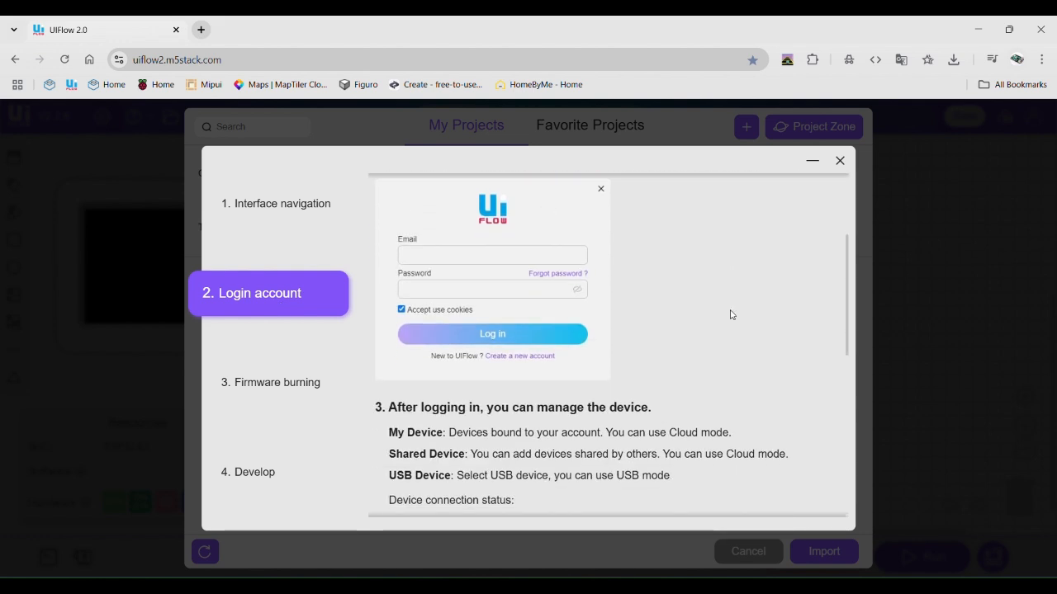
click(492, 333)
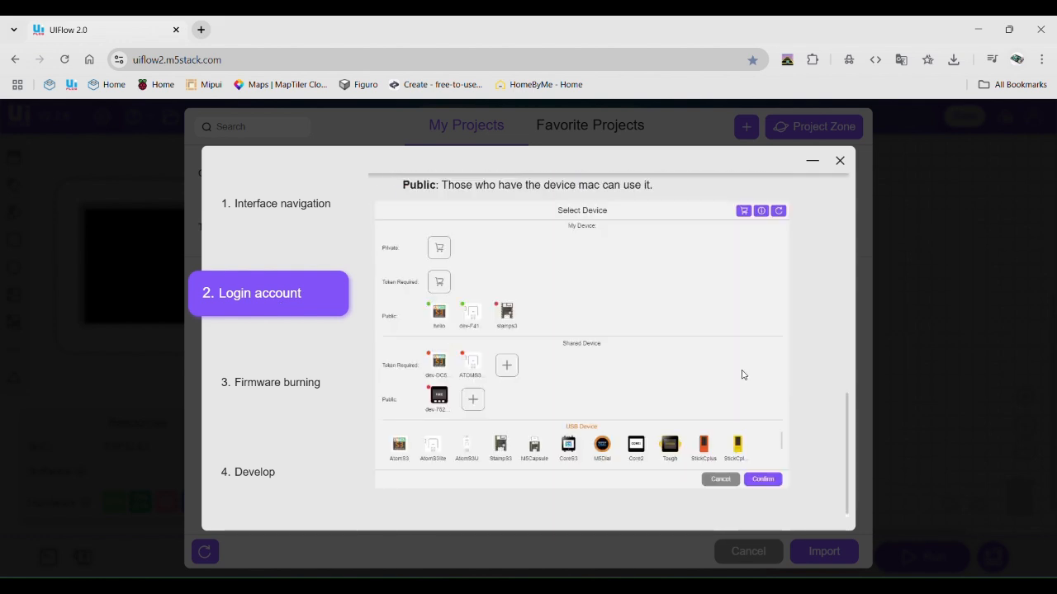
Read the Firmware burning section and on through the Develop section on run, download and terminal
click(268, 381)
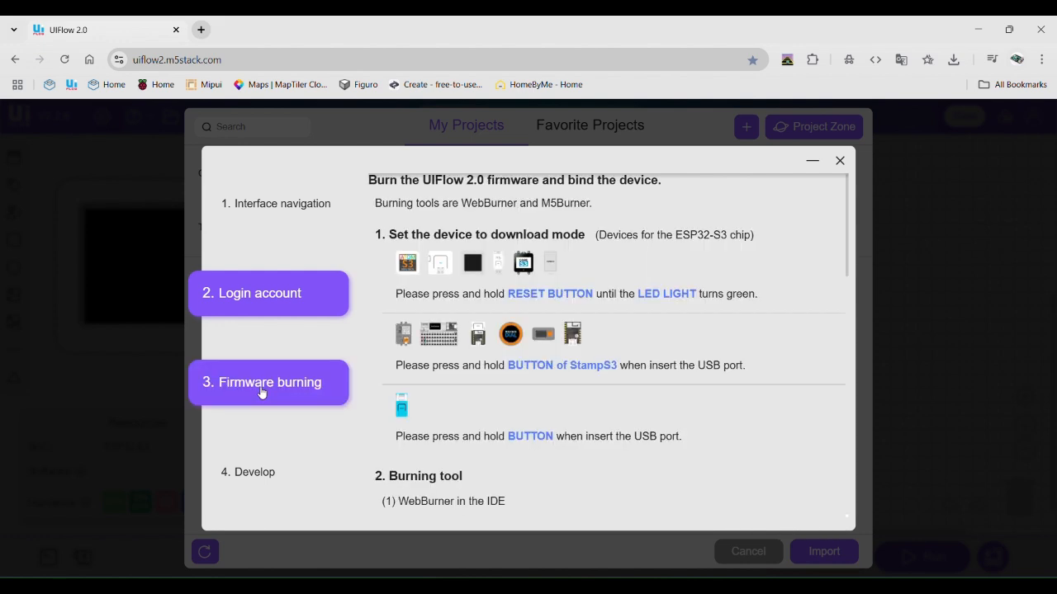
scroll(down, 3)
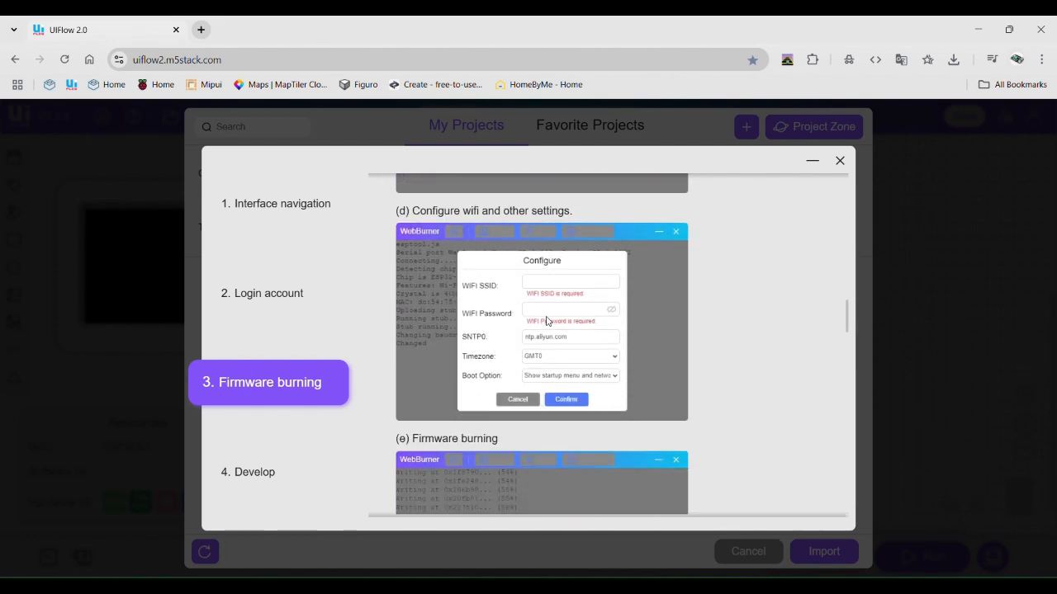
scroll(up, 3)
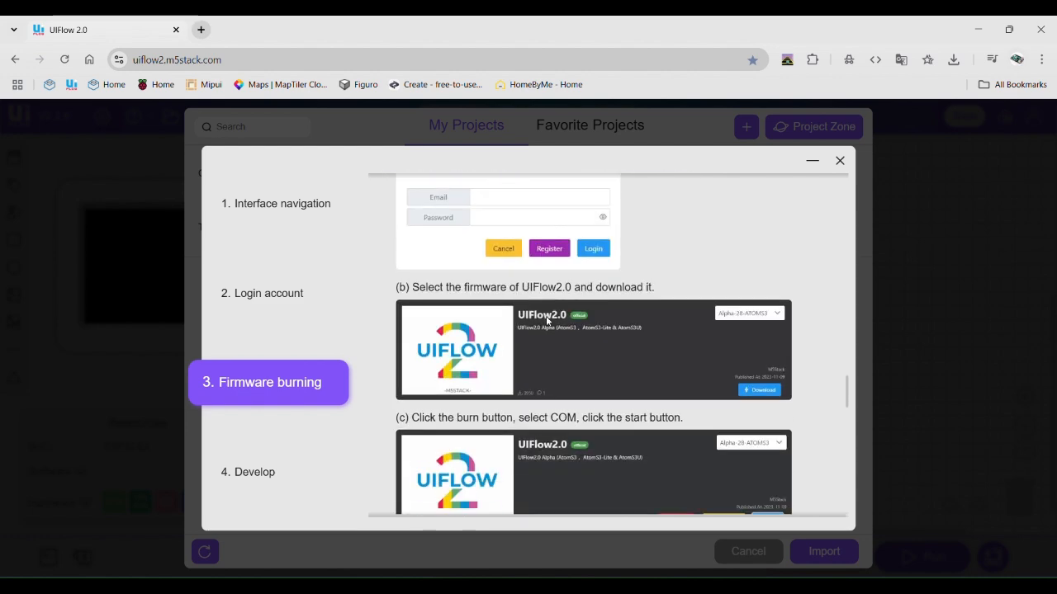
scroll(down, 3)
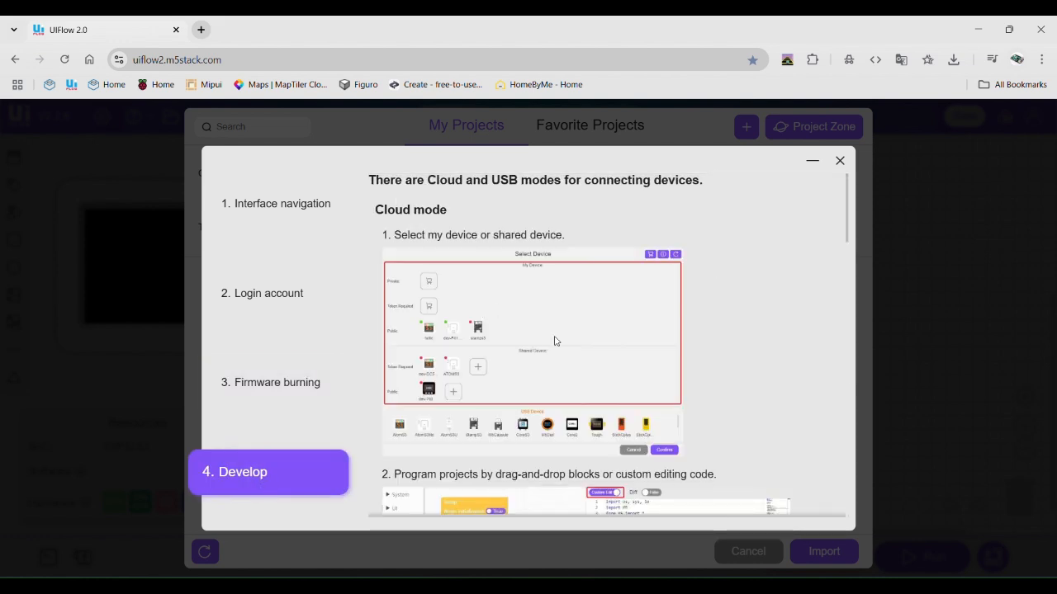
scroll(down, 3)
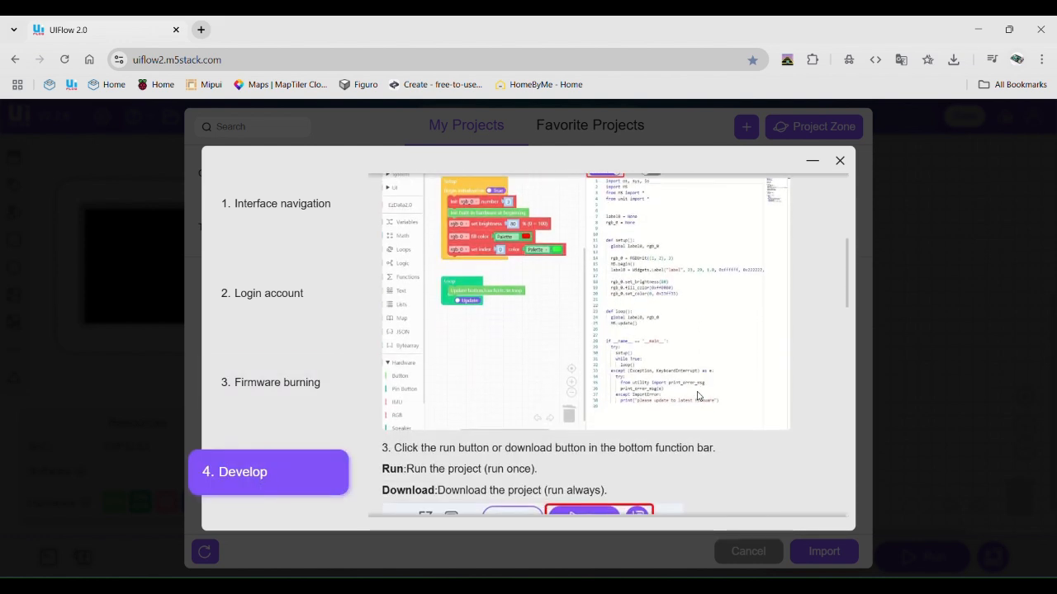
scroll(down, 3)
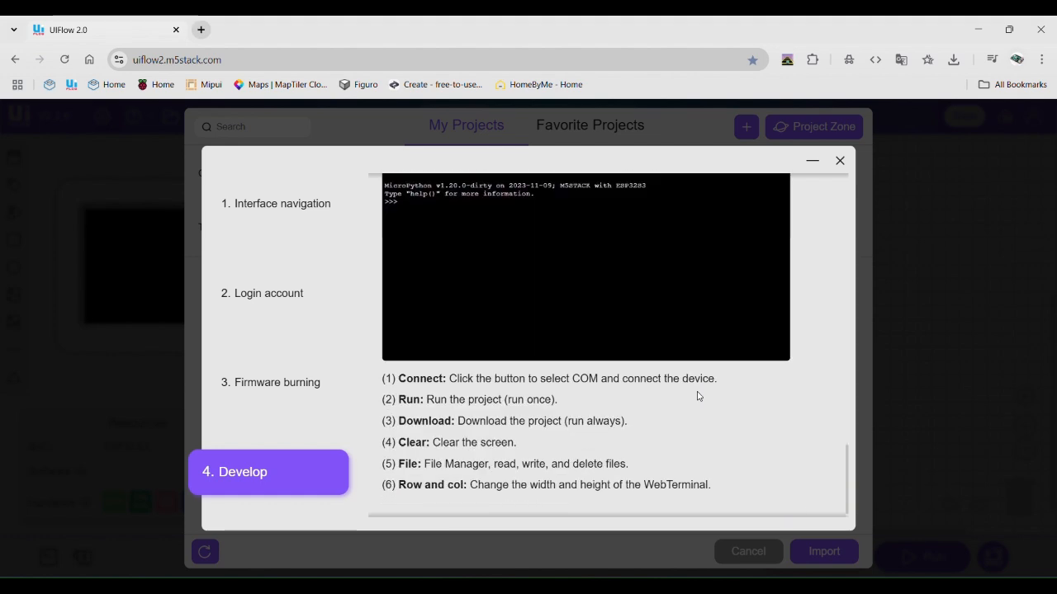
mouse_move(763, 320)
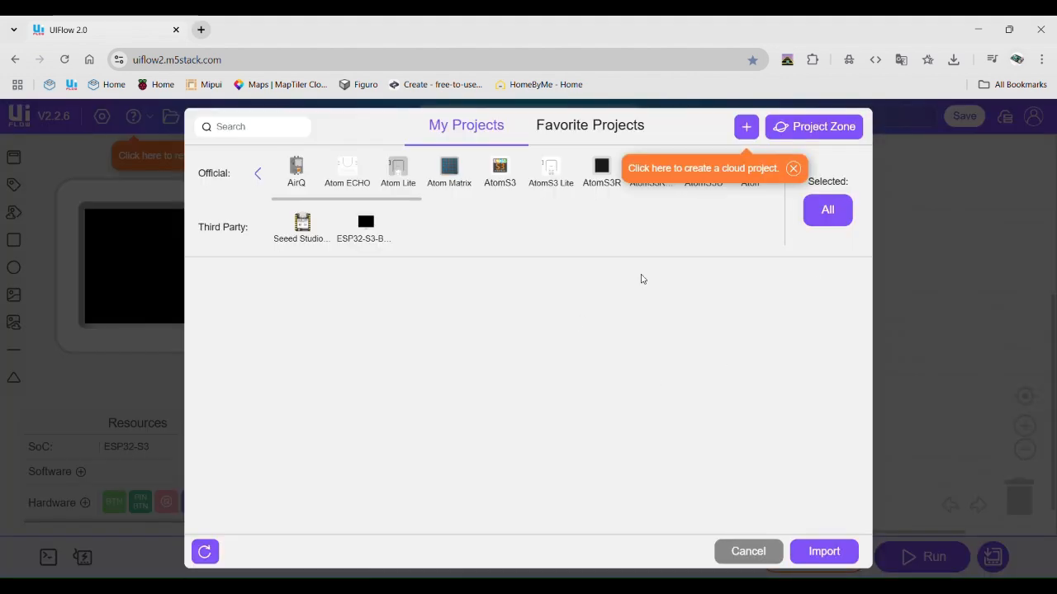
mouse_move(589, 314)
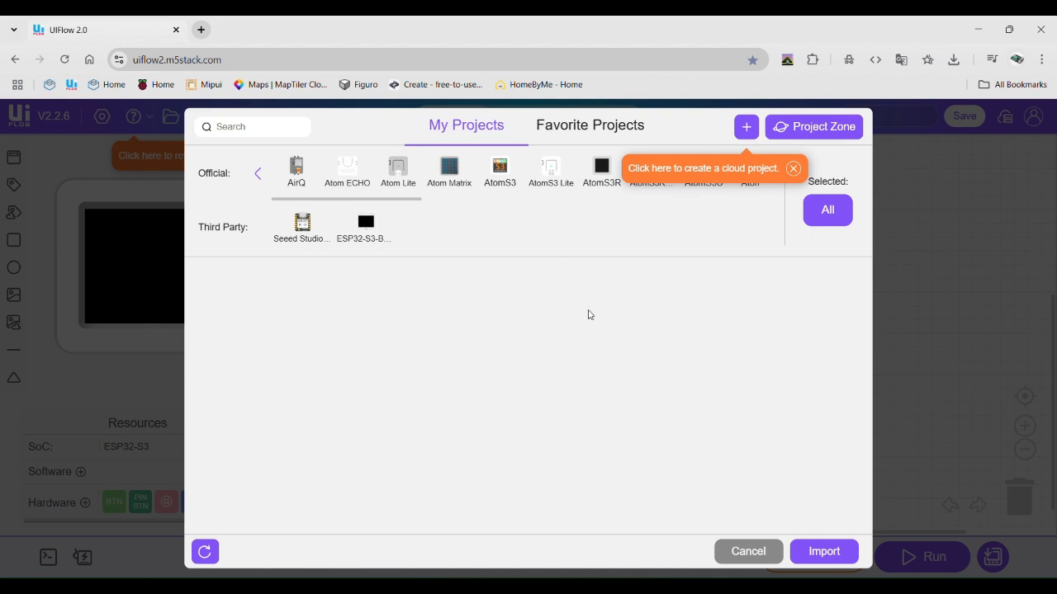
mouse_move(406, 378)
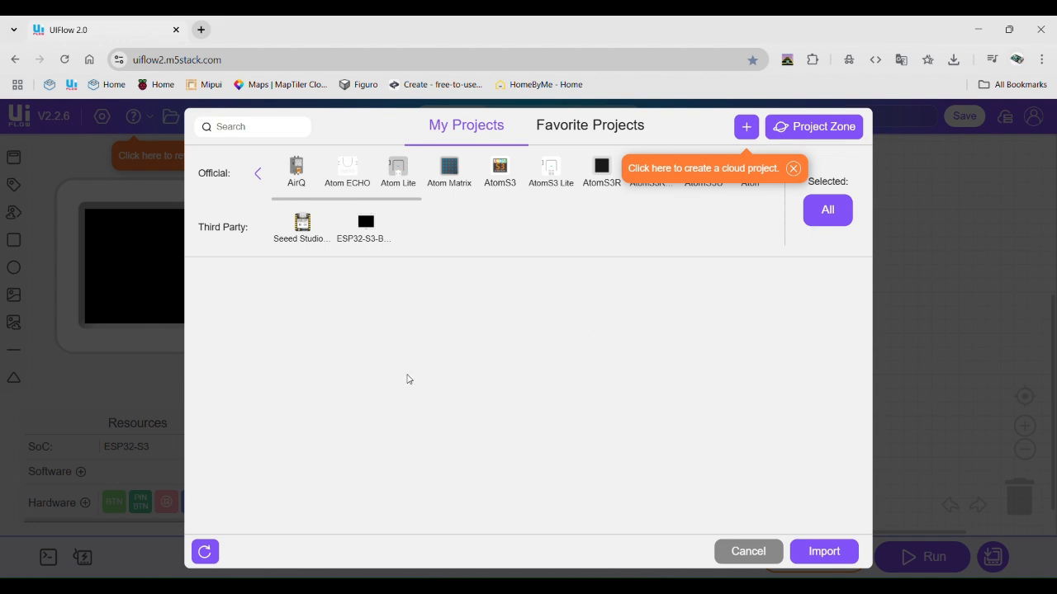
mouse_move(588, 207)
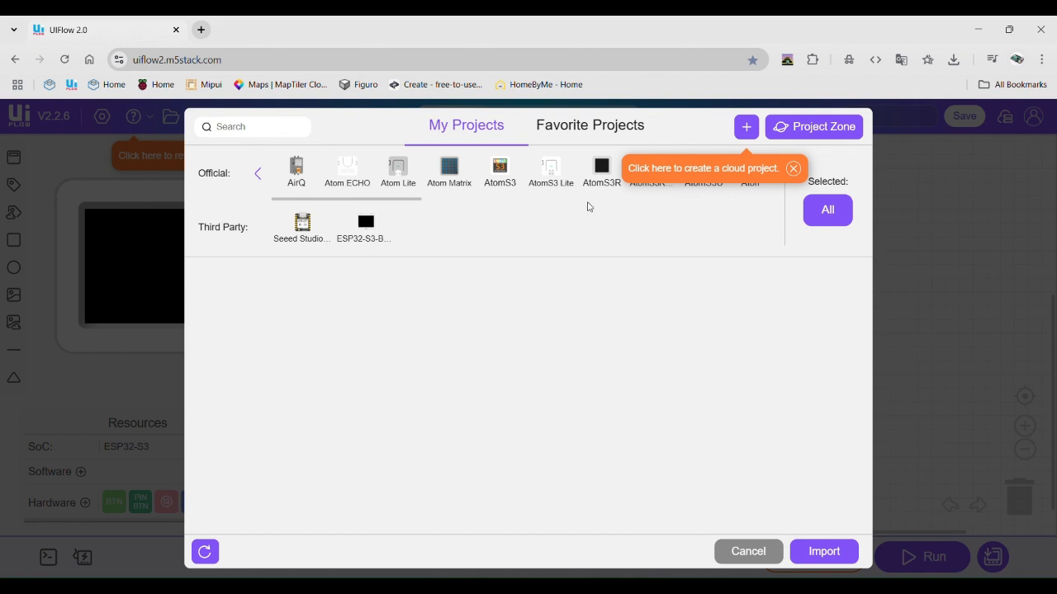
mouse_move(747, 126)
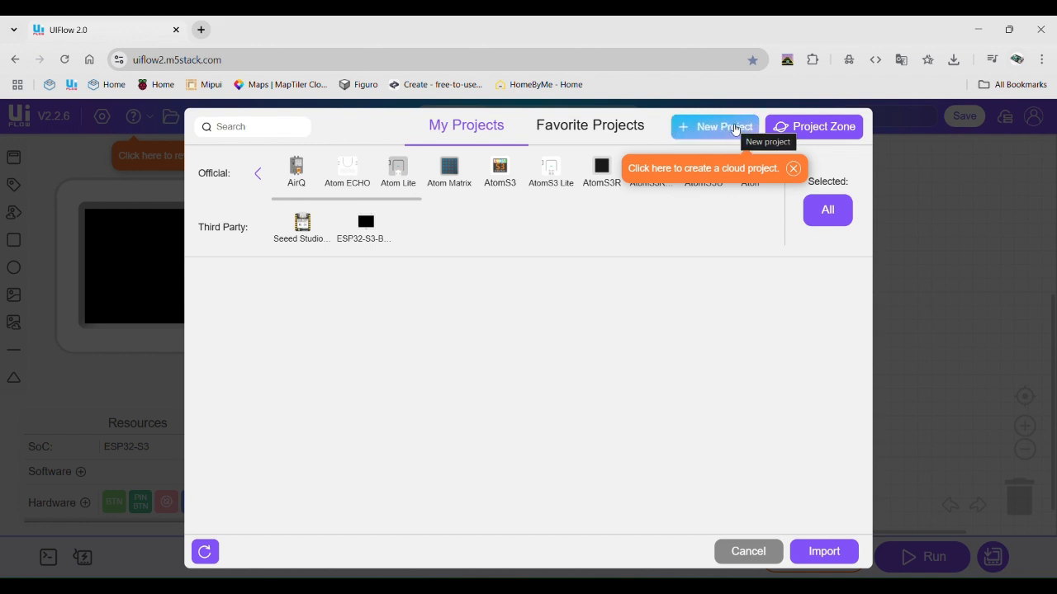
mouse_move(697, 131)
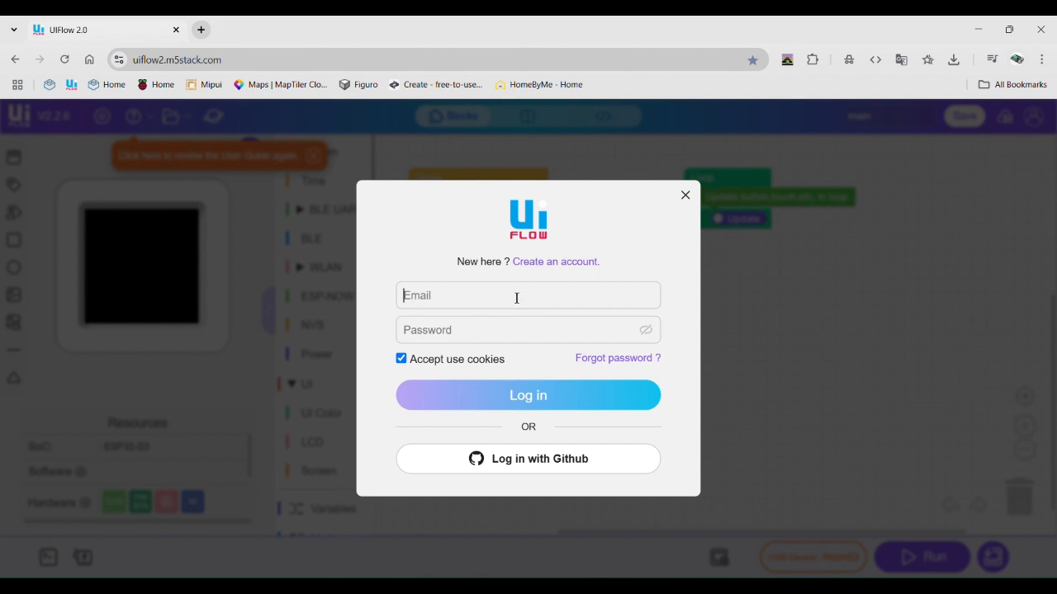
mouse_move(454, 33)
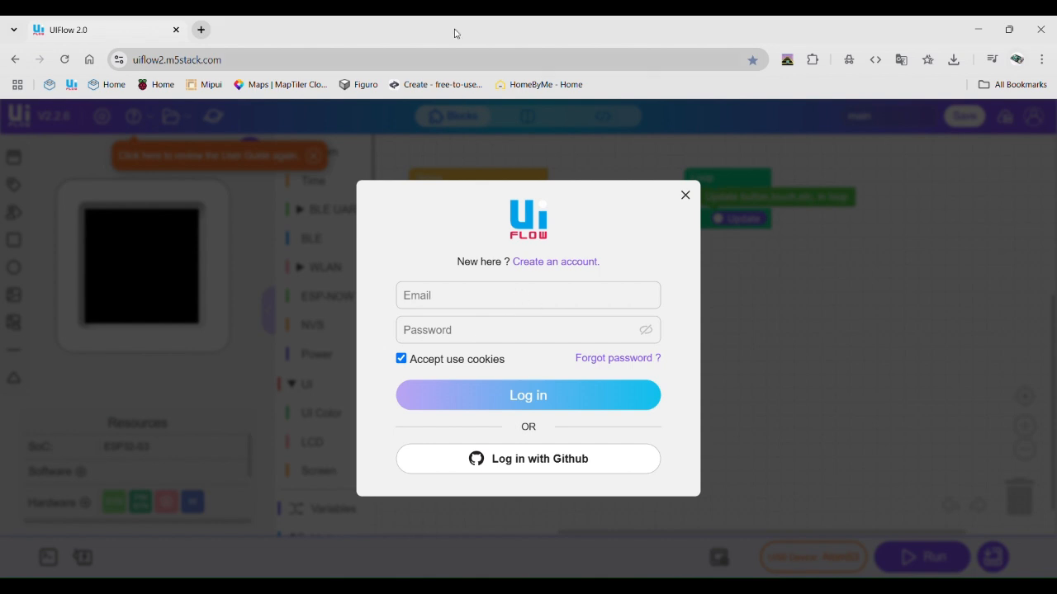
Dismiss the login prompt to reach the default Setup and Loop blocks unsigned
click(684, 195)
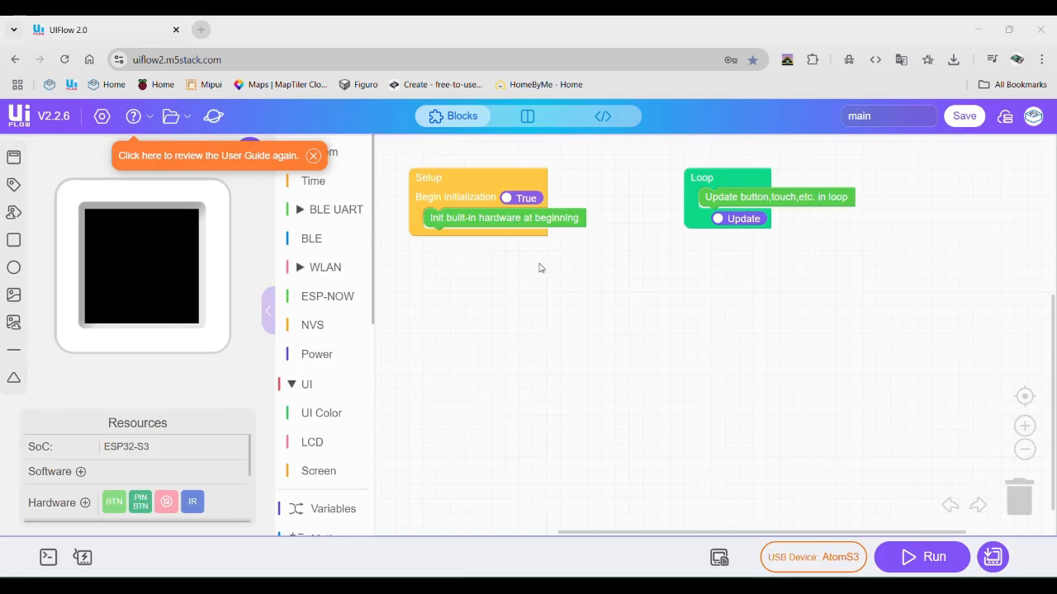
mouse_move(901, 295)
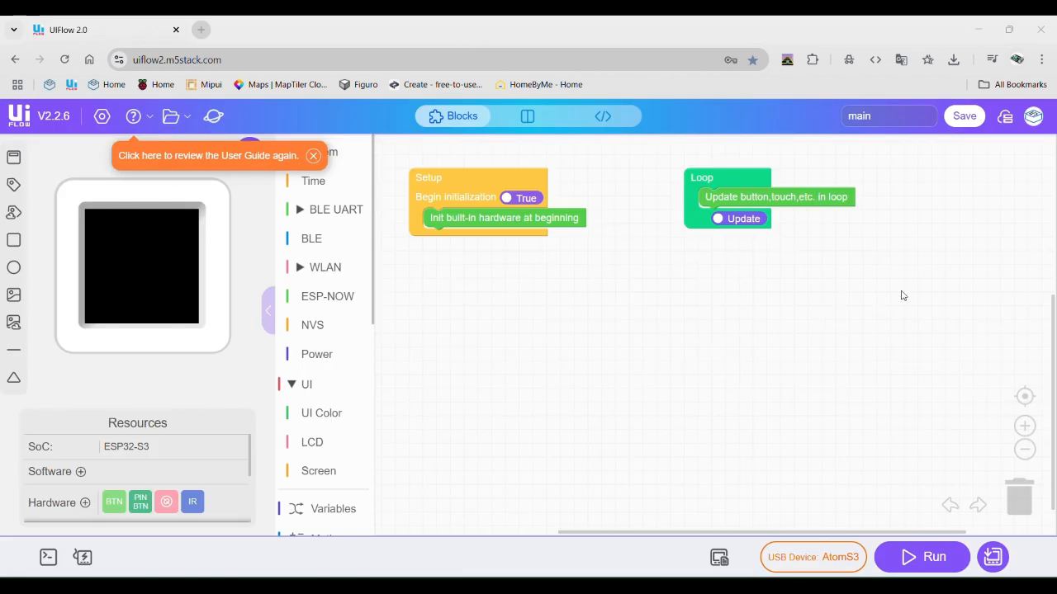
mouse_move(690, 277)
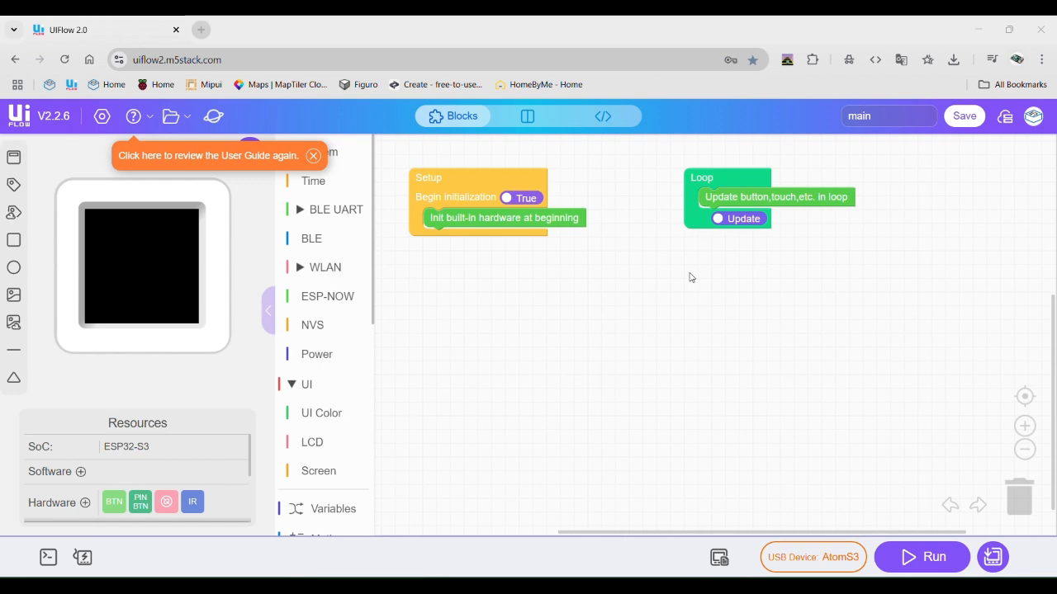
mouse_move(660, 289)
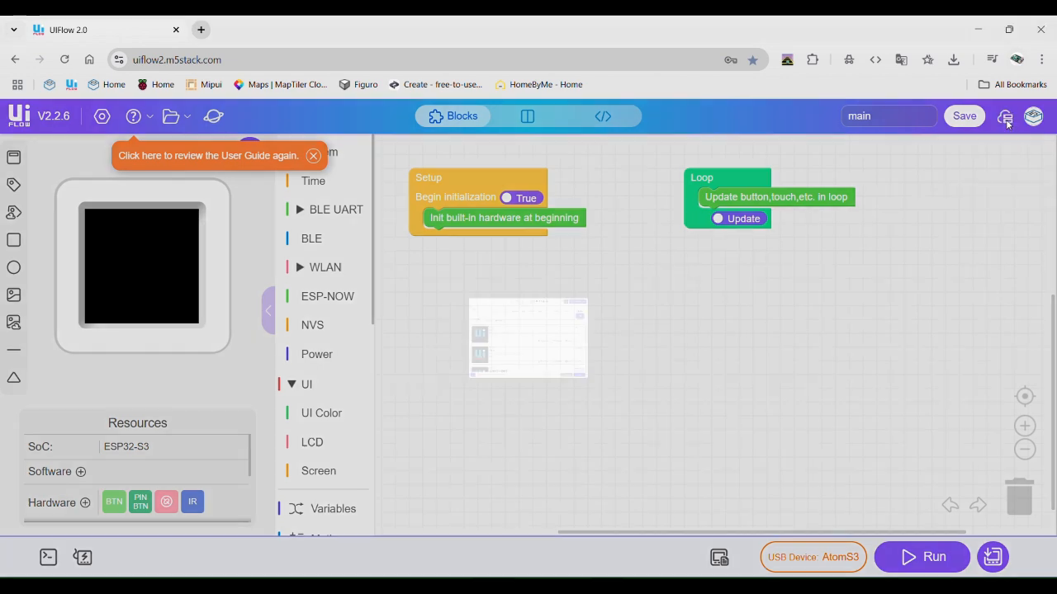
Create a new project named 'Hello World!' for the Core2 device and confirm it
click(170, 115)
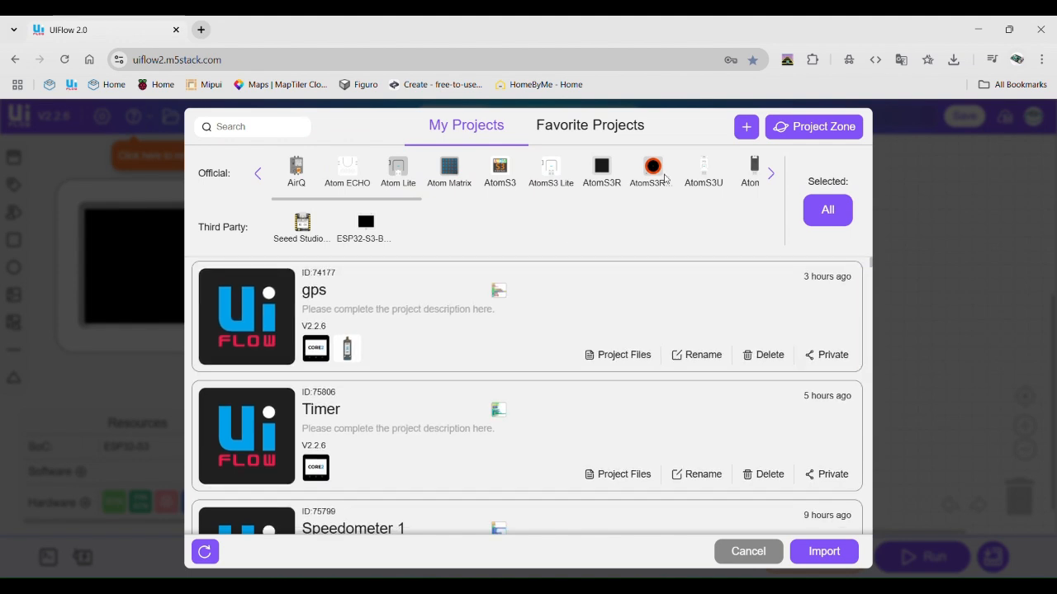
click(746, 126)
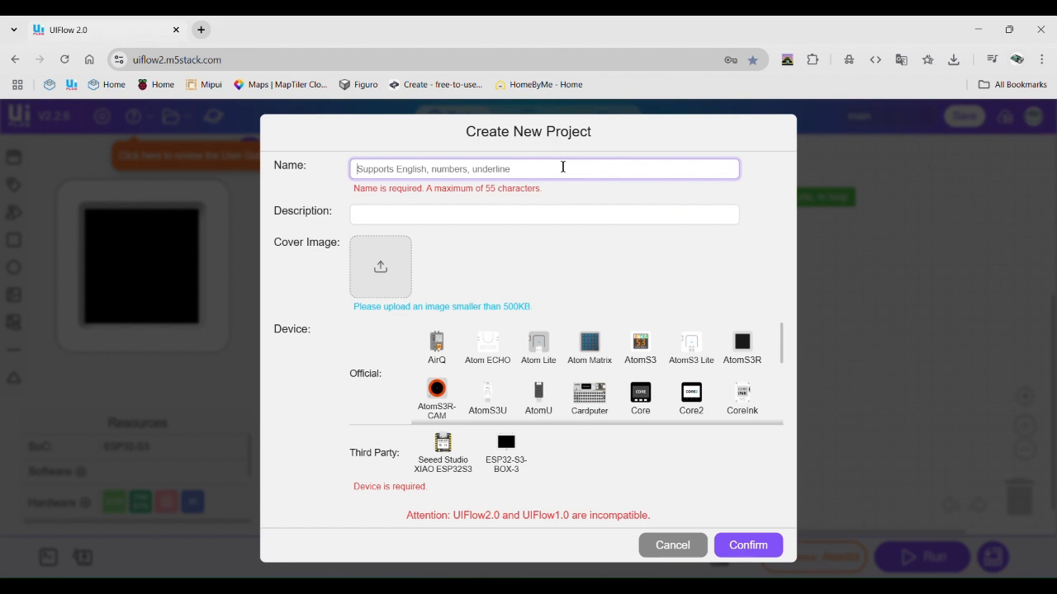
text(Hello)
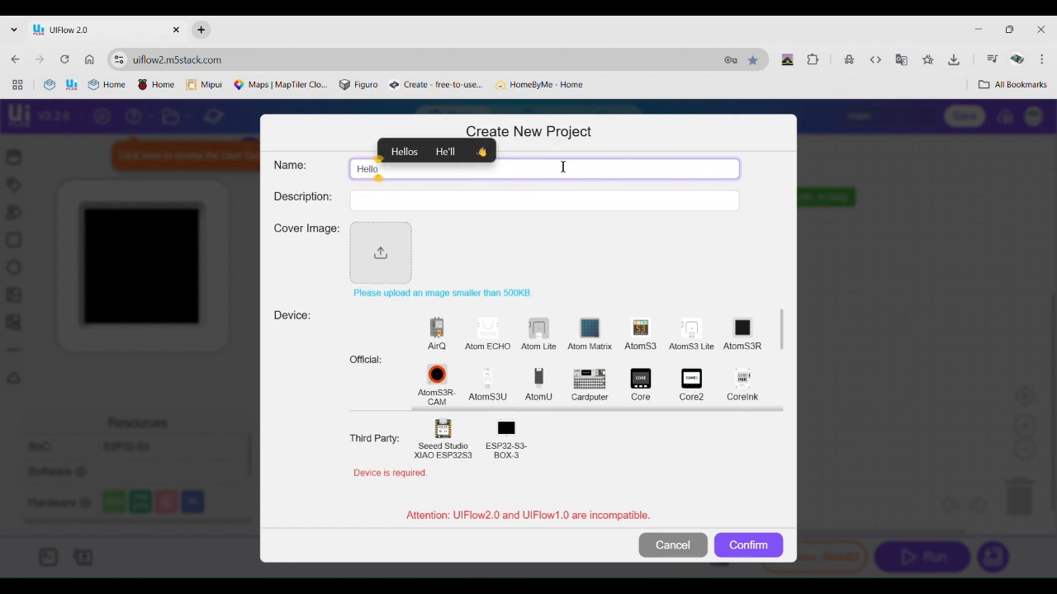
text(Wo)
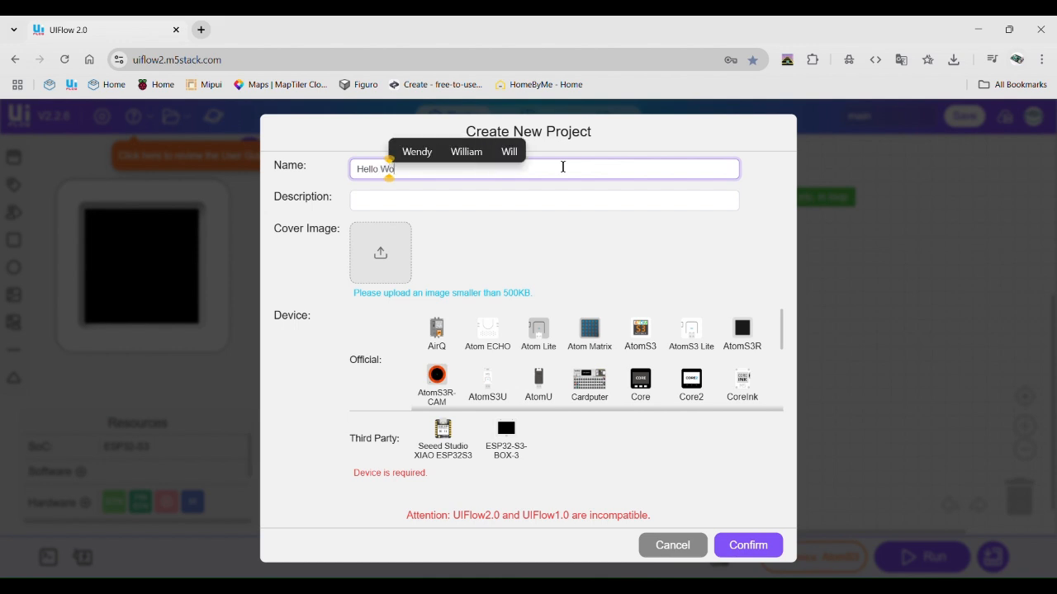
text(rld!)
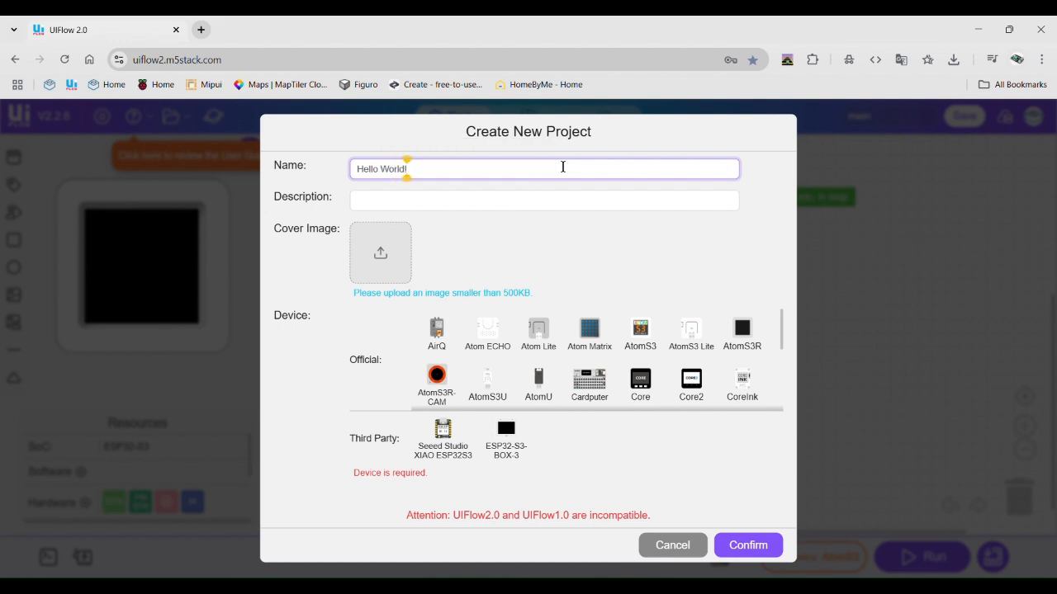
click(690, 383)
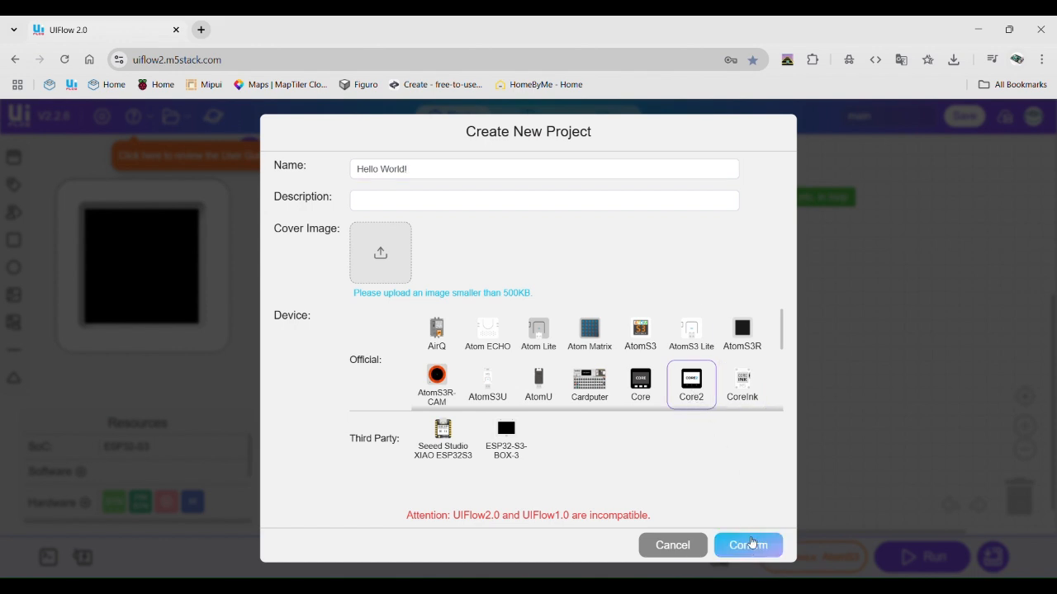
click(746, 545)
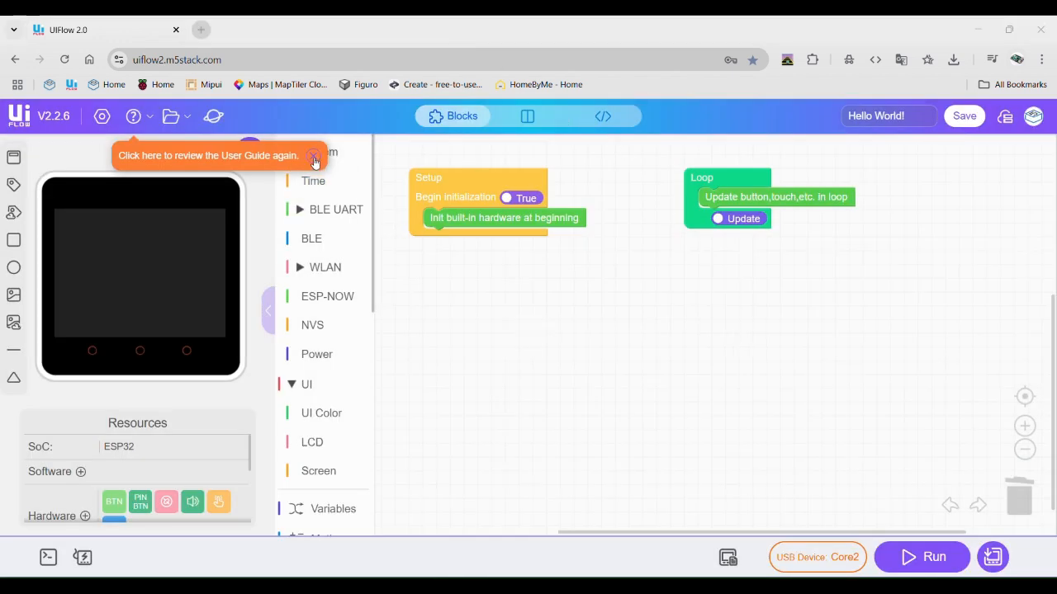
click(314, 156)
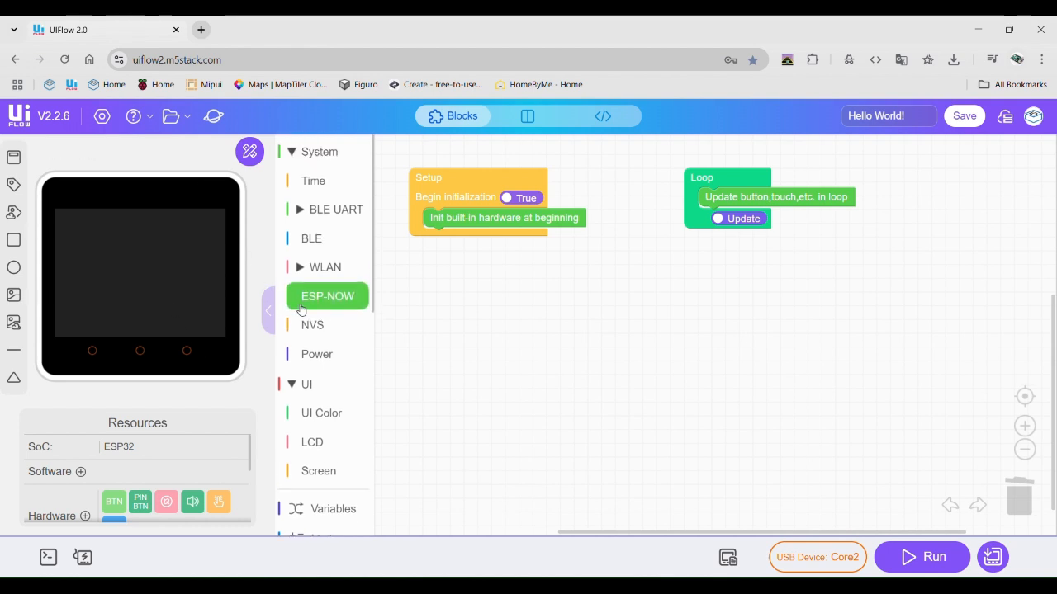
click(314, 180)
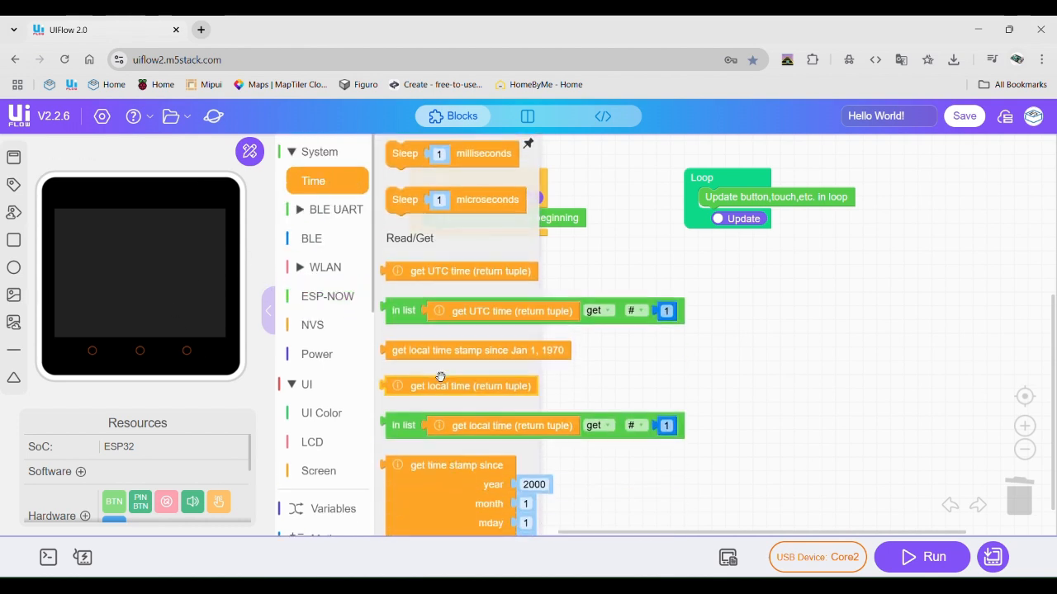
click(310, 238)
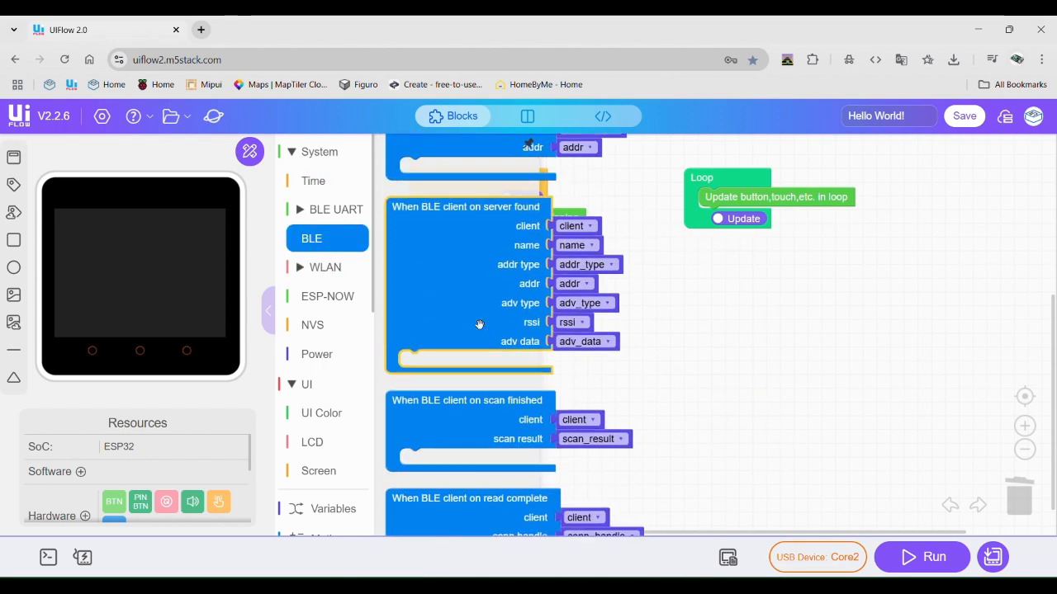
click(327, 295)
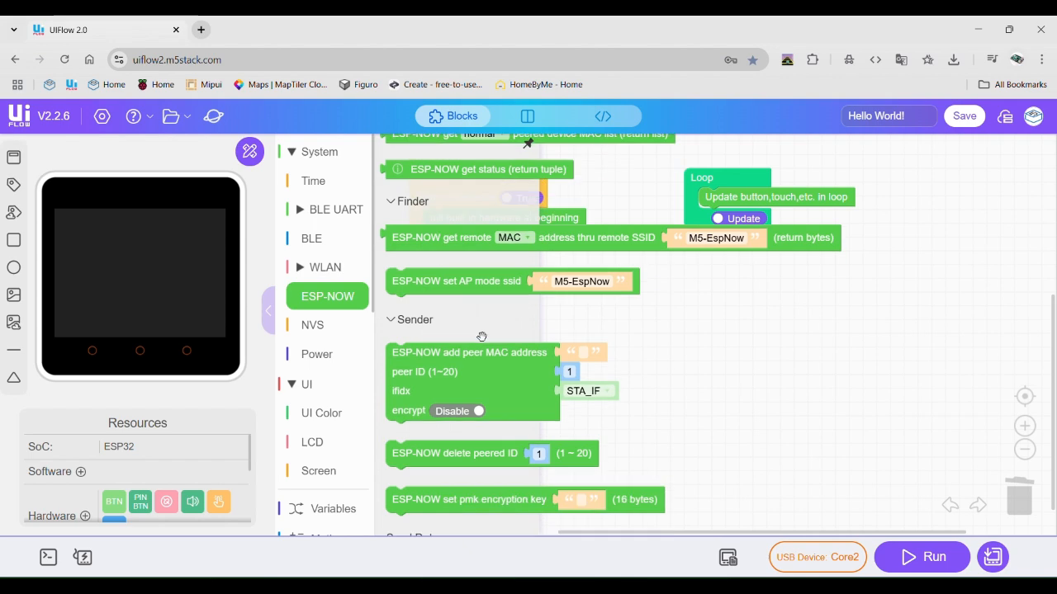
click(312, 324)
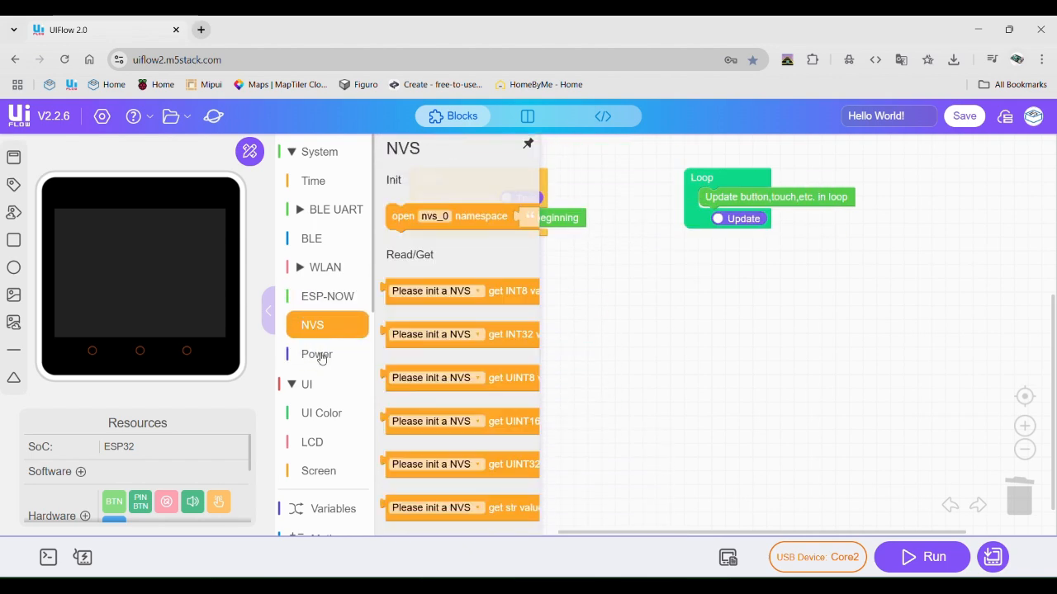
click(312, 443)
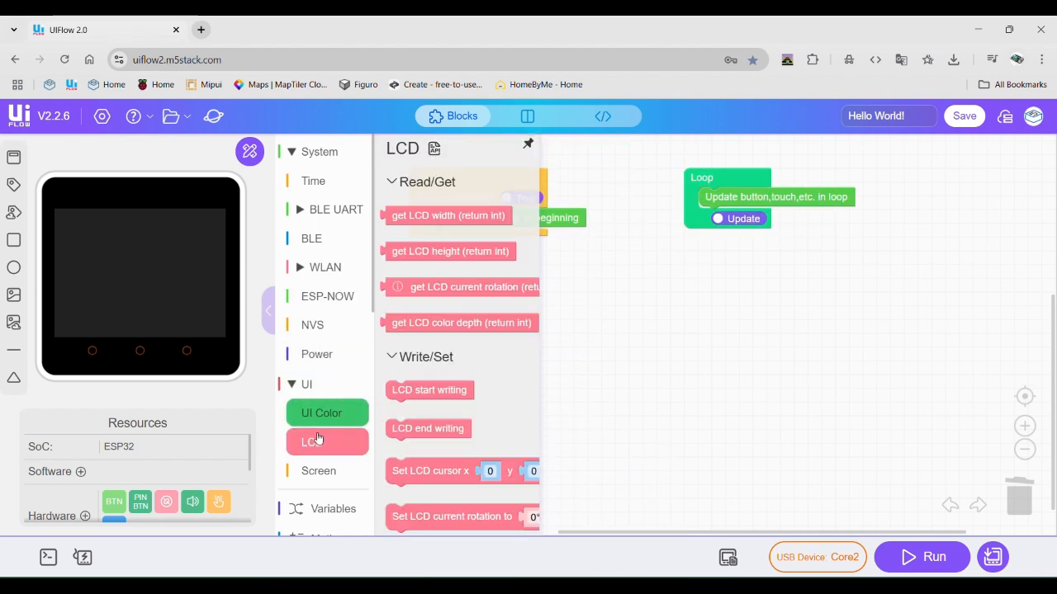
click(317, 471)
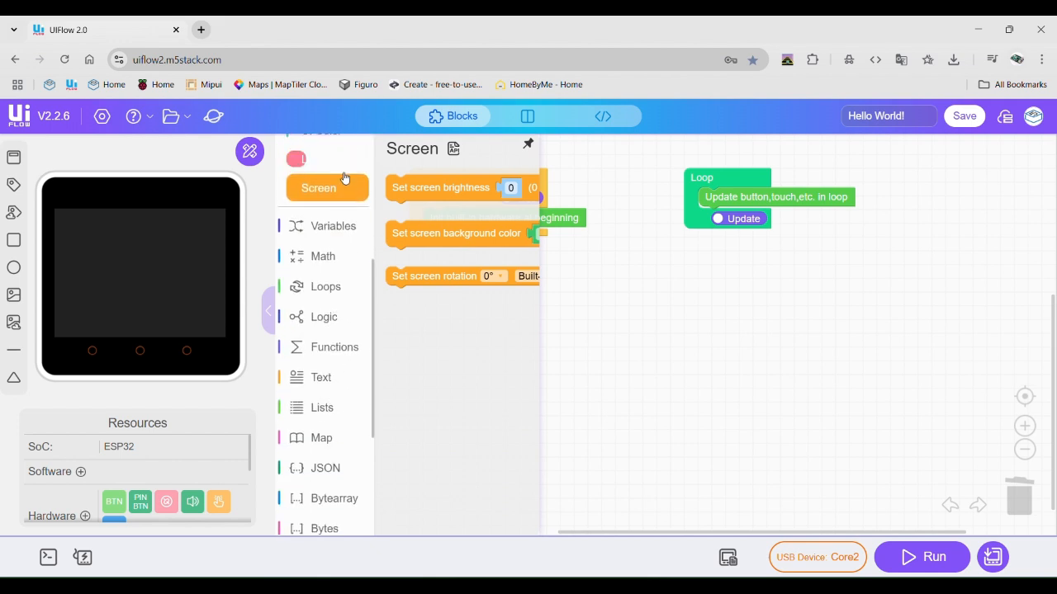
click(321, 256)
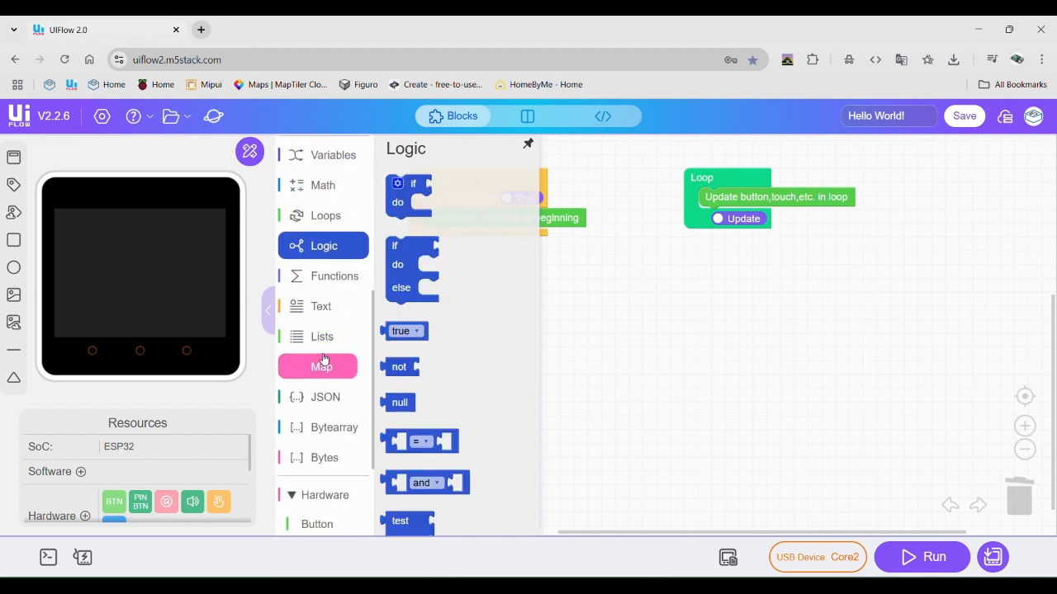
click(334, 275)
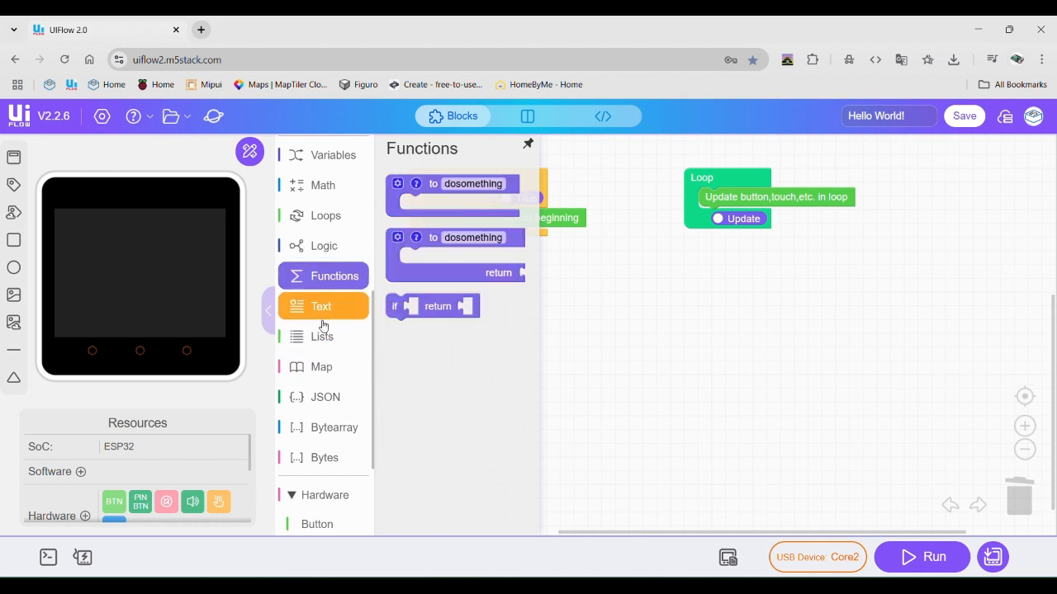
click(323, 396)
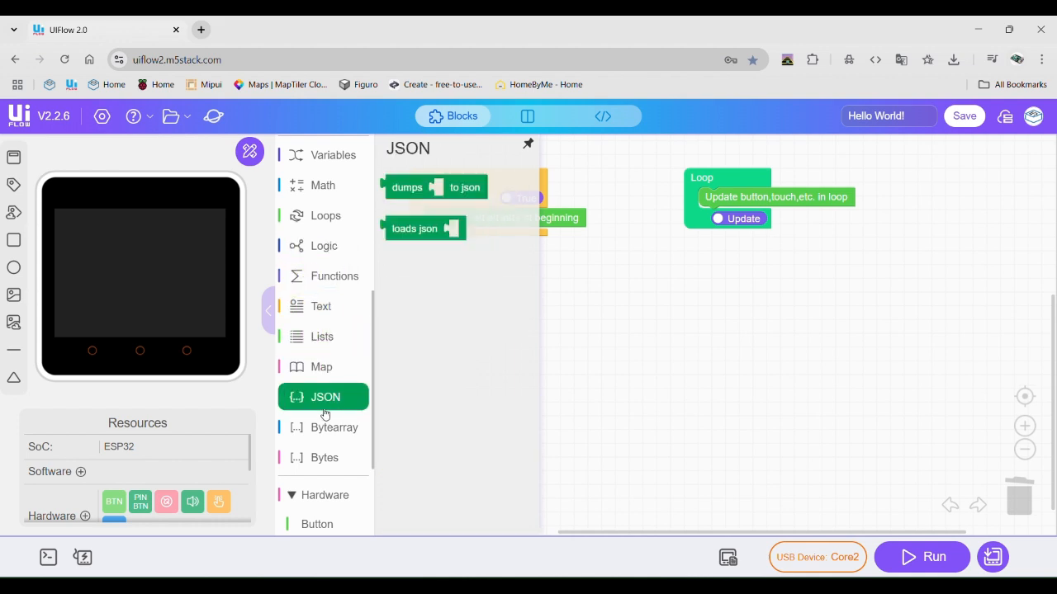
click(333, 426)
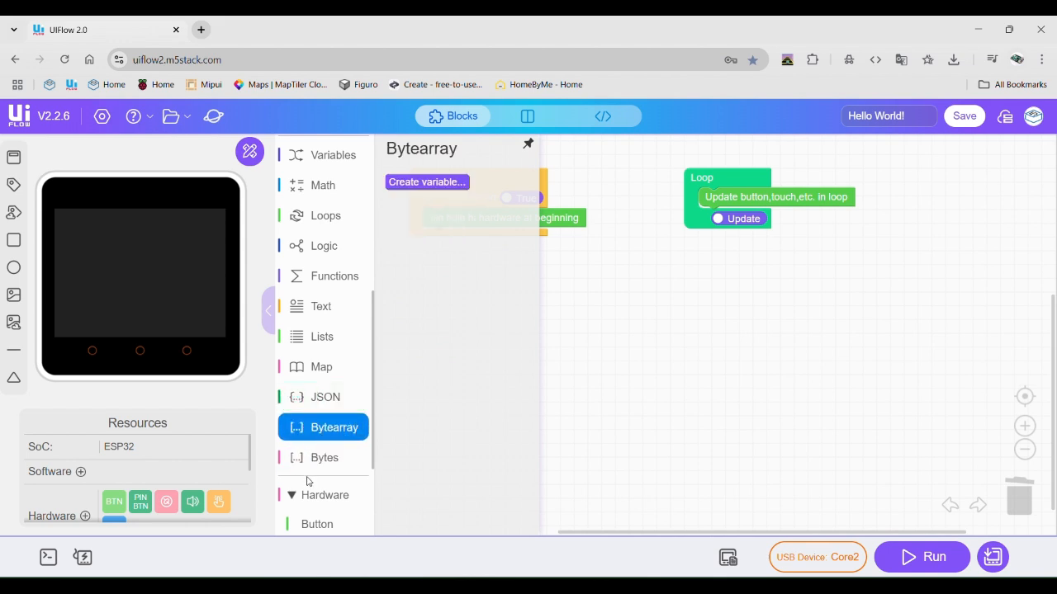
click(324, 457)
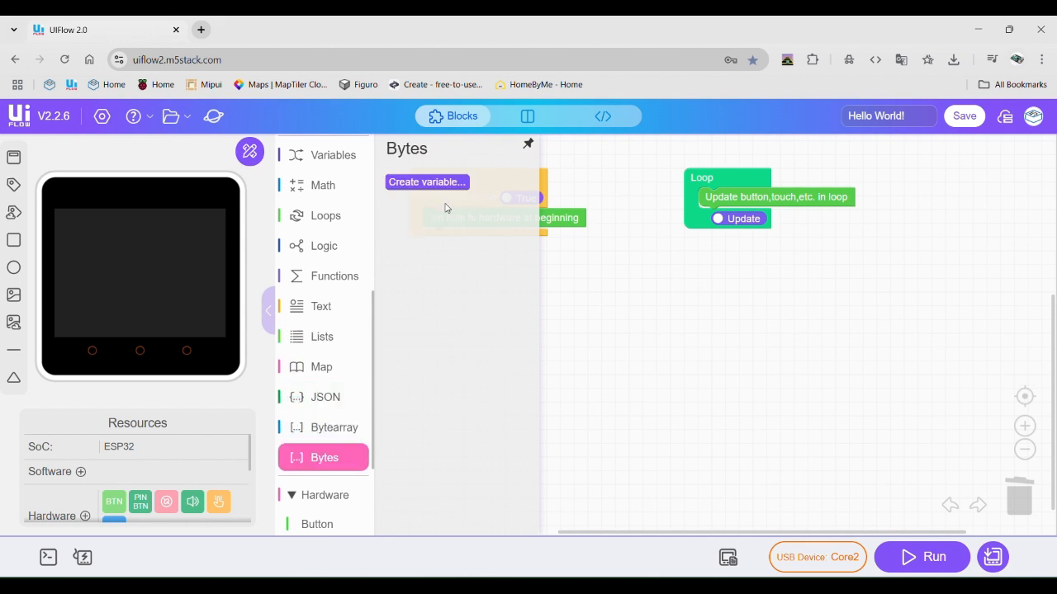
scroll(down, 3)
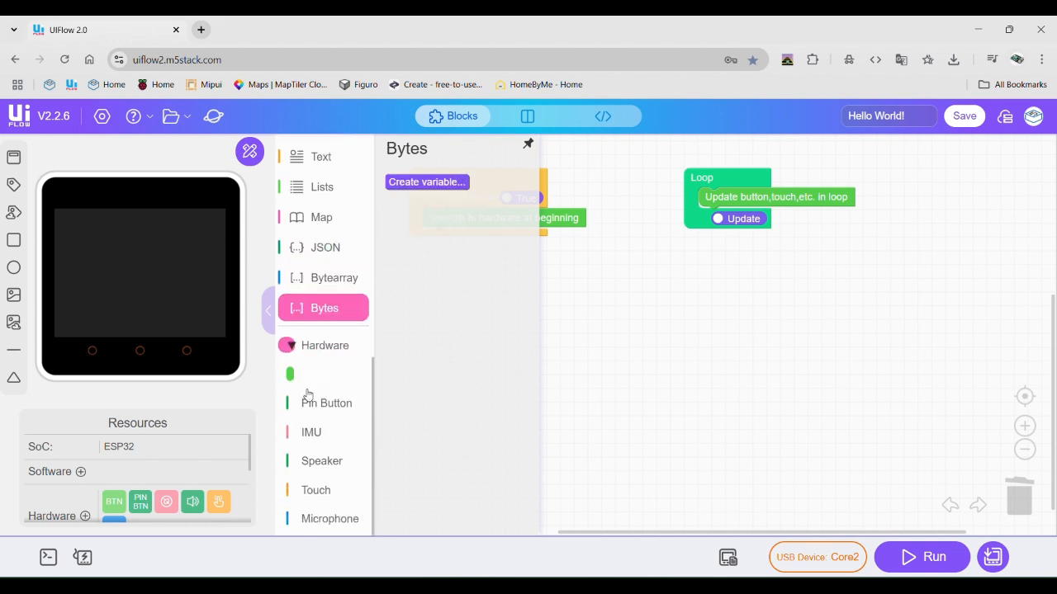
click(324, 345)
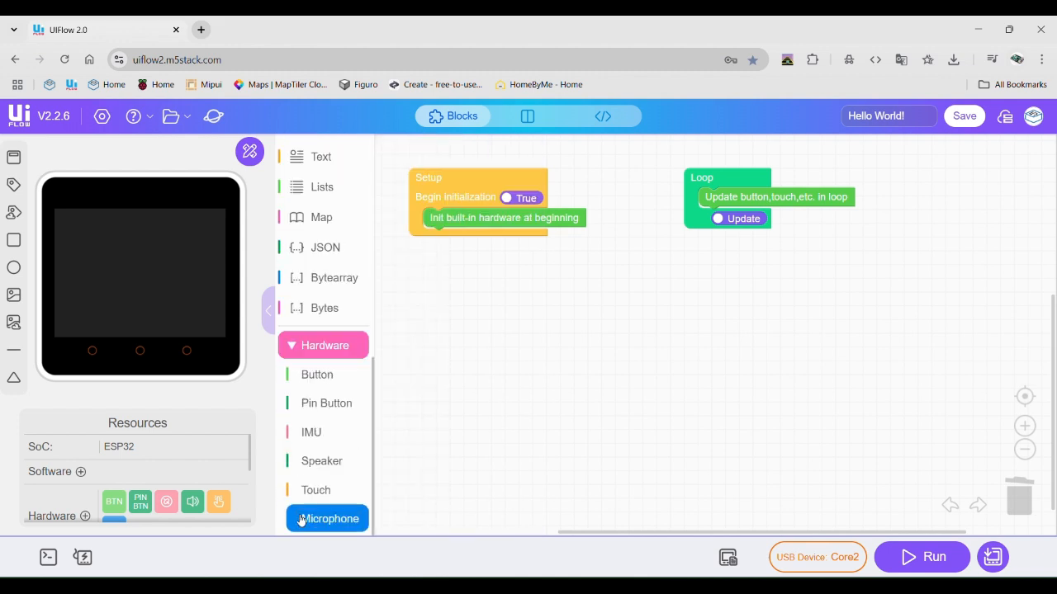
click(317, 373)
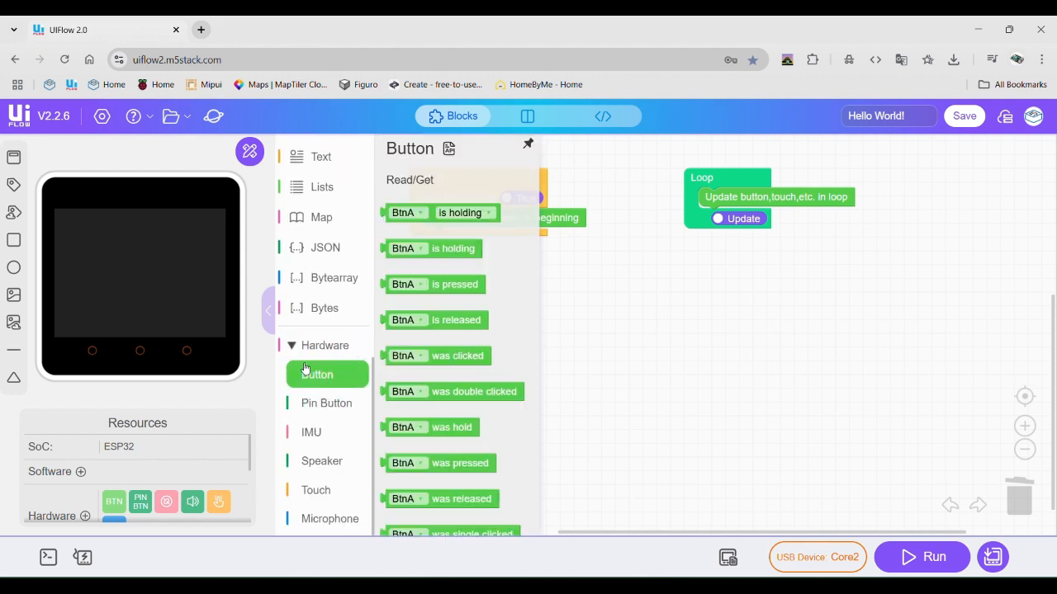
mouse_move(173, 361)
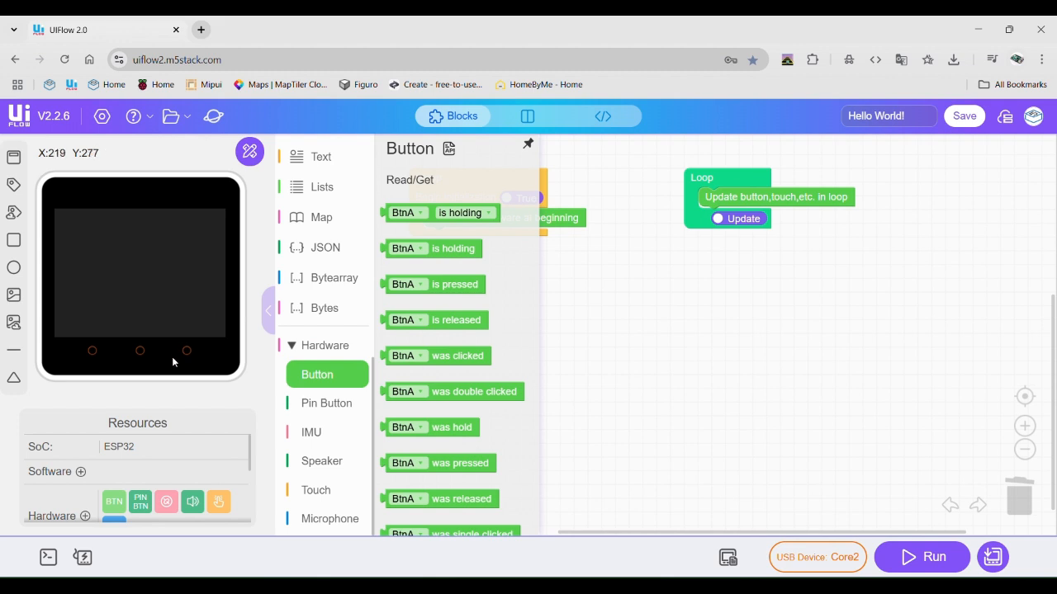
mouse_move(91, 355)
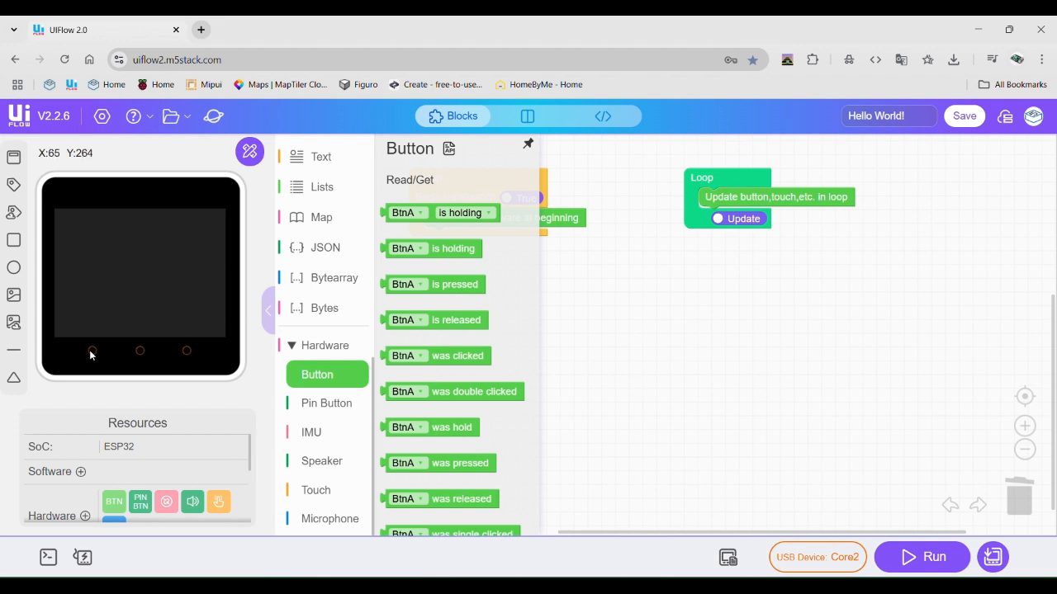
click(327, 403)
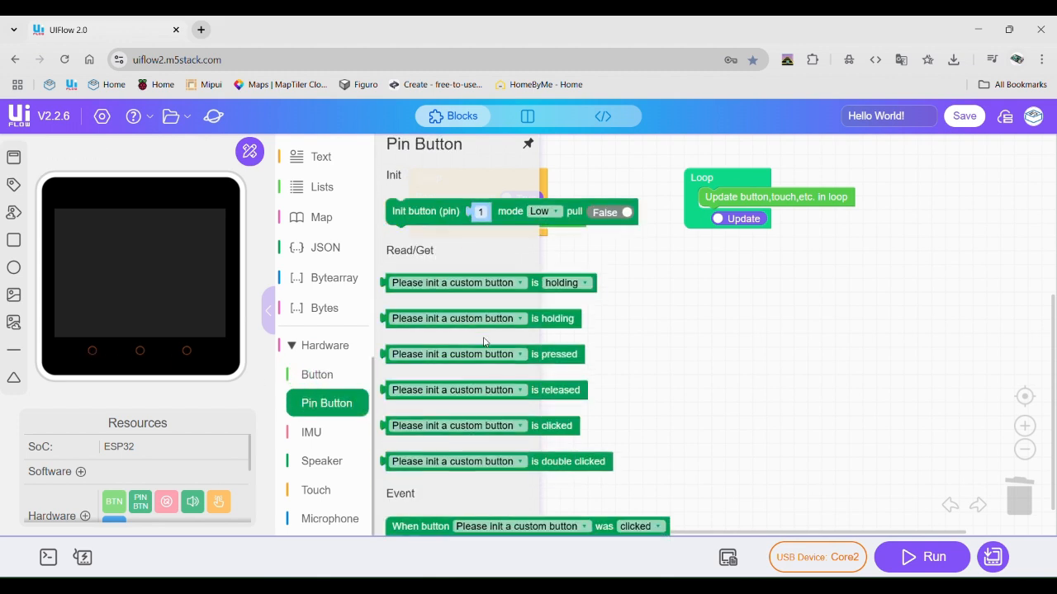
scroll(down, 3)
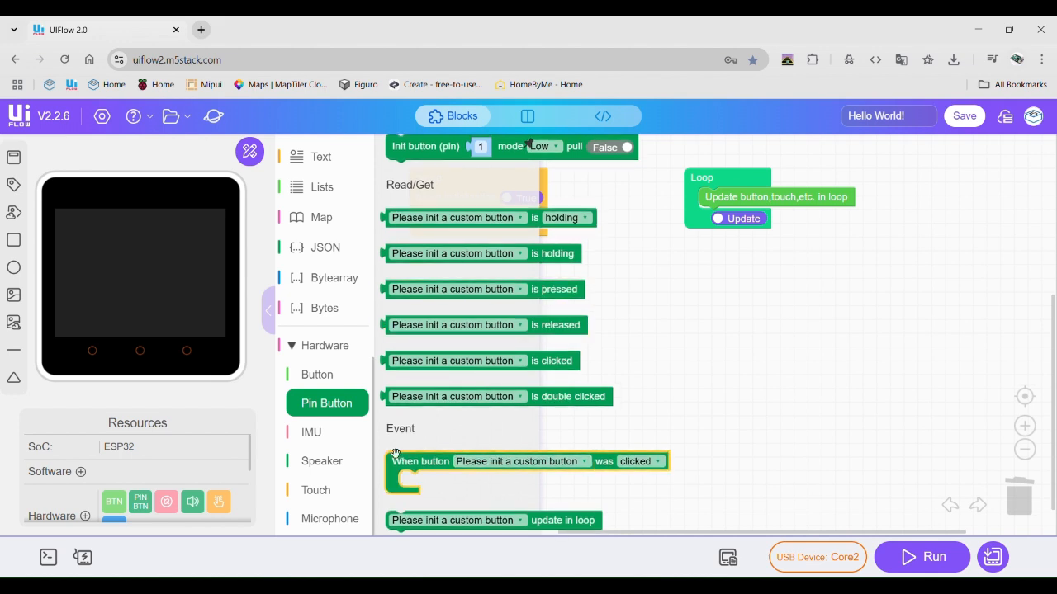
click(310, 433)
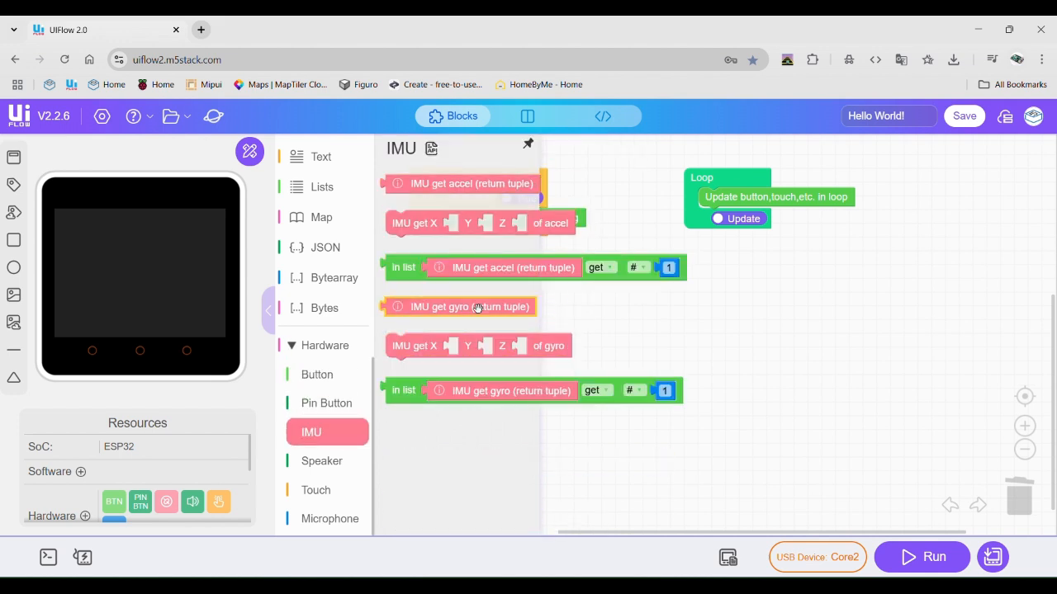
click(321, 460)
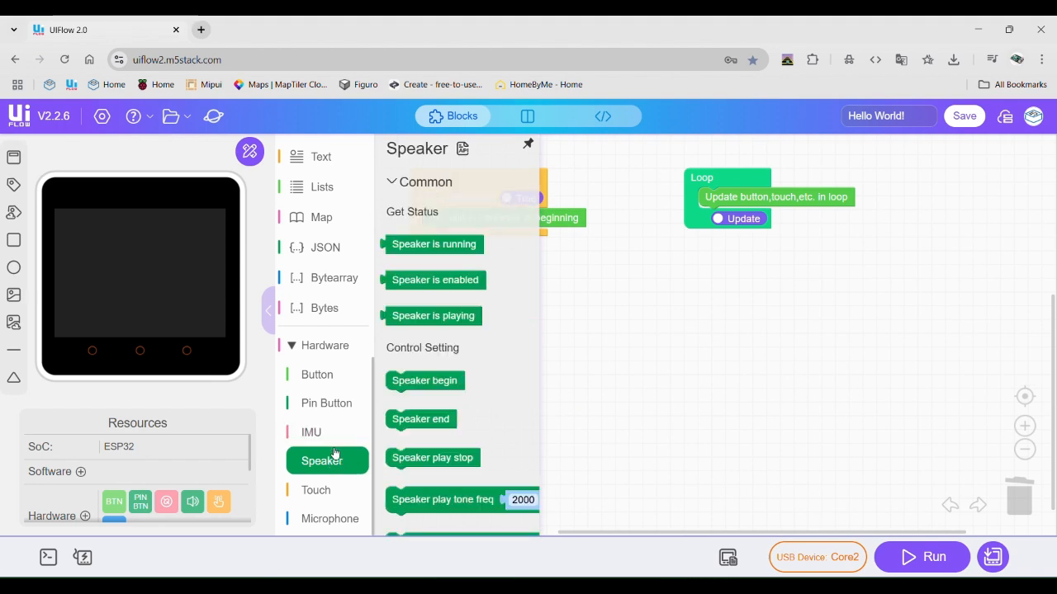
scroll(down, 3)
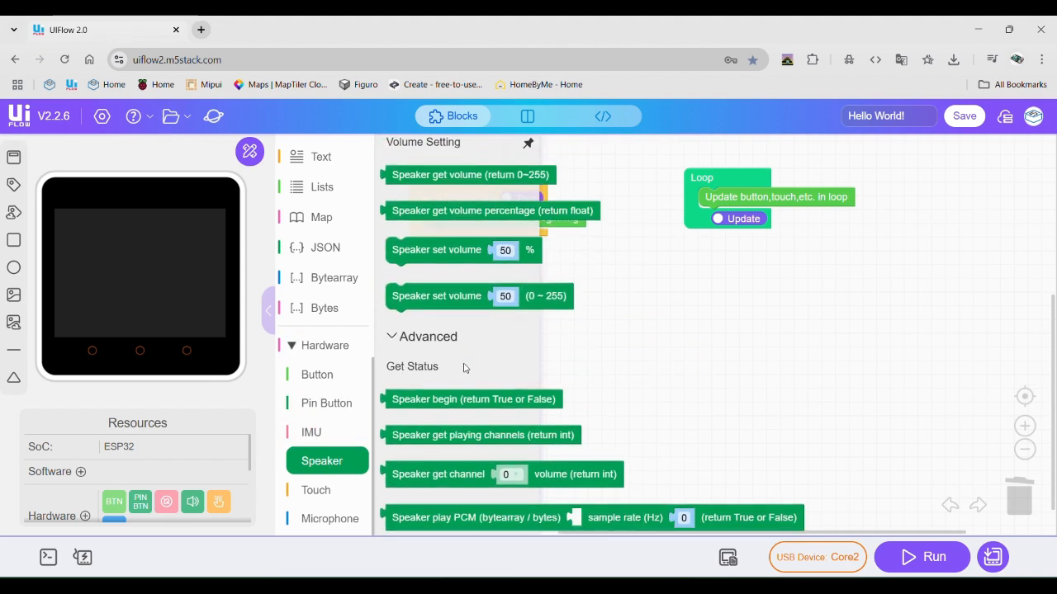
click(315, 489)
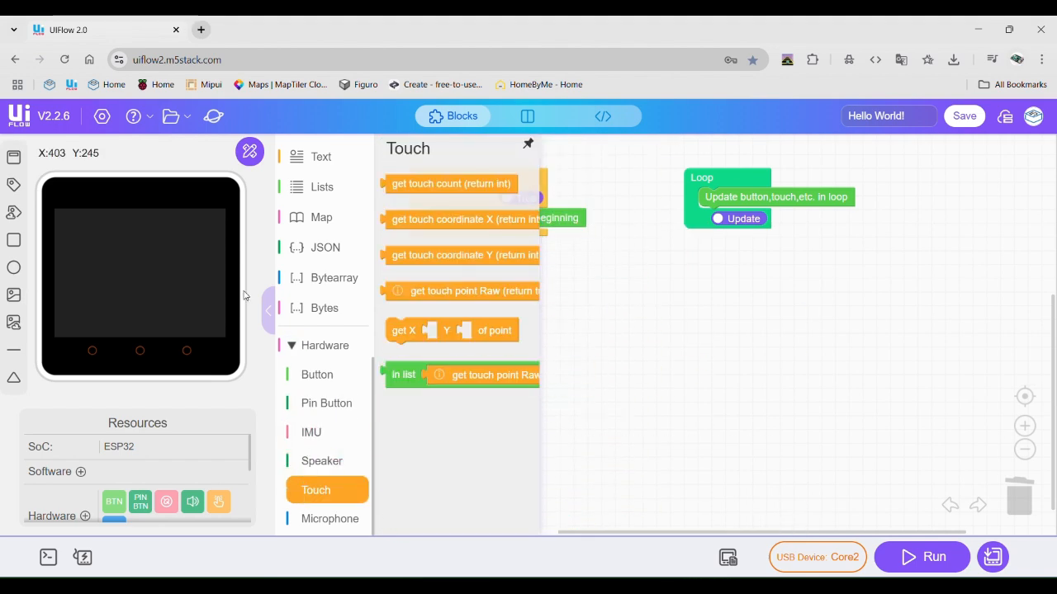
mouse_move(107, 213)
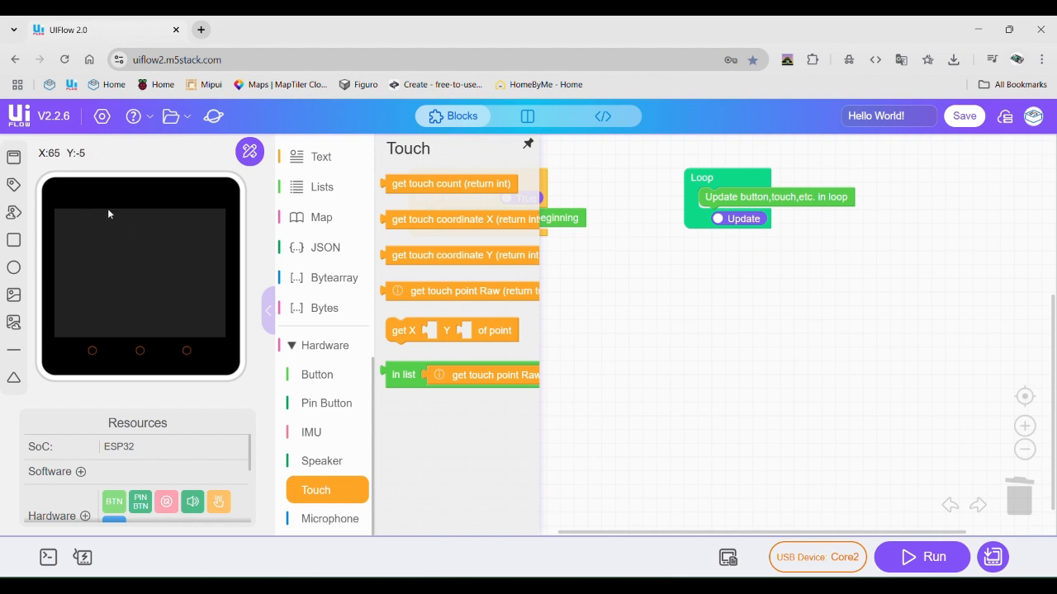
click(330, 518)
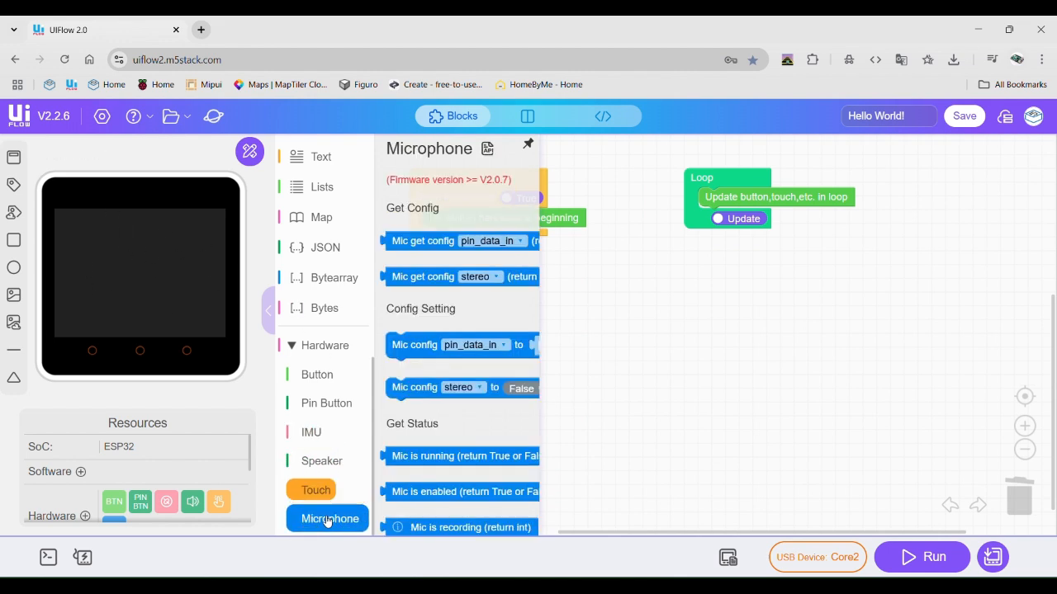
scroll(down, 3)
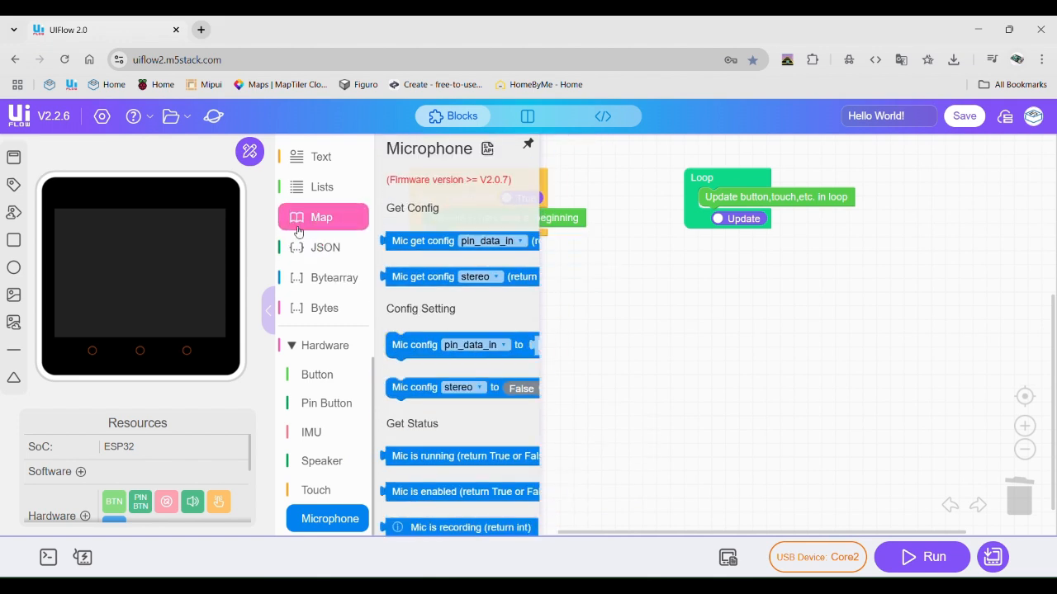
mouse_move(146, 451)
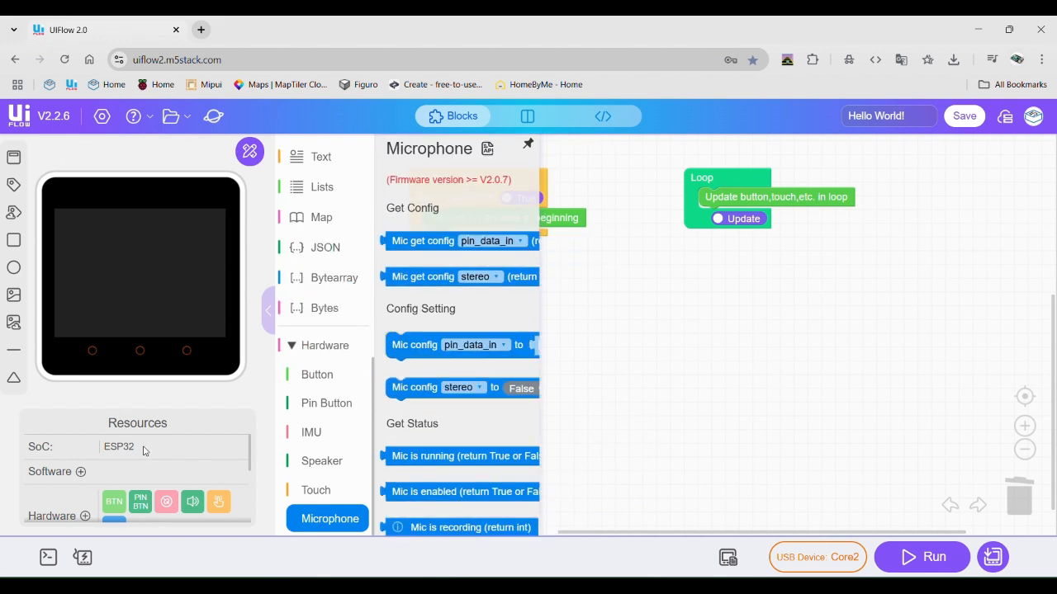
click(81, 472)
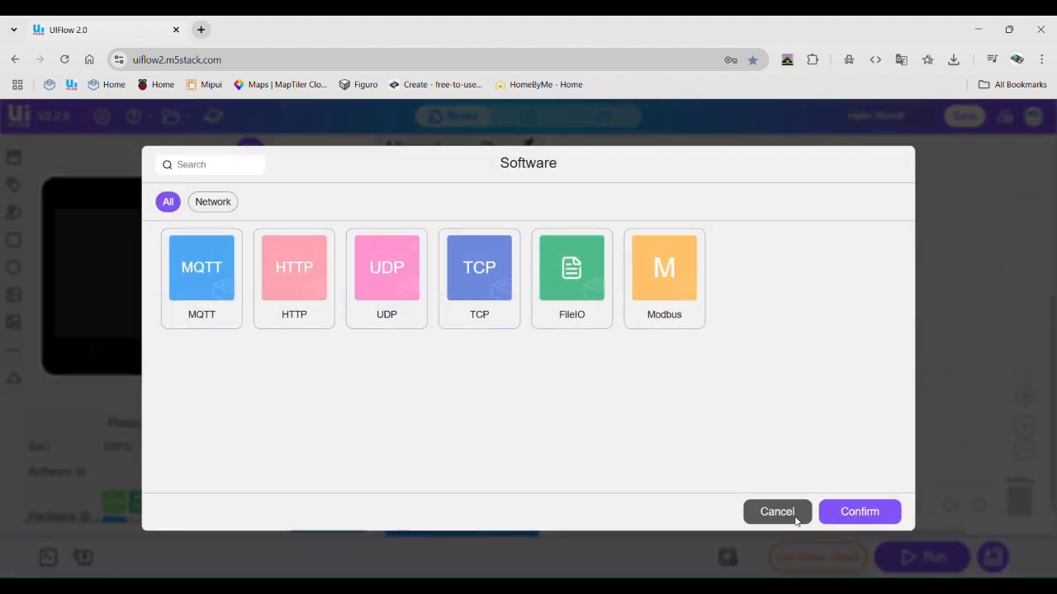
click(776, 512)
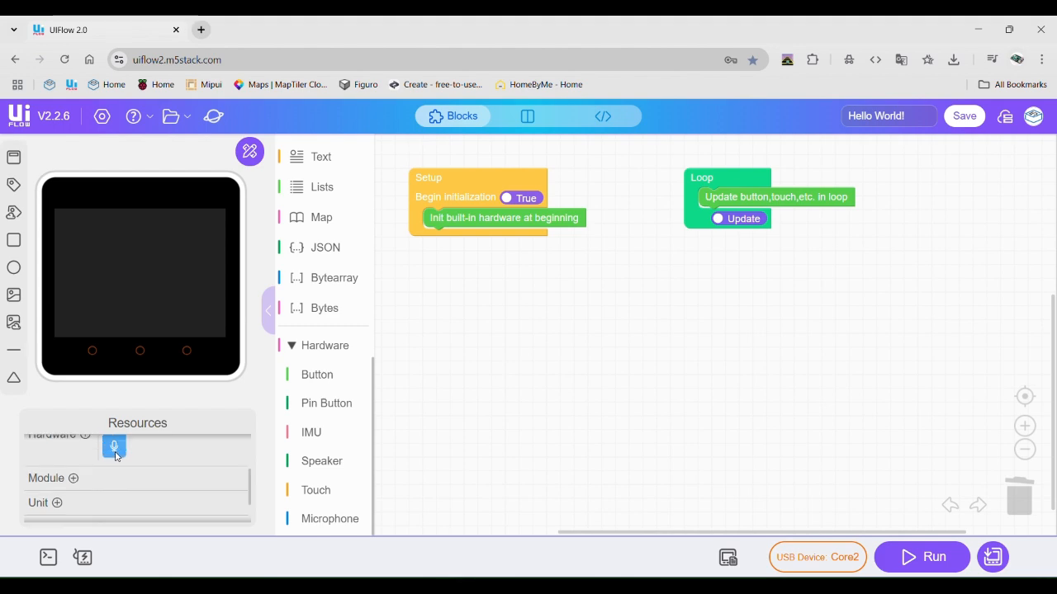
click(114, 446)
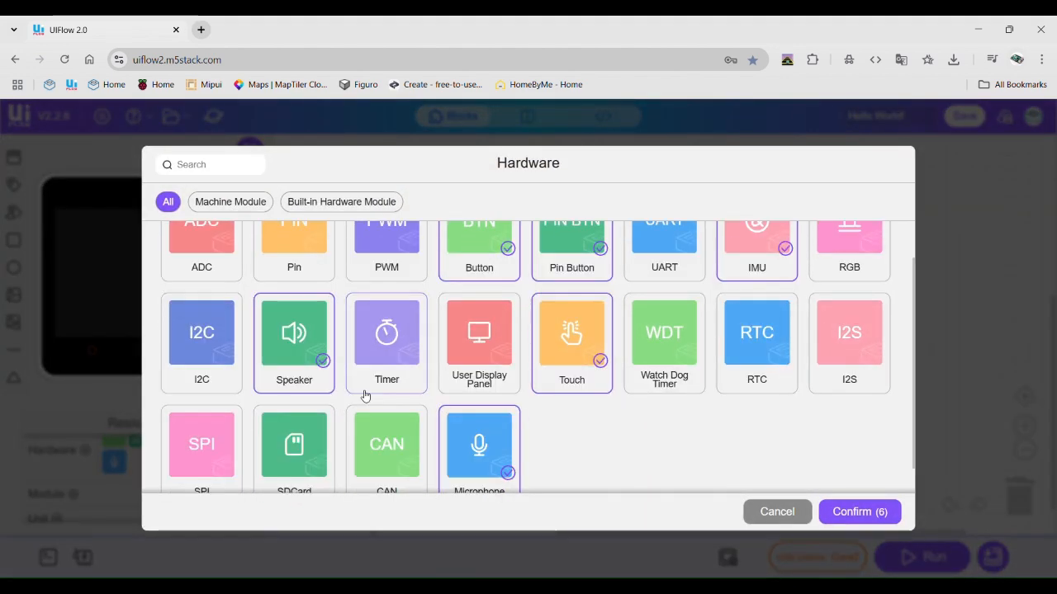
click(858, 512)
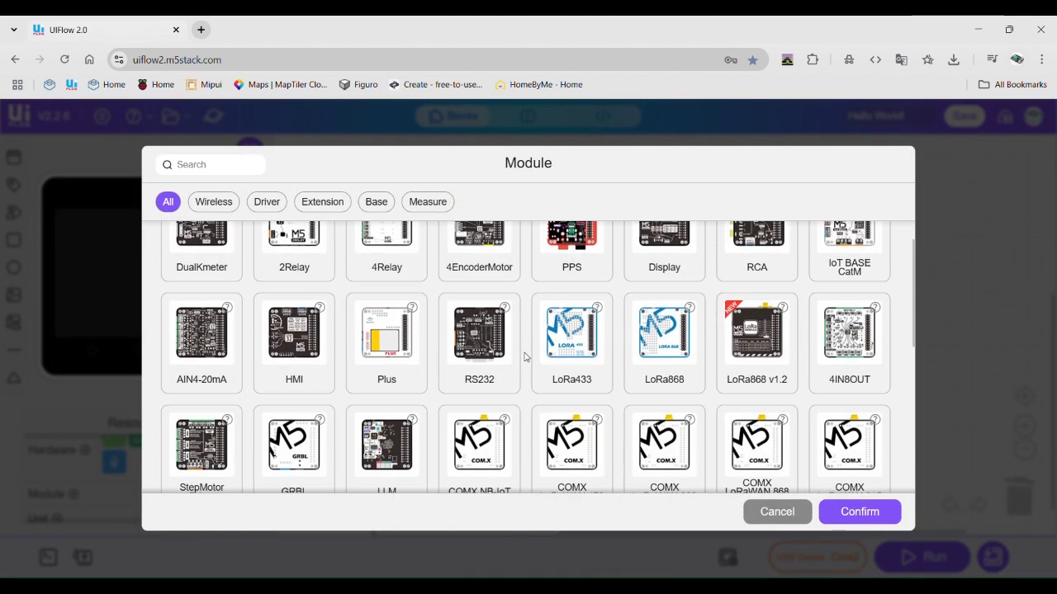
scroll(down, 3)
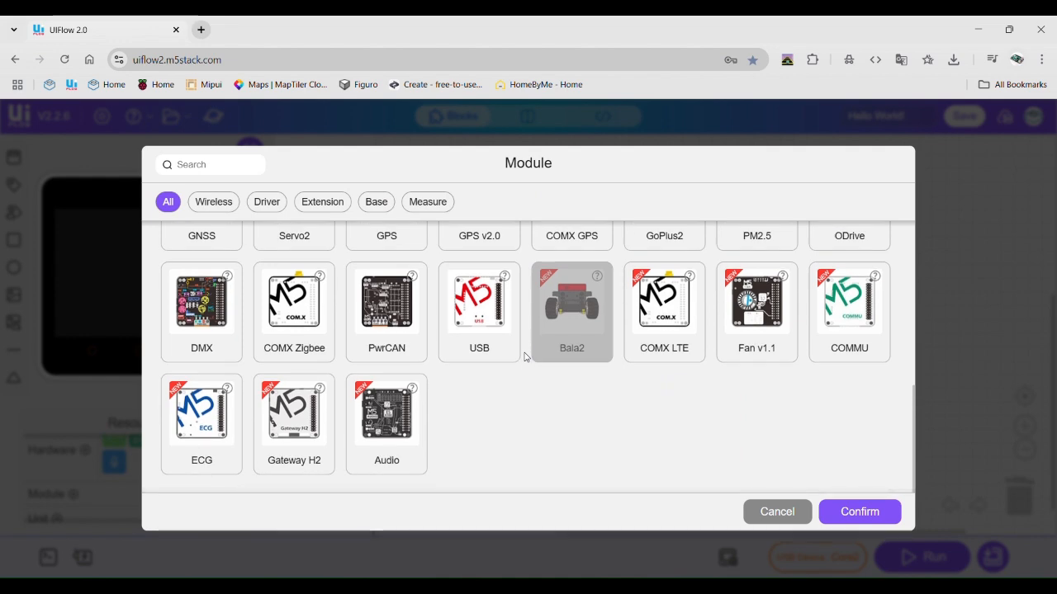
scroll(up, 3)
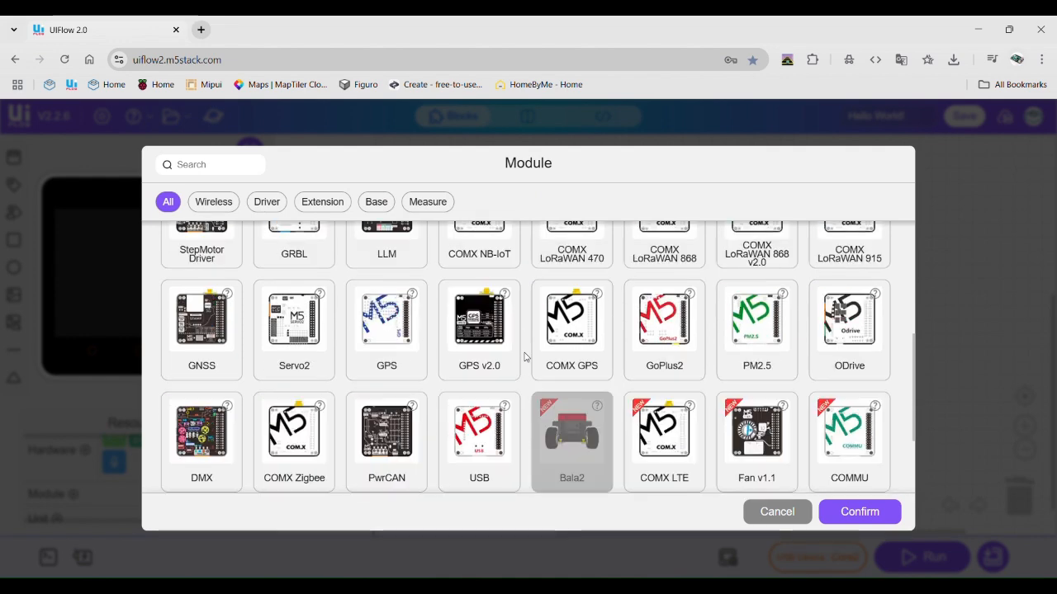
scroll(up, 3)
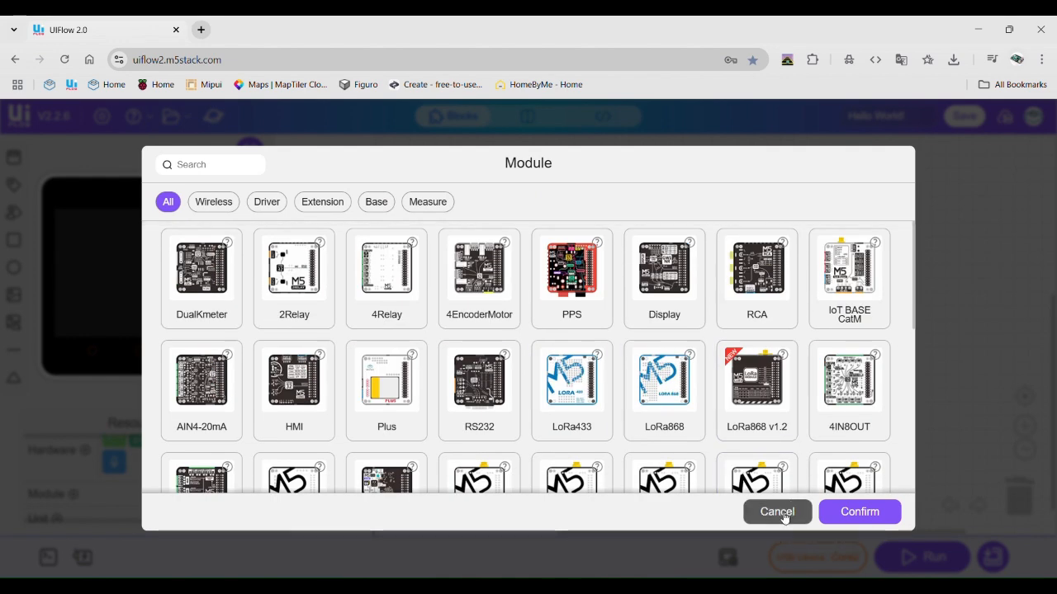
click(776, 512)
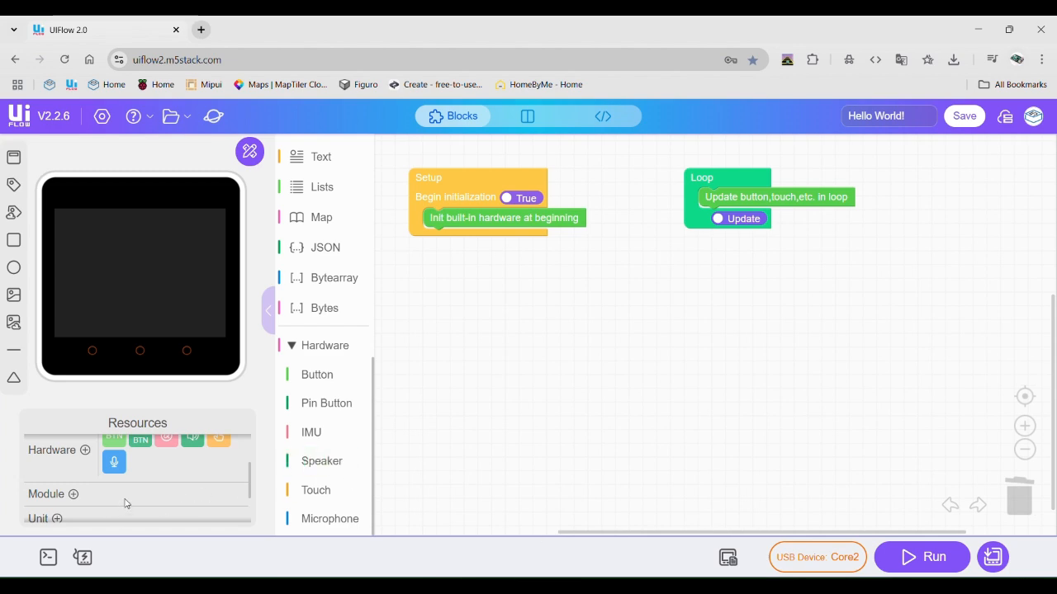
click(56, 518)
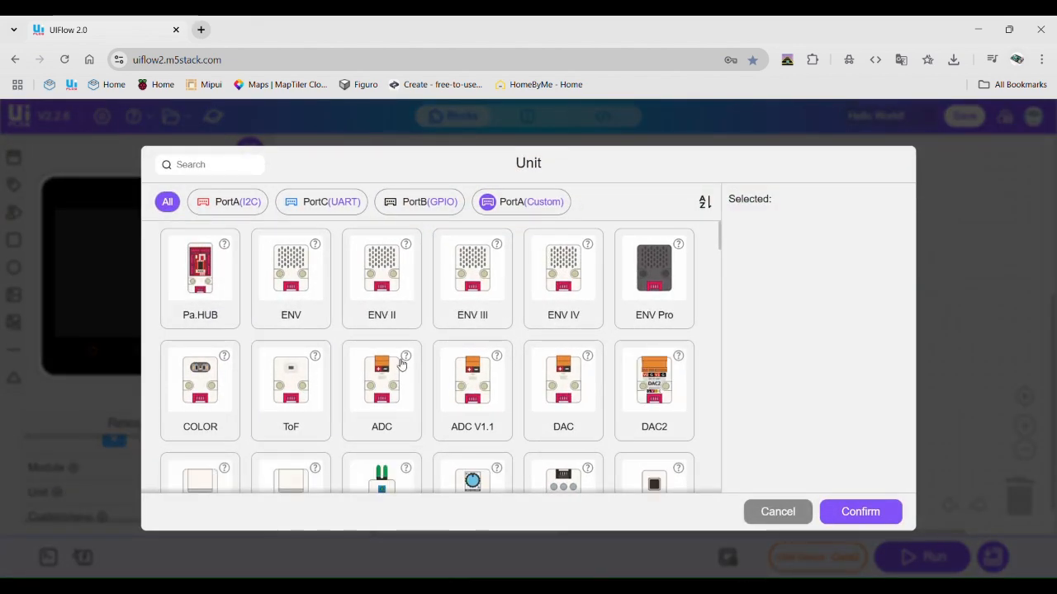
scroll(down, 3)
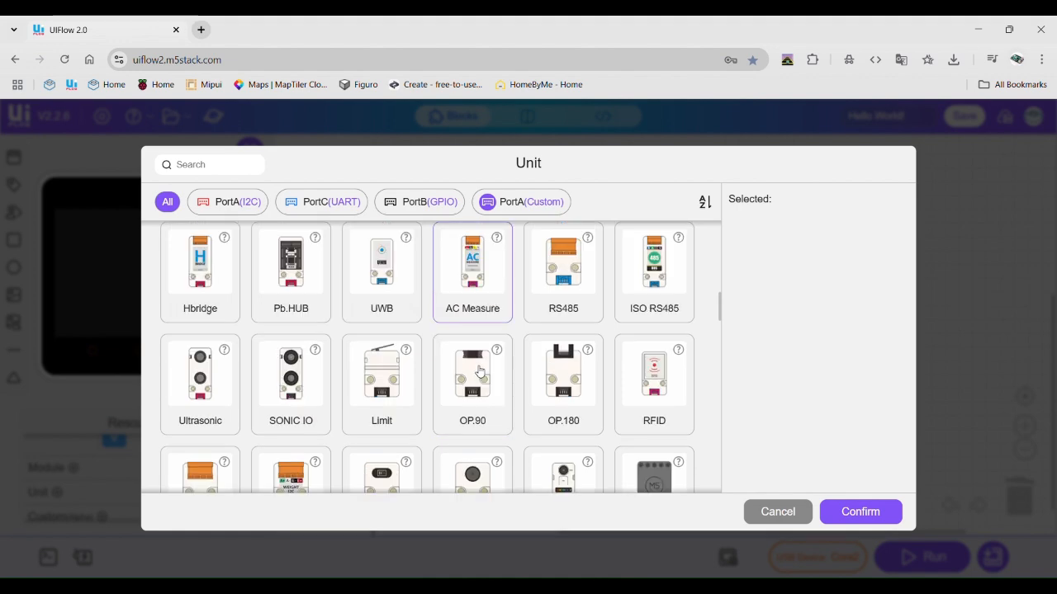
scroll(down, 3)
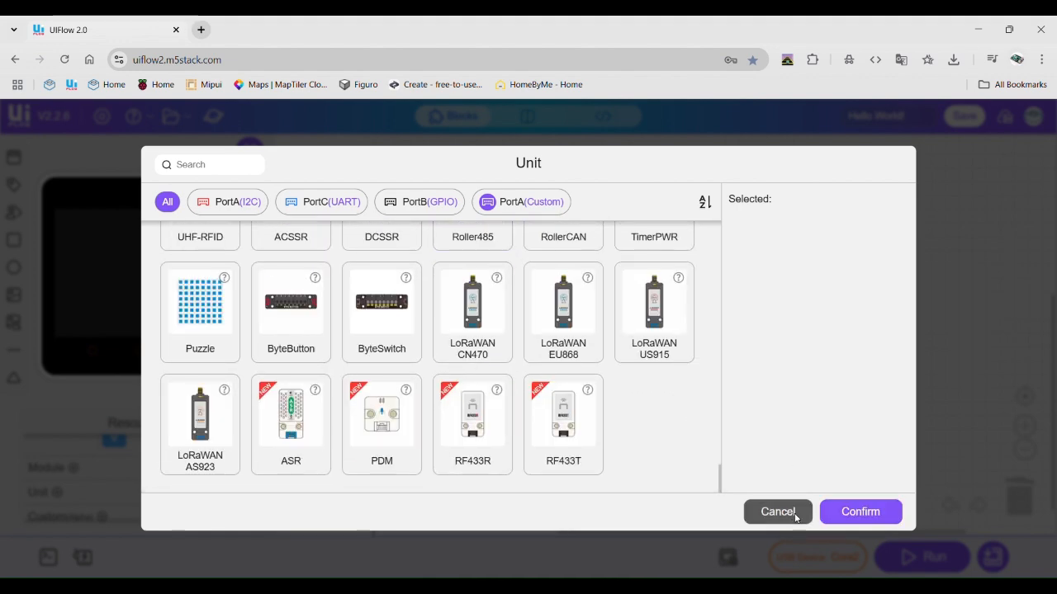
click(776, 512)
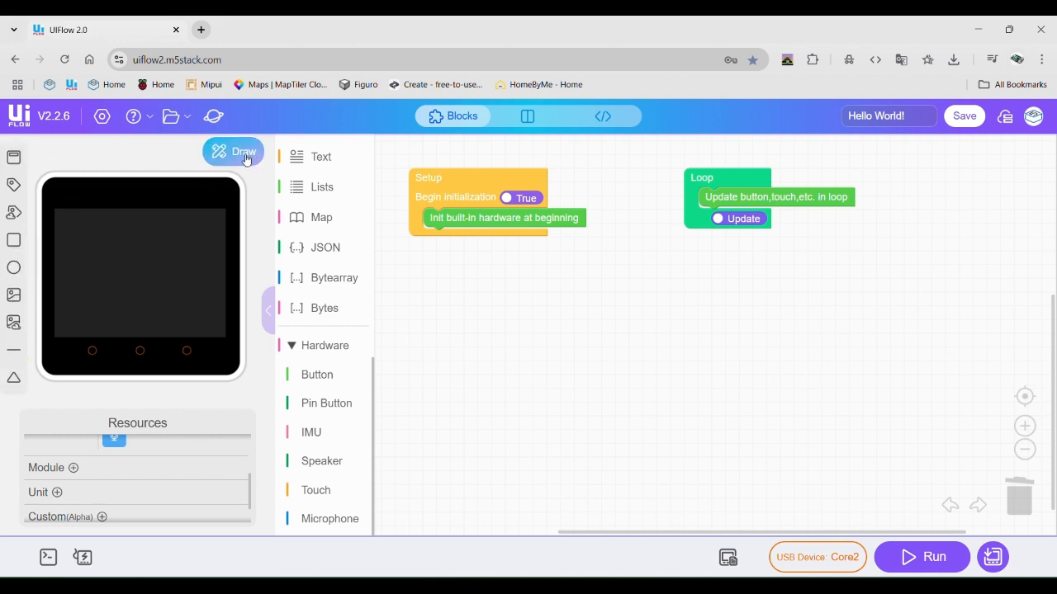
Add a Title element named Title to the Core2 screen reading 'Hello World!'
click(234, 152)
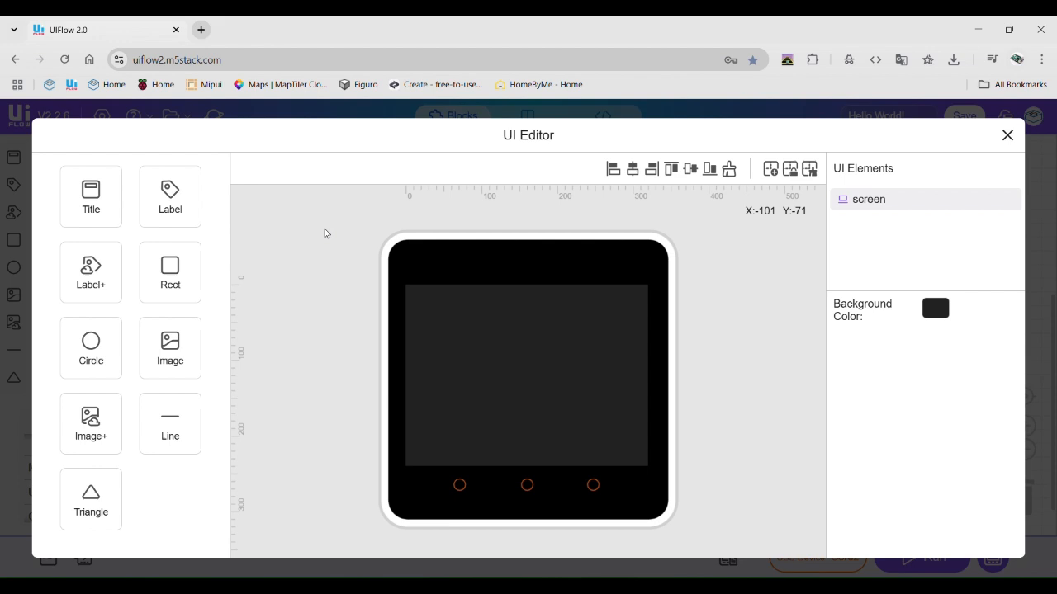
mouse_move(296, 238)
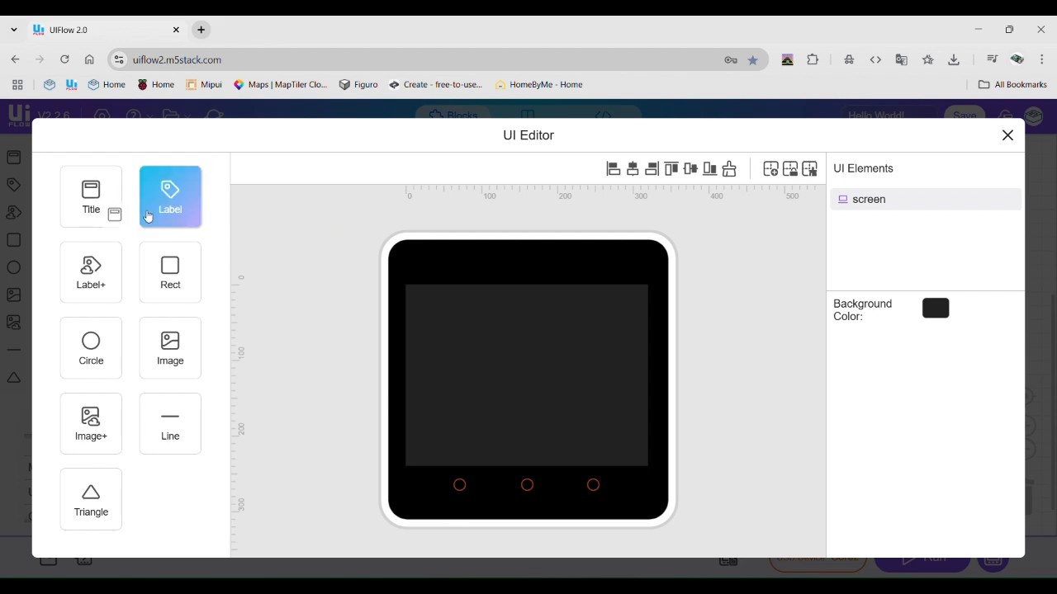
click(91, 197)
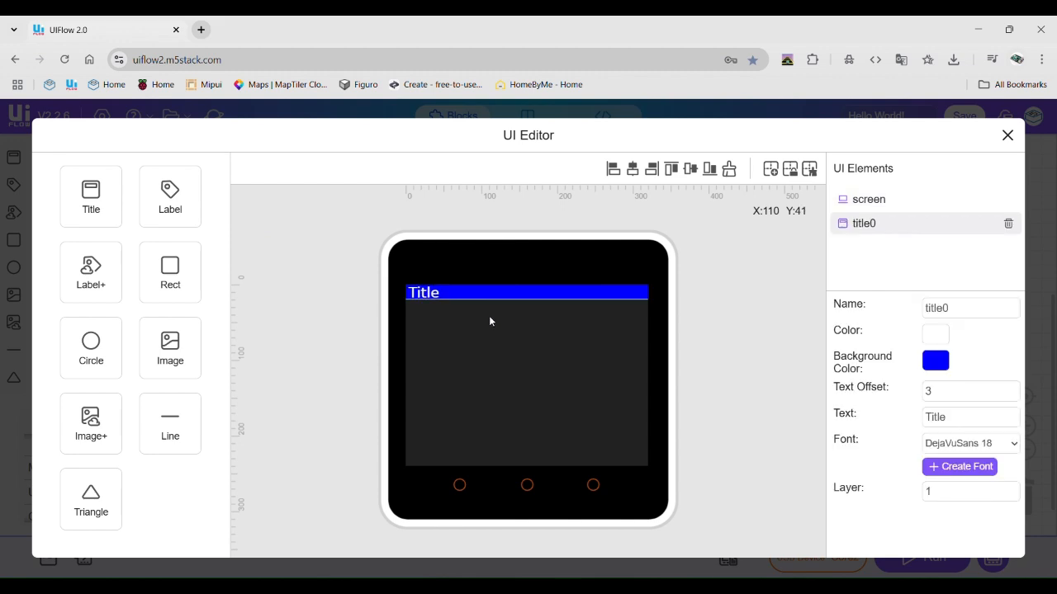
mouse_move(763, 380)
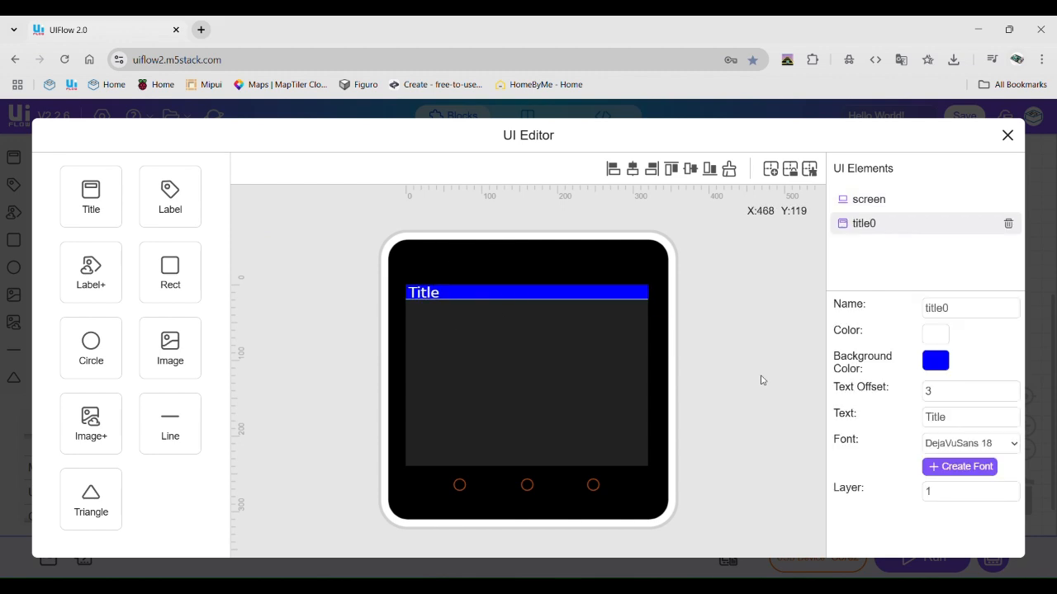
click(971, 309)
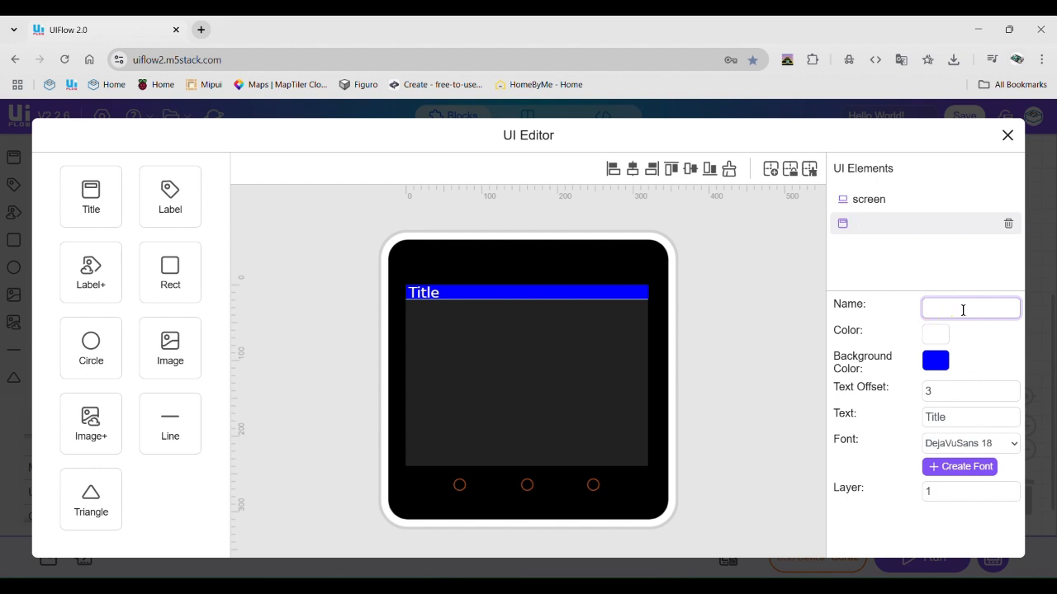
text(Title)
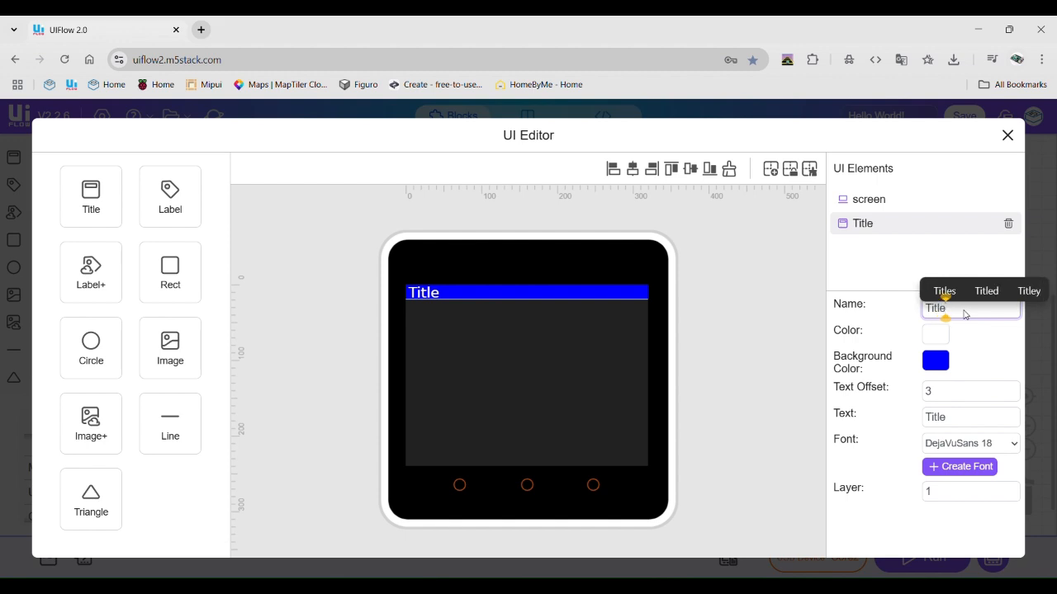
click(971, 416)
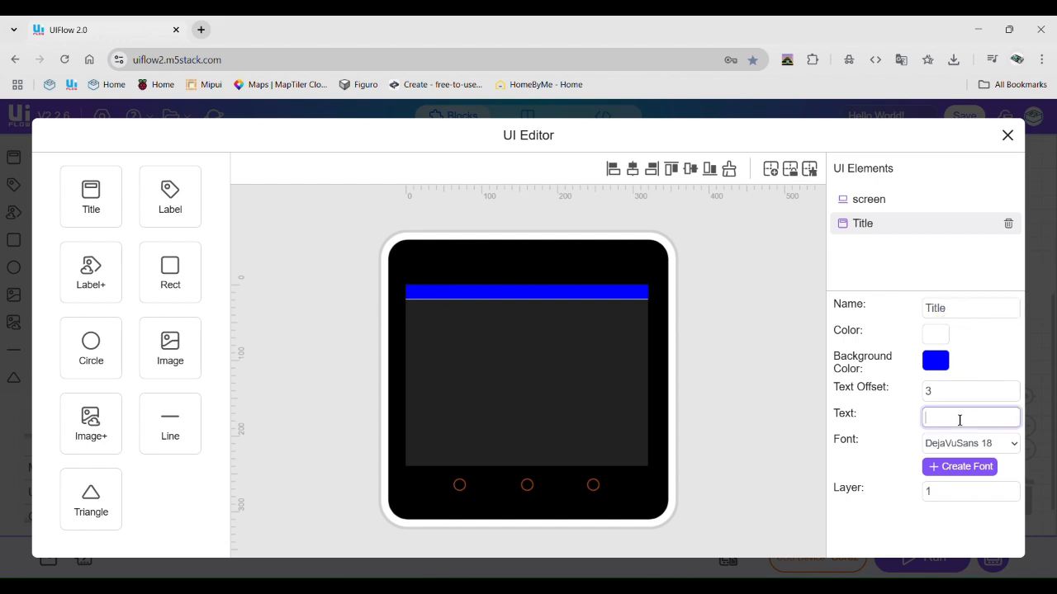
text(He)
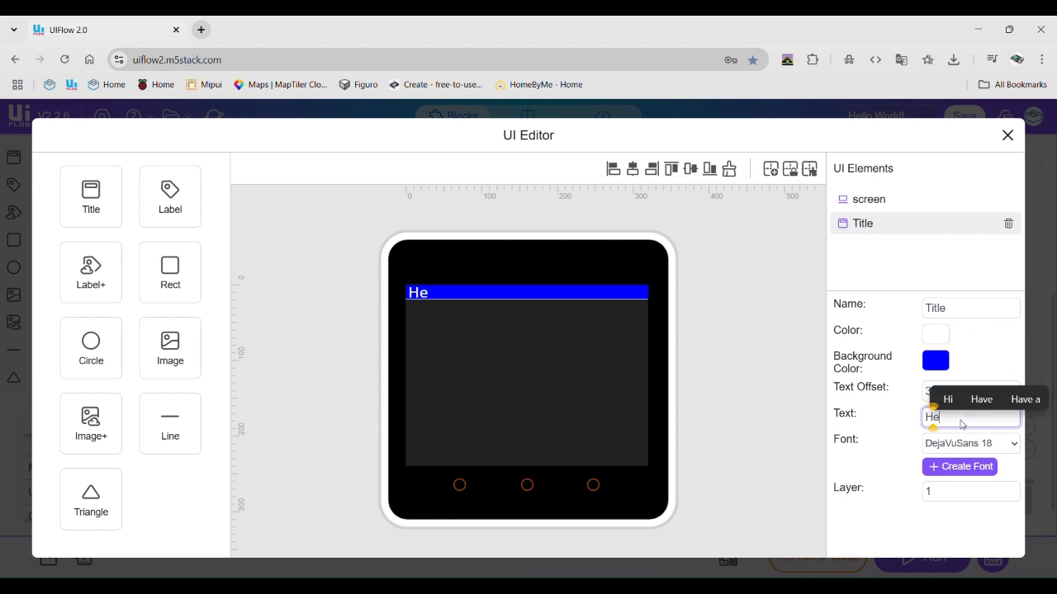
text(llo W)
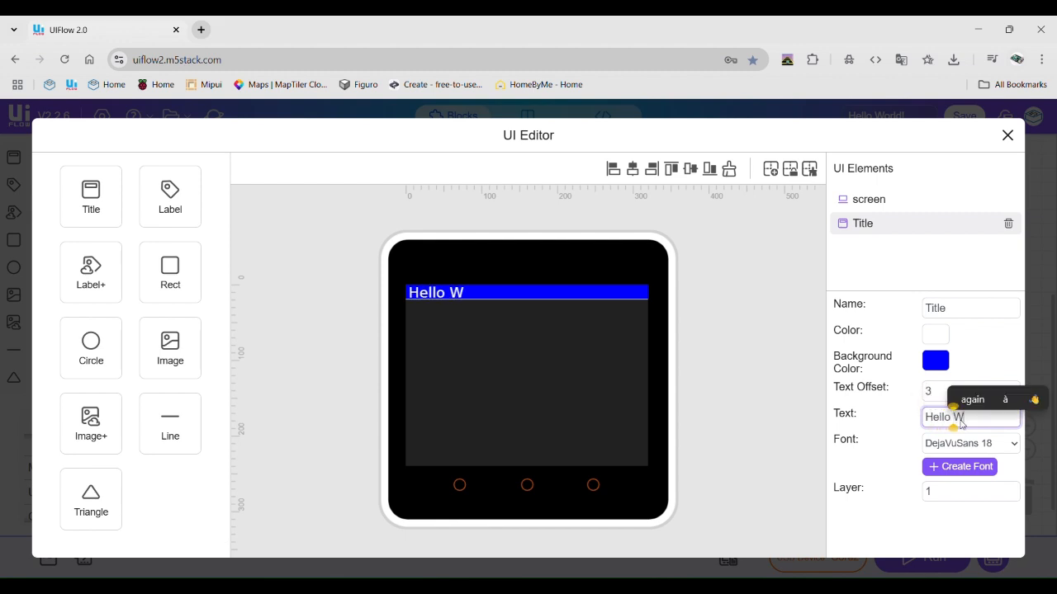
text(orld)
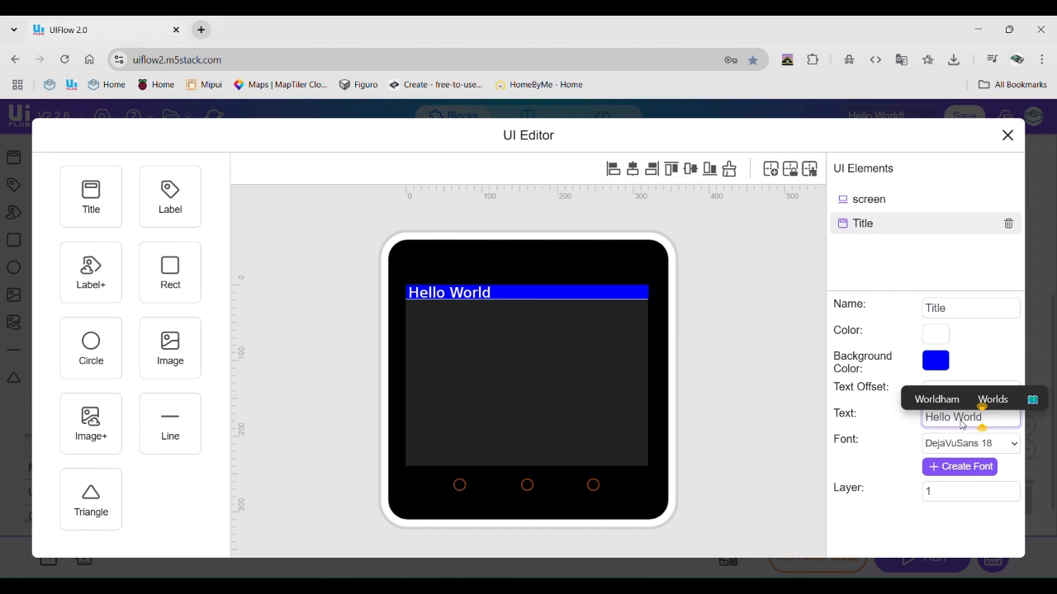
text(!)
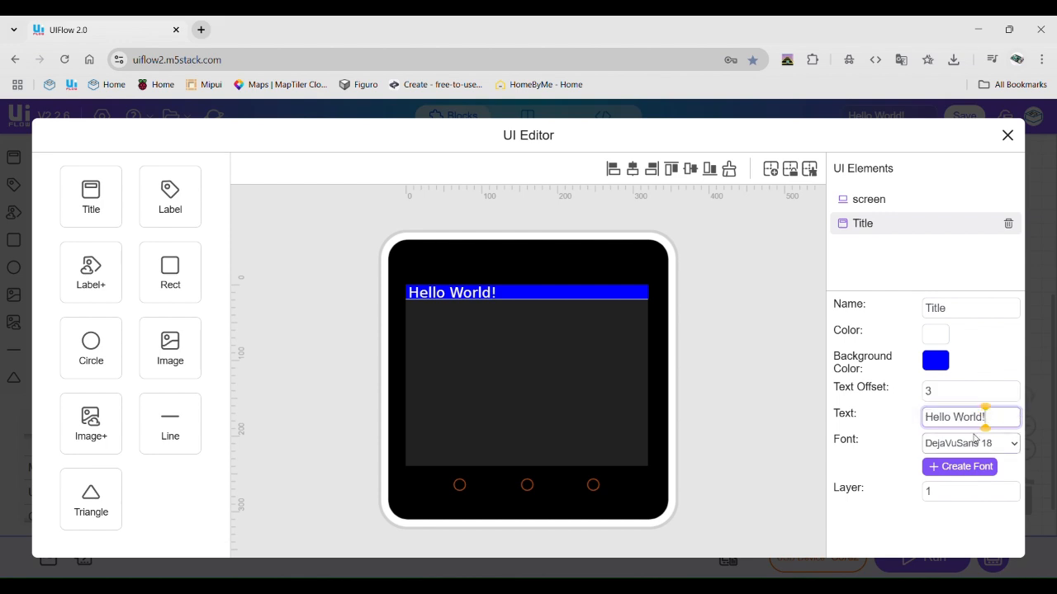
Set the title font to DejaVuSans 40 and raise its text offset to 30
click(970, 442)
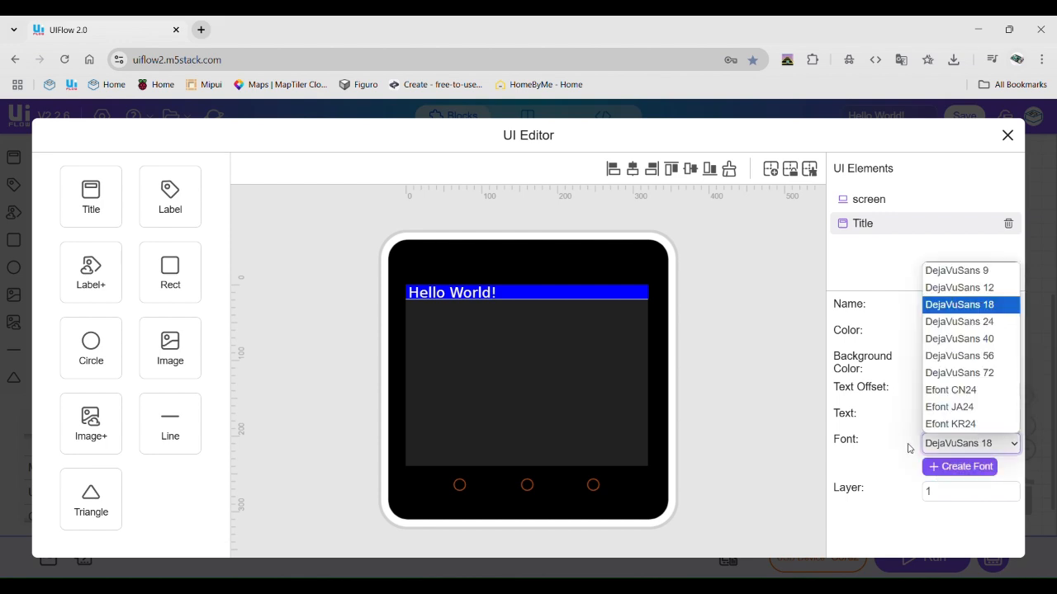
click(960, 373)
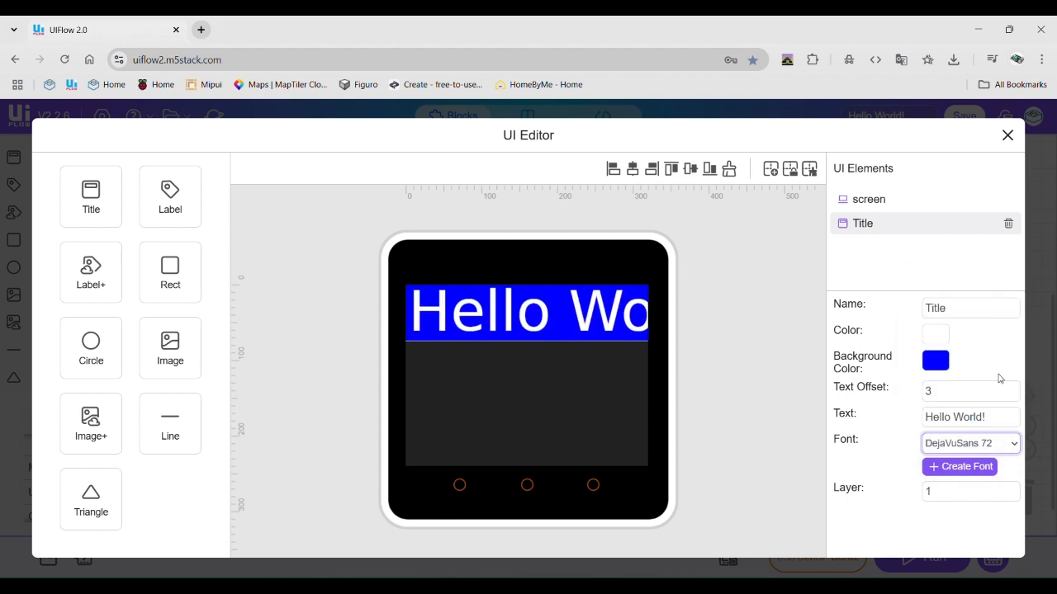
click(971, 442)
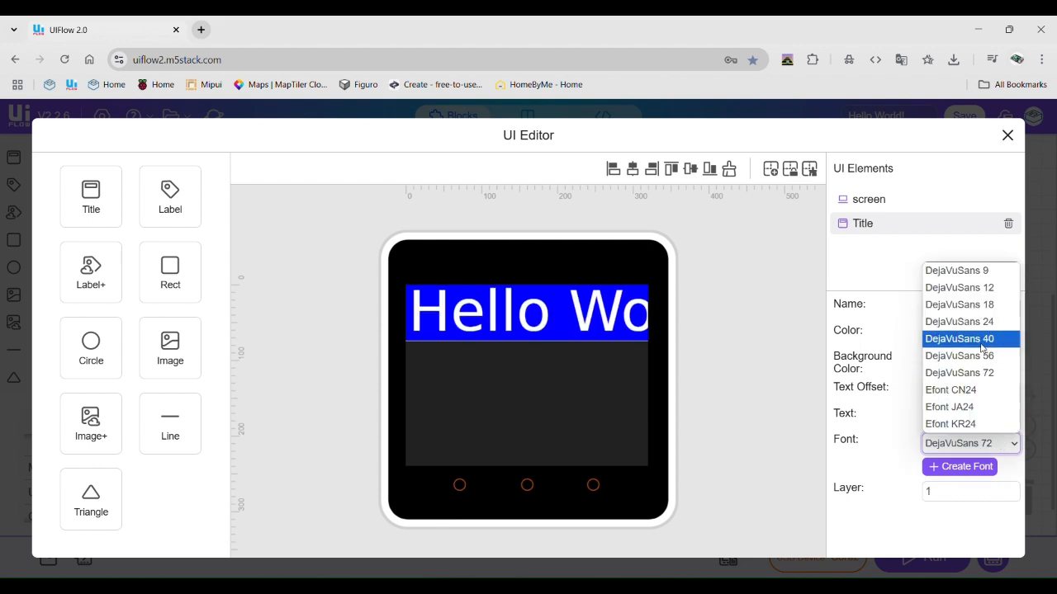
click(959, 338)
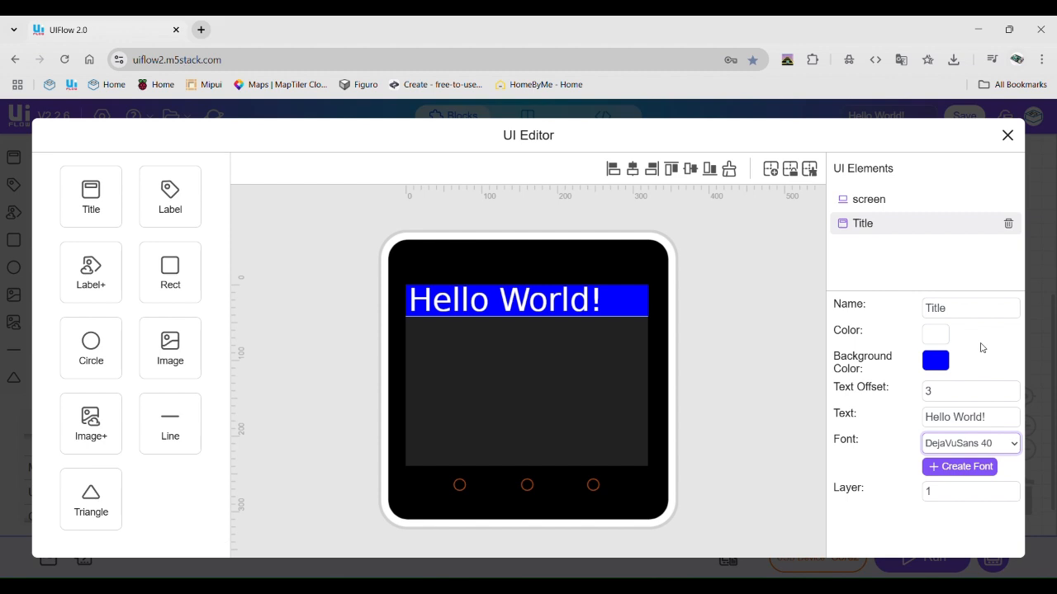
mouse_move(978, 365)
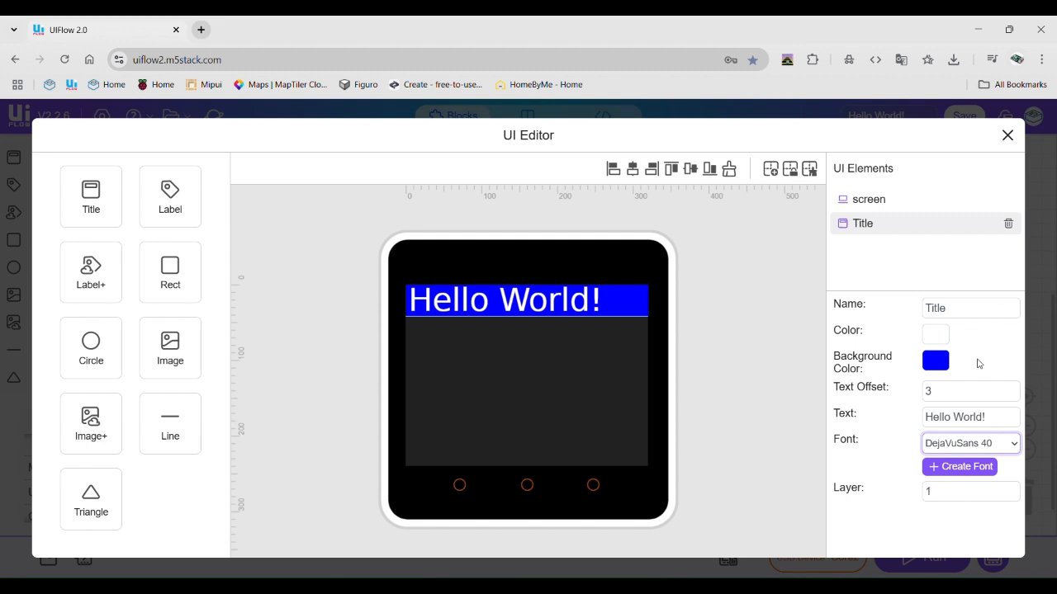
click(1013, 387)
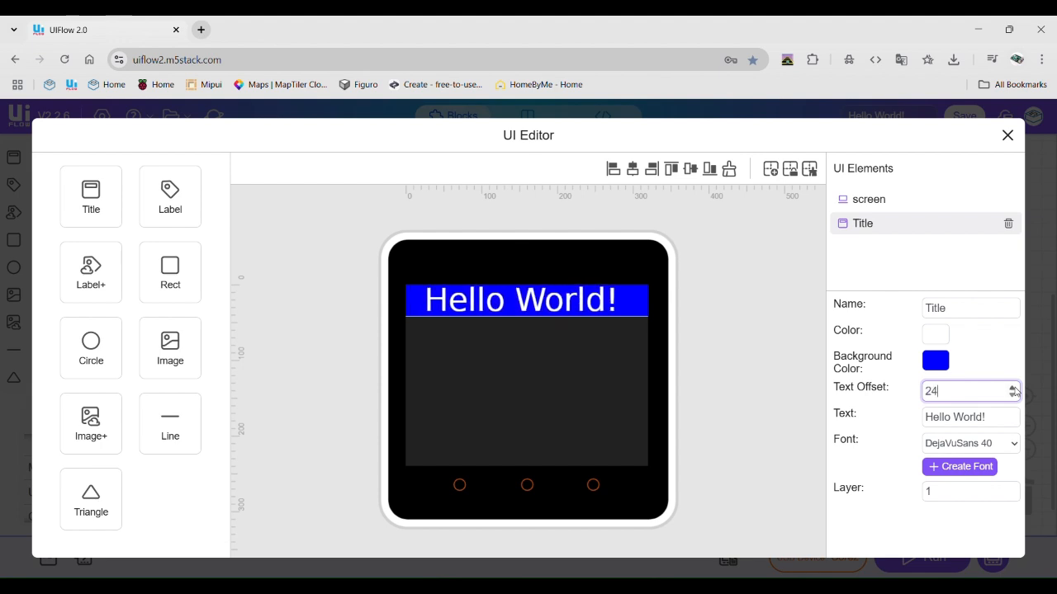
click(1014, 388)
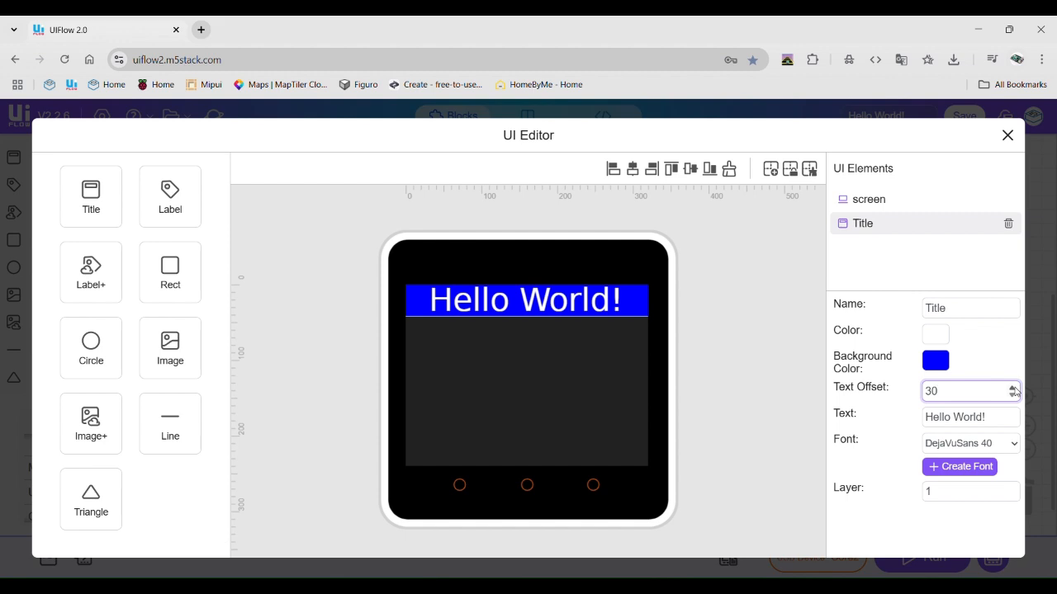
click(970, 390)
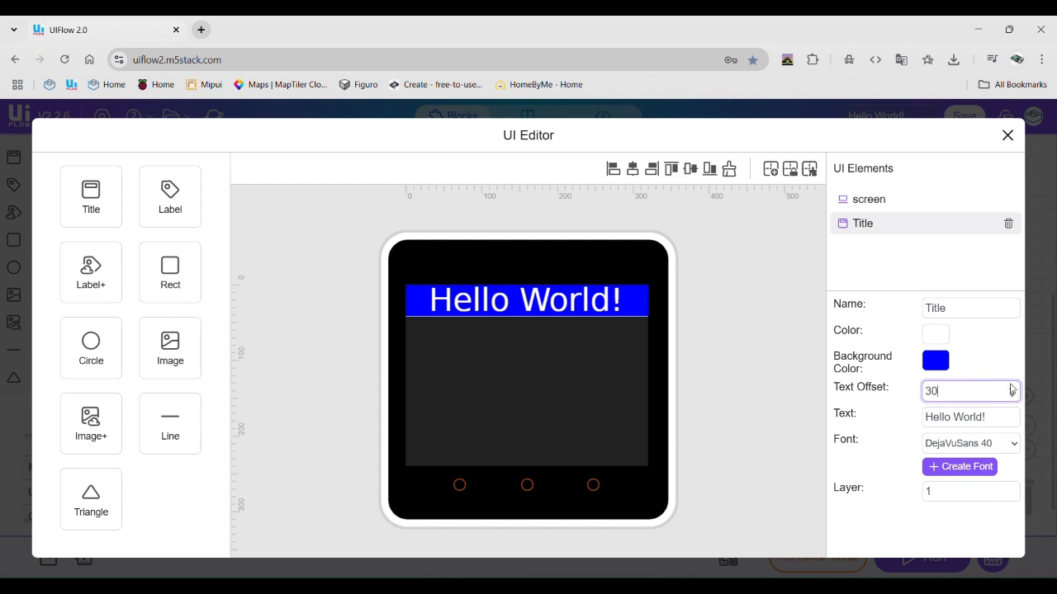
Give the title a red background colour and leave the UI editor
click(935, 360)
text(#ff0000)
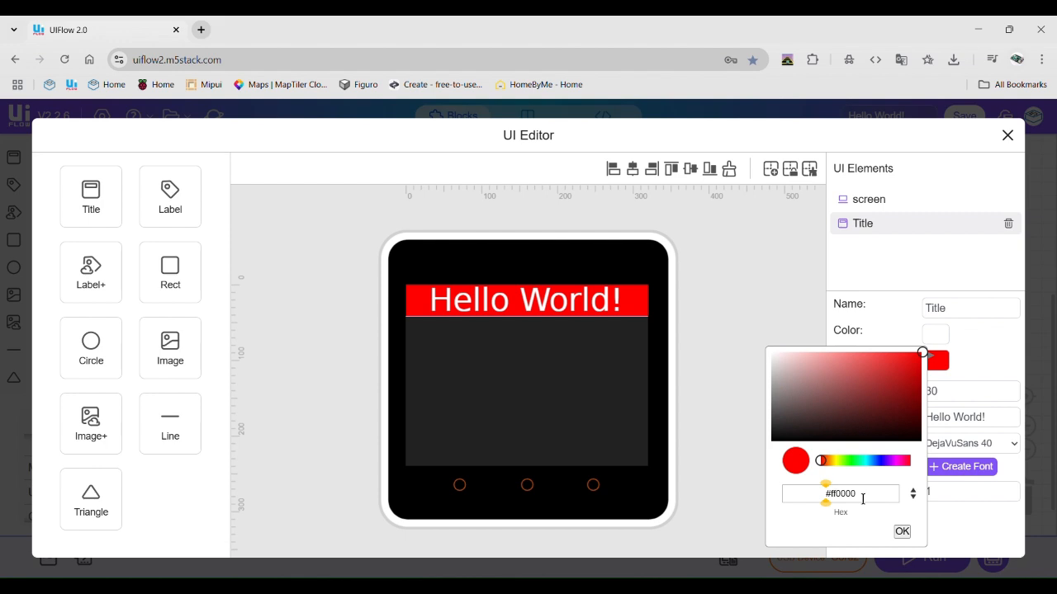
click(901, 532)
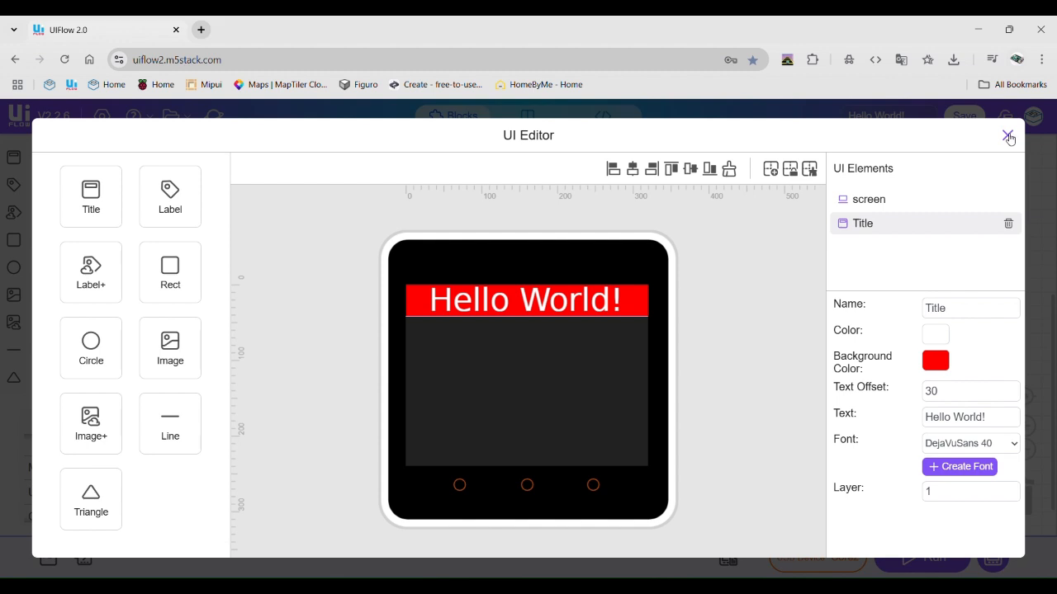
click(1007, 135)
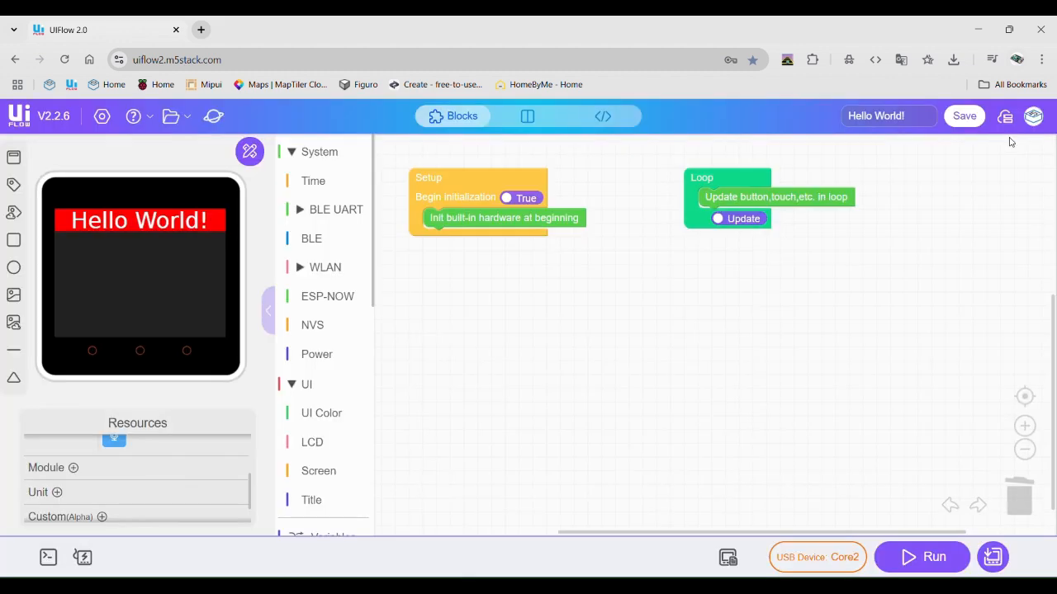
Place a 'Set Title text' block in Setup with the text 'Hello World!'
click(307, 383)
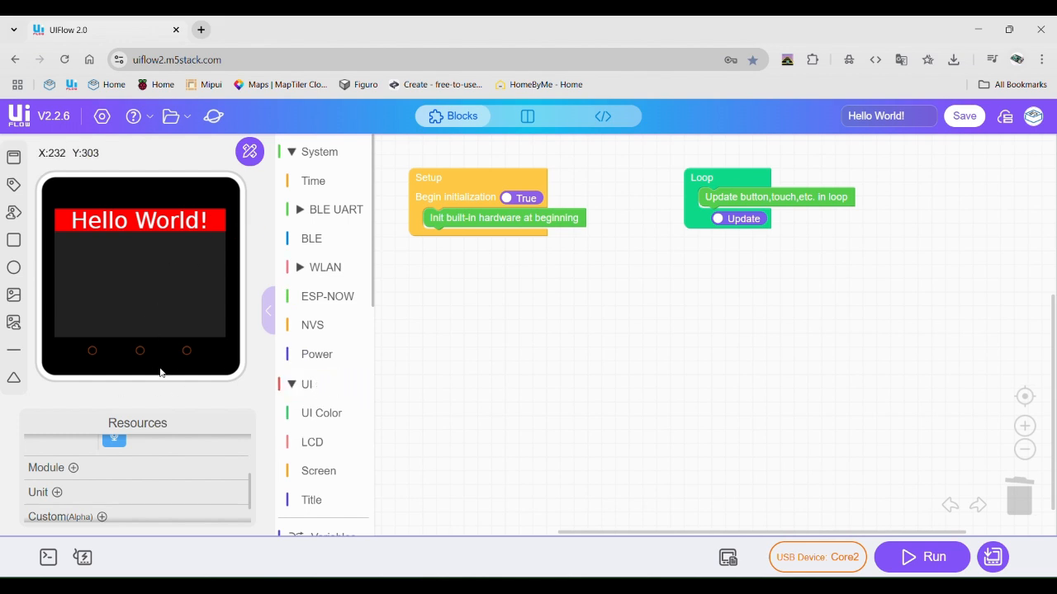
mouse_move(296, 357)
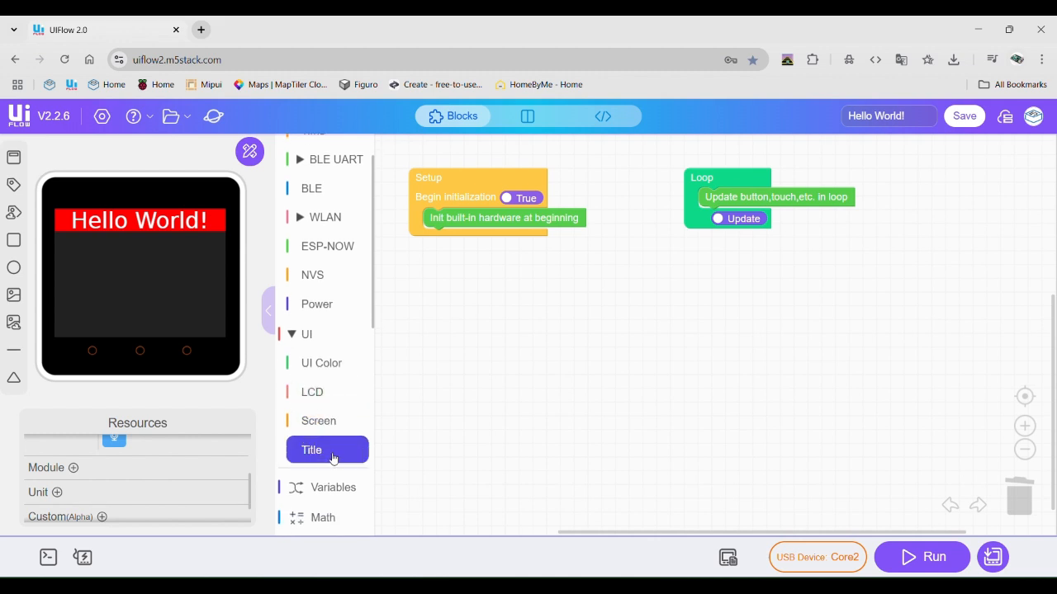
click(310, 449)
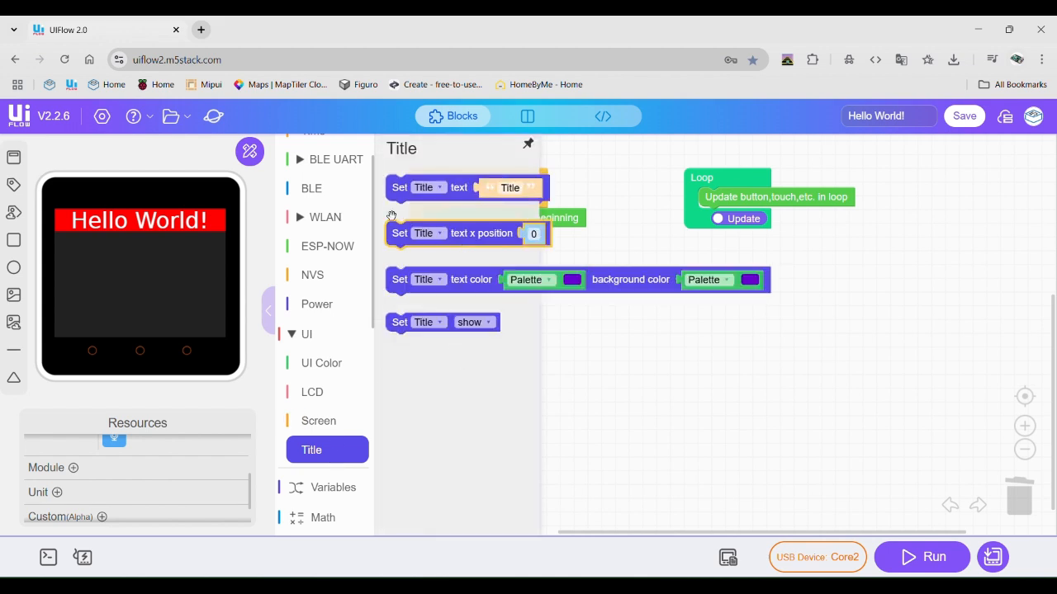
mouse_move(439, 258)
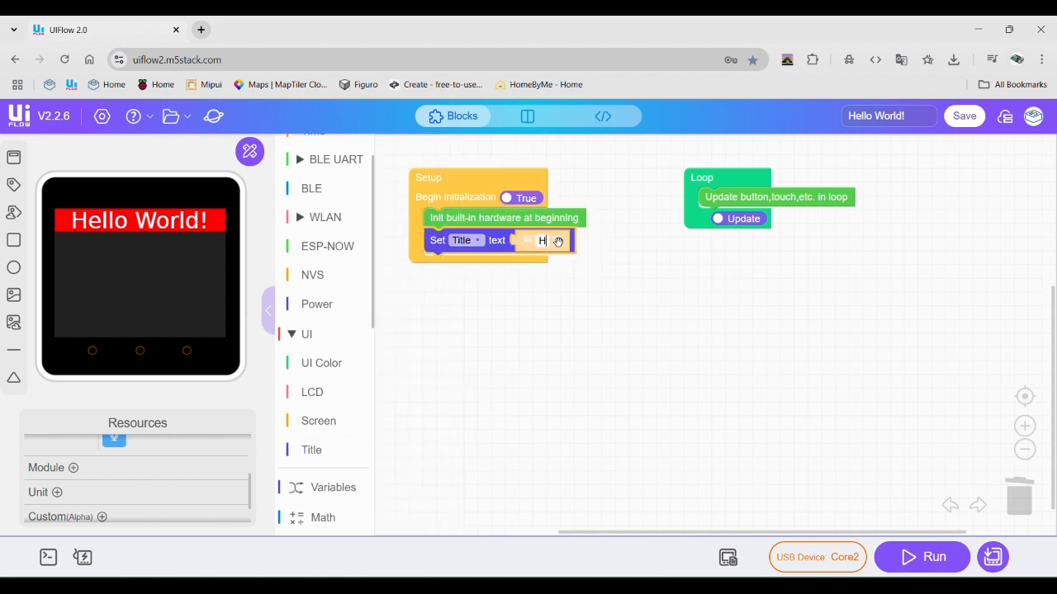
text(Hello World!)
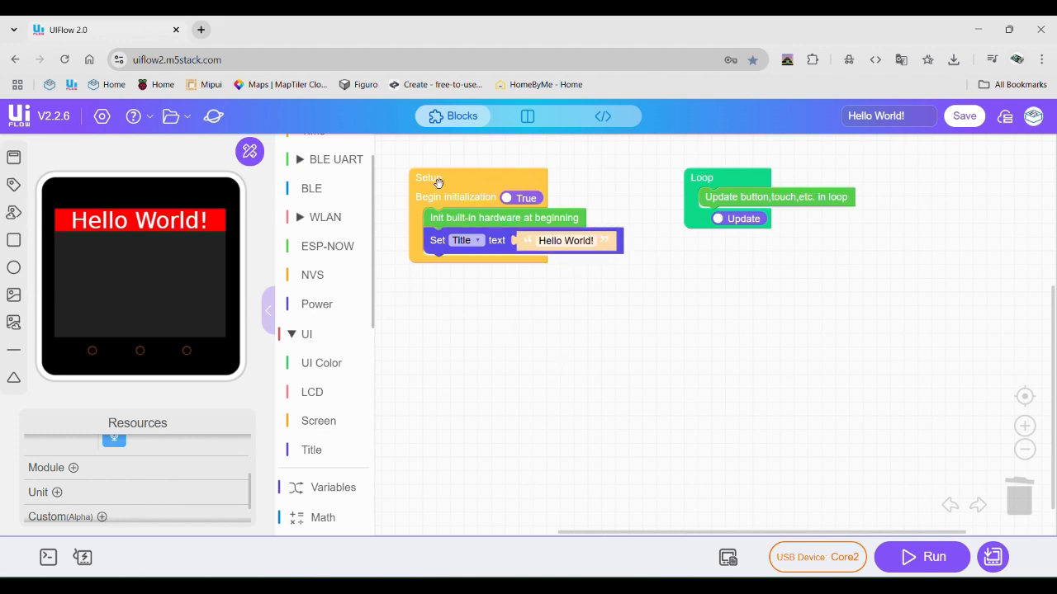
mouse_move(152, 222)
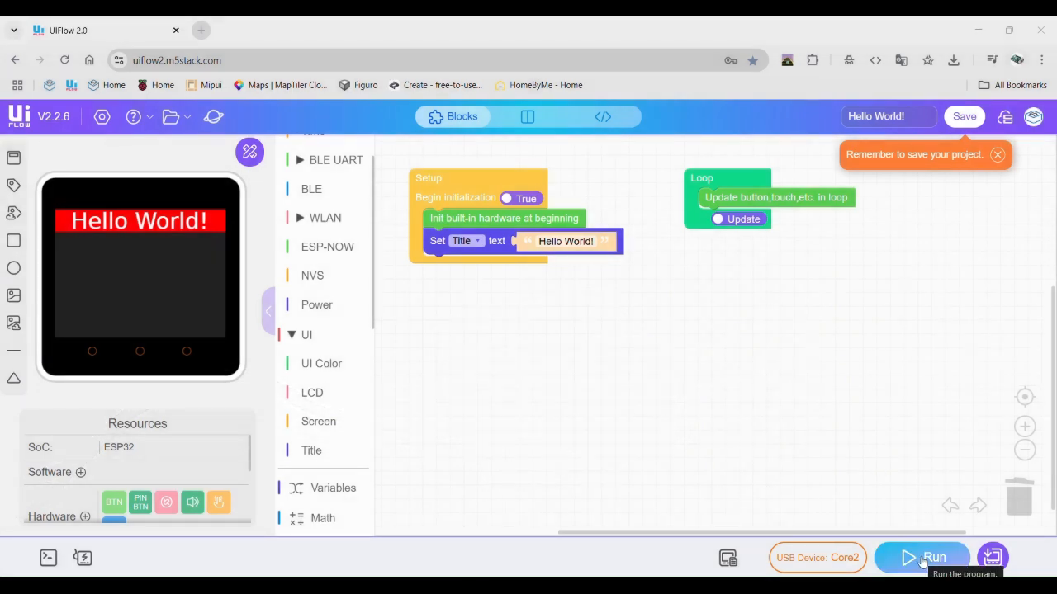
Run the program and connect the web terminal over USB Single Serial (COM4)
click(934, 558)
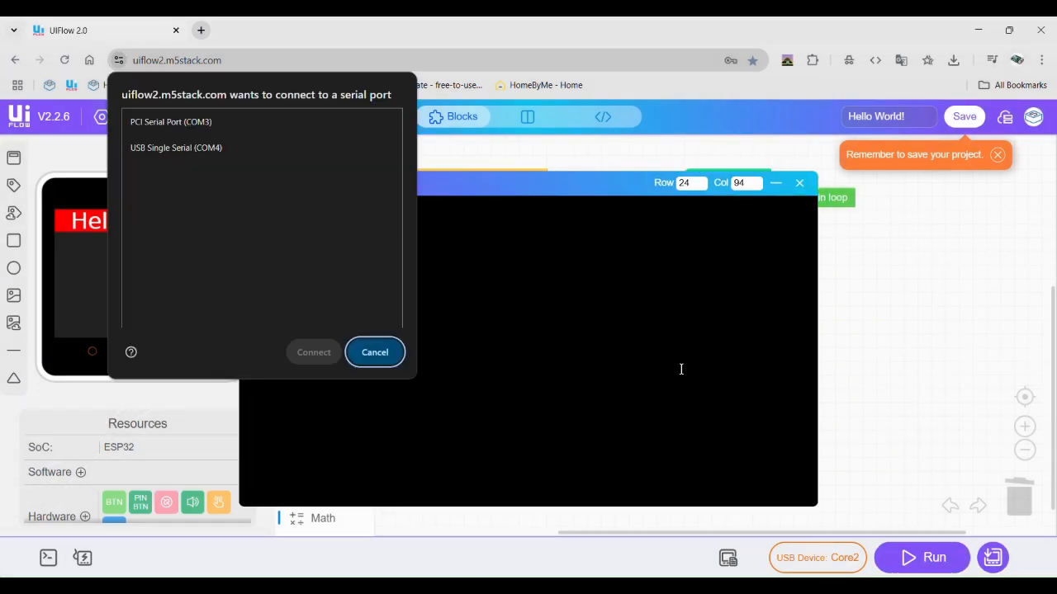
mouse_move(175, 141)
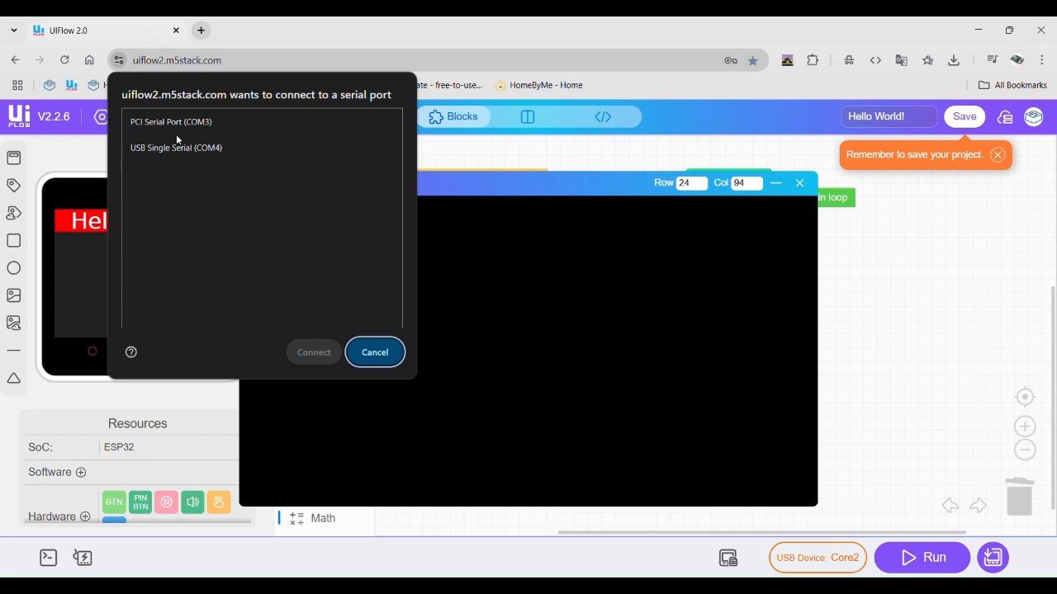
click(175, 149)
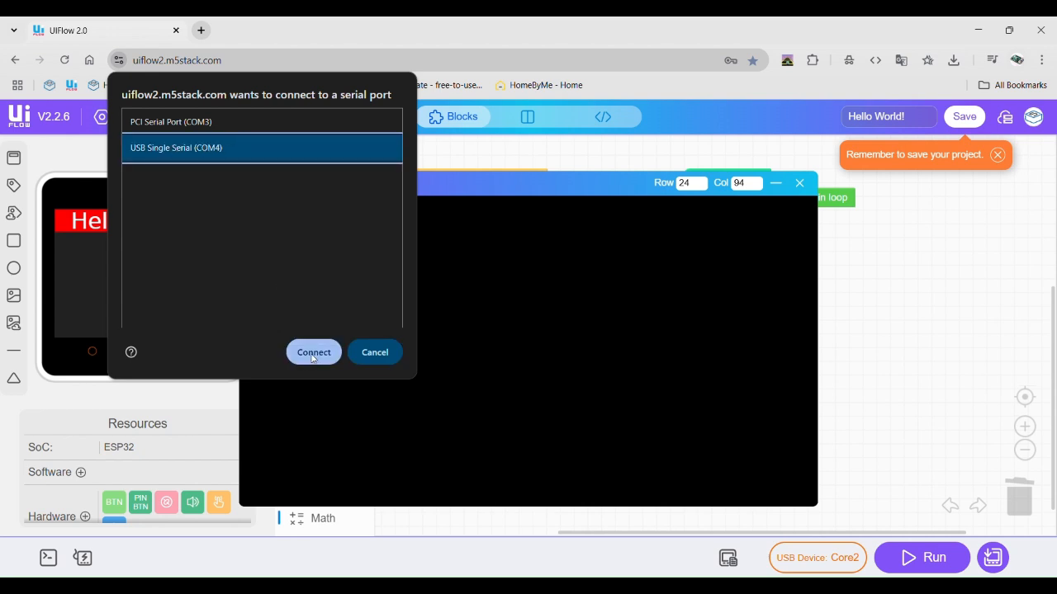
click(314, 351)
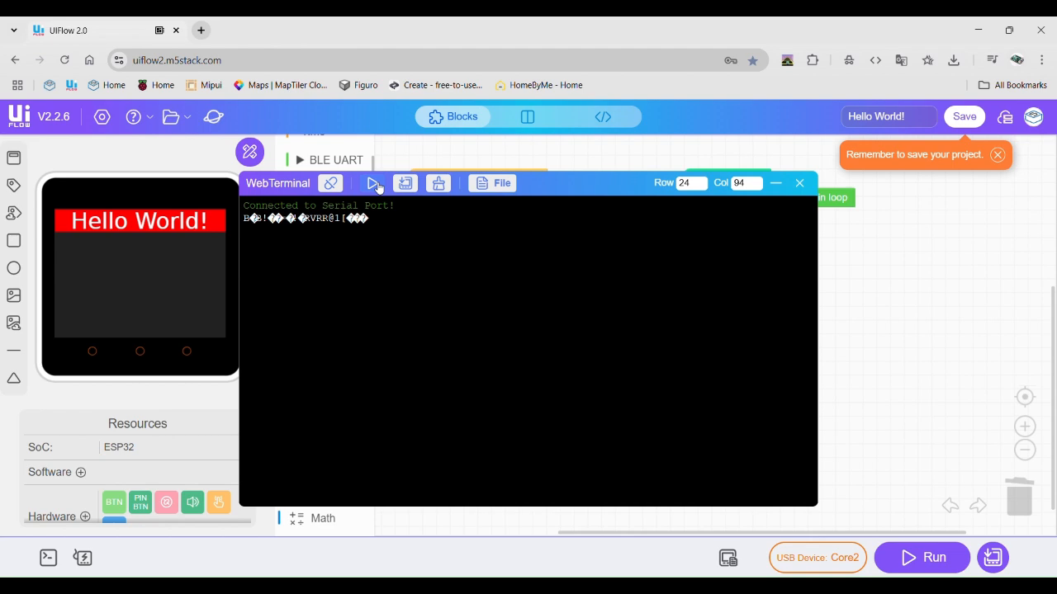
Run the Hello World program on the Core2, then download it to the device
click(373, 181)
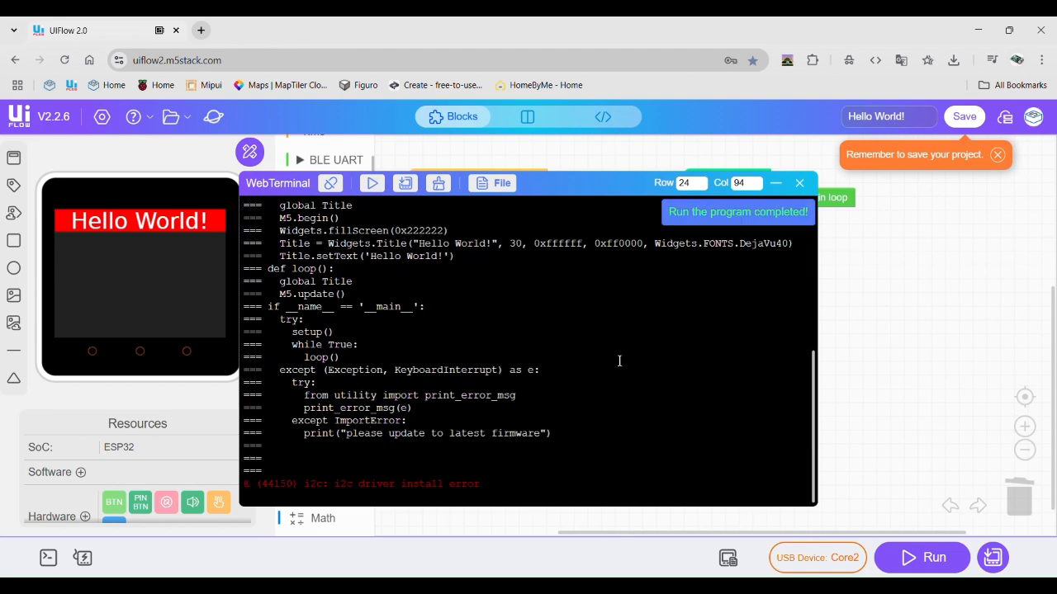
mouse_move(613, 403)
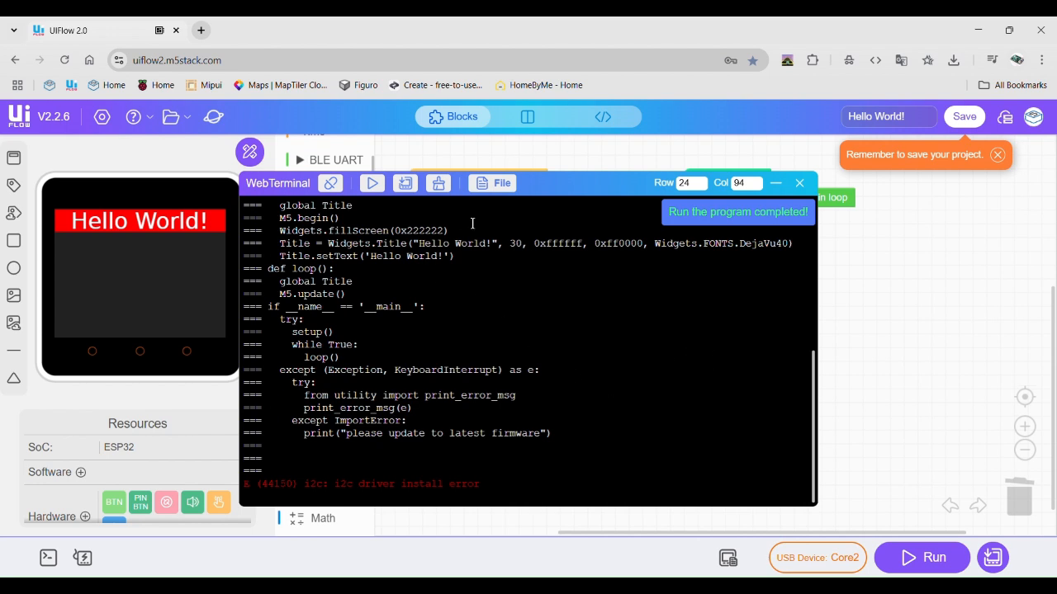
mouse_move(520, 264)
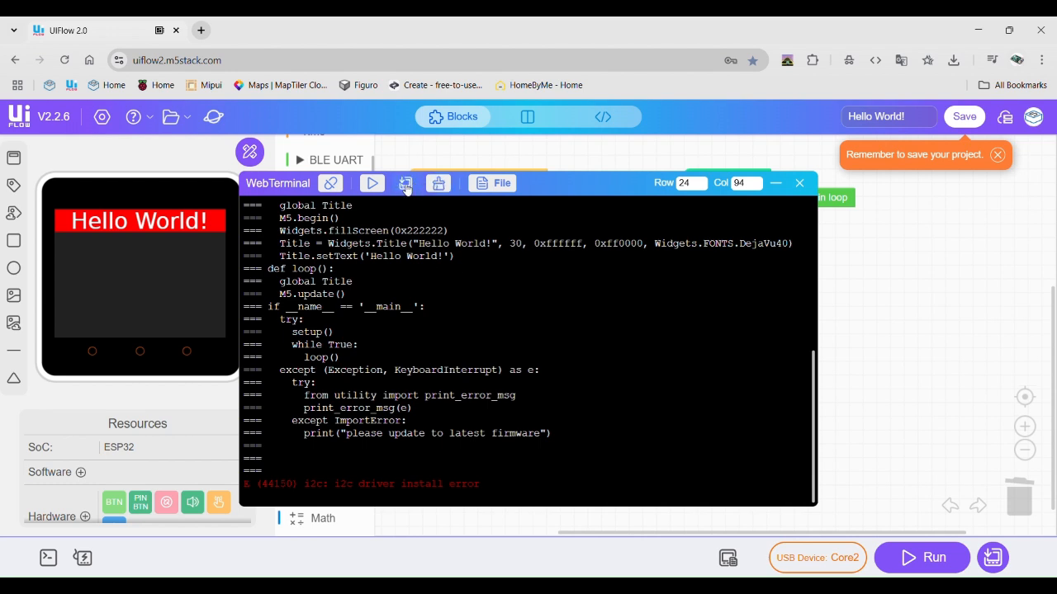
click(405, 183)
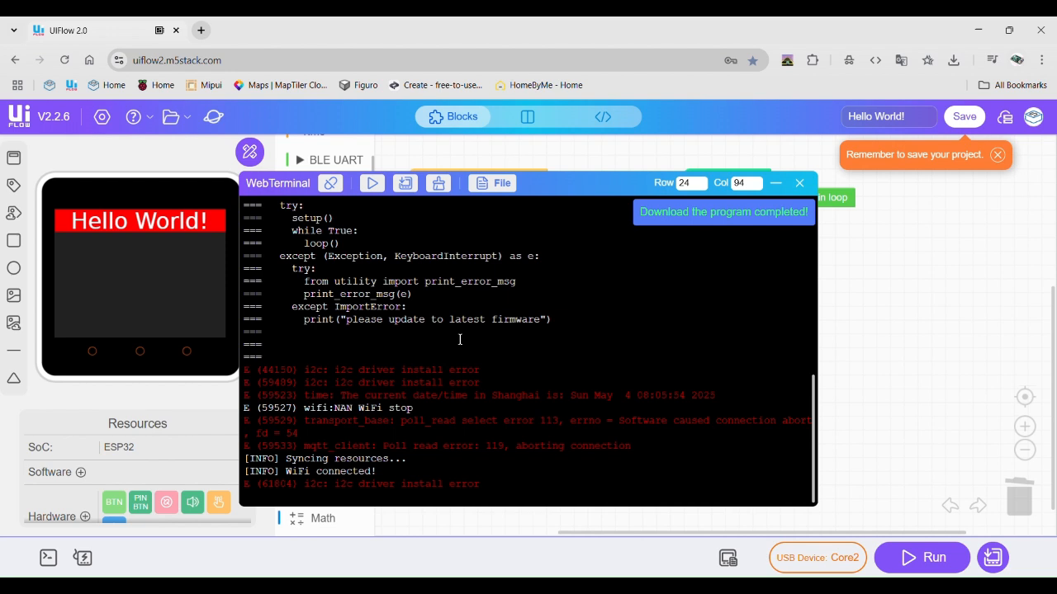
mouse_move(515, 347)
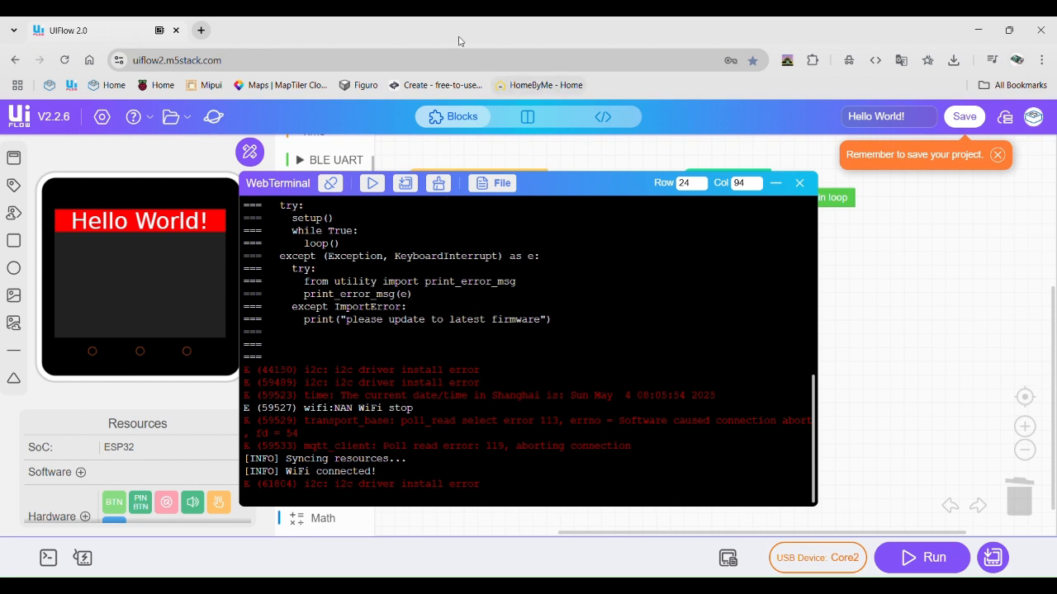
mouse_move(380, 306)
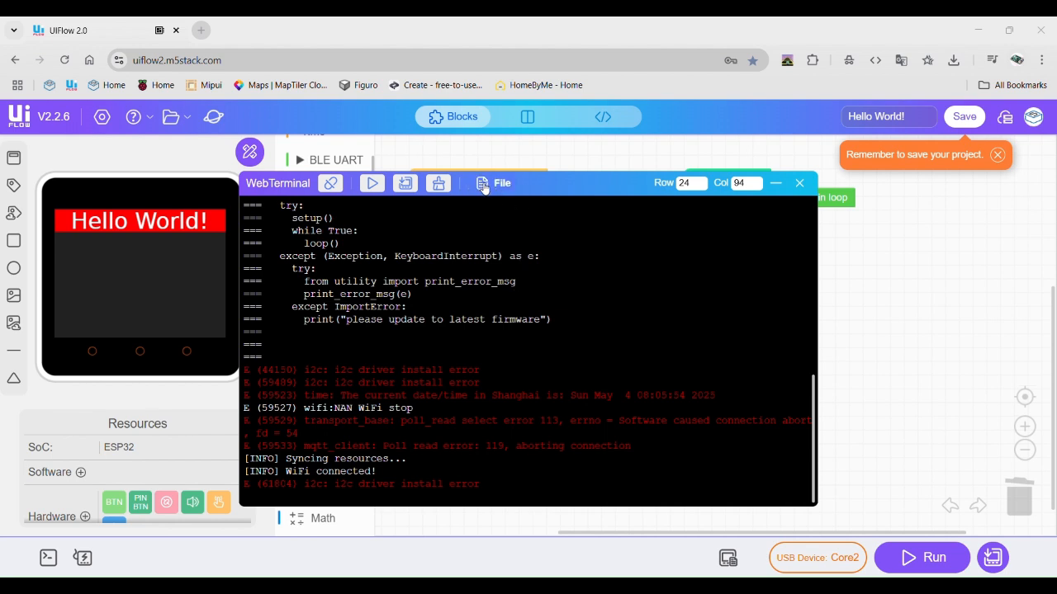
Browse the device files into the /flash/res/img folder
click(492, 182)
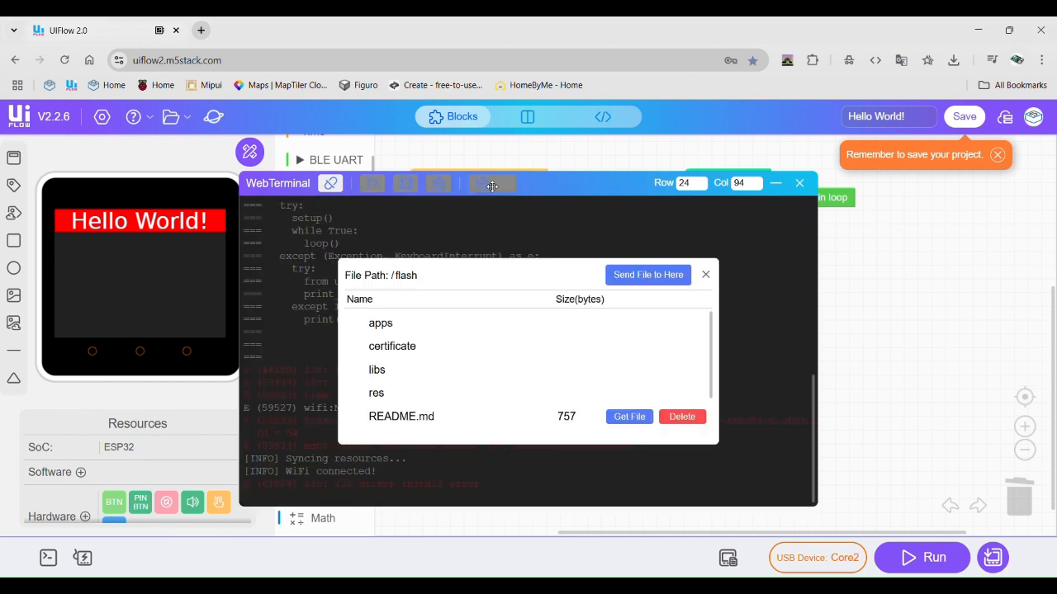
scroll(down, 3)
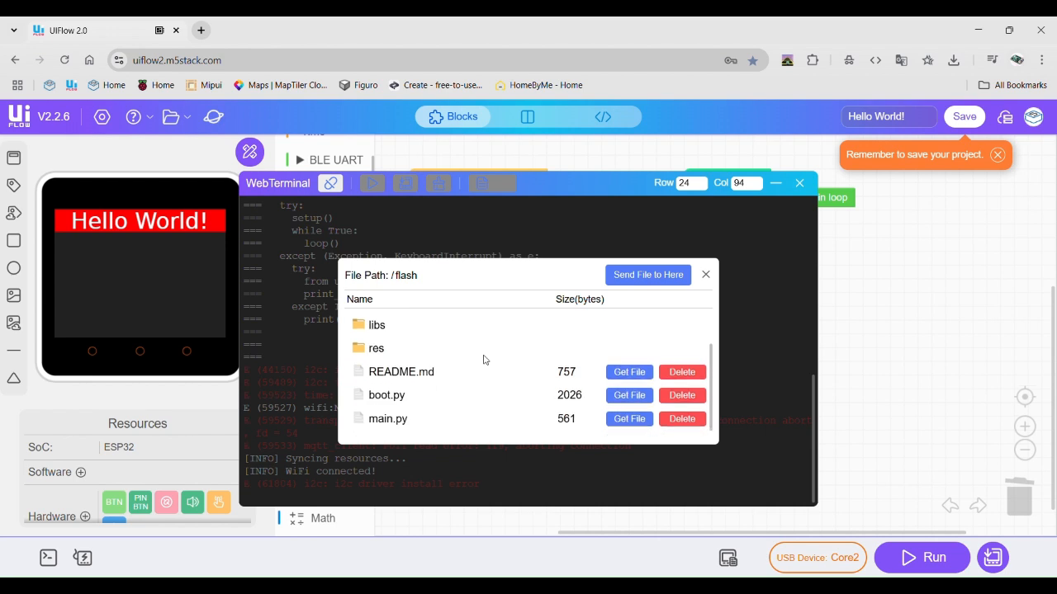
scroll(up, 3)
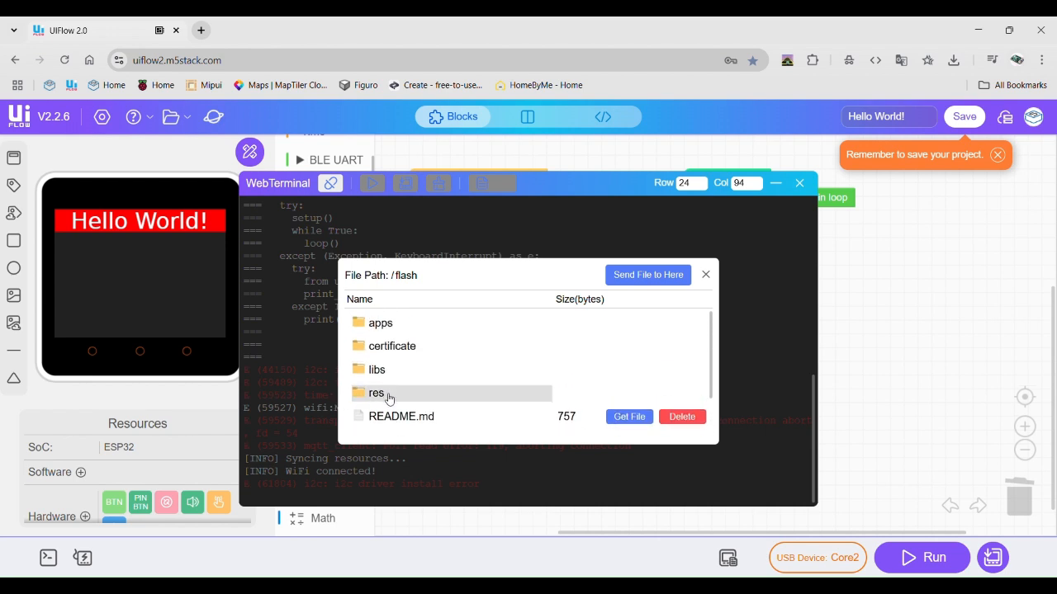
double_click(376, 393)
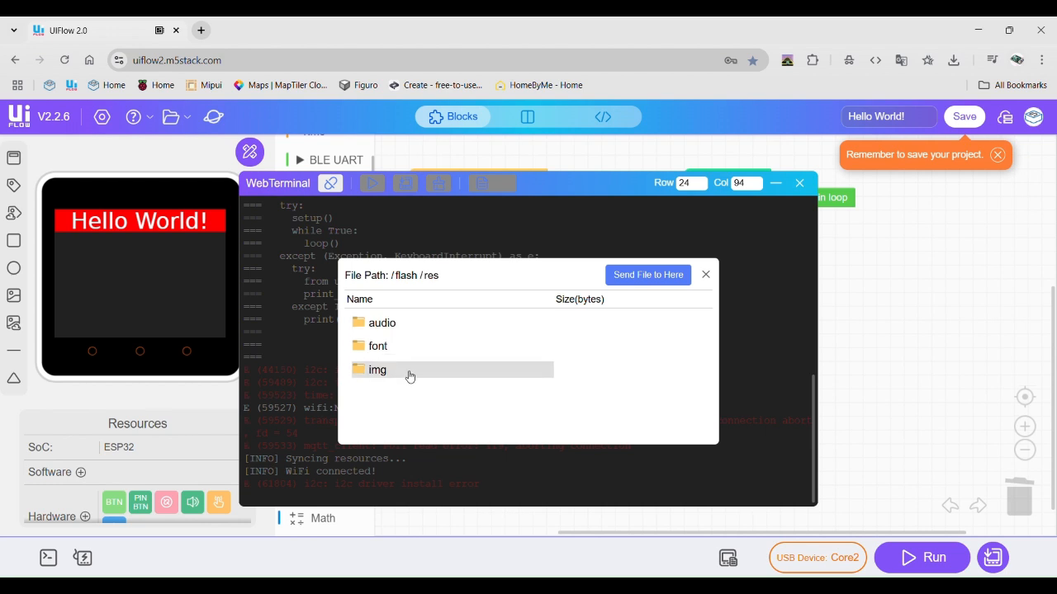
double_click(376, 369)
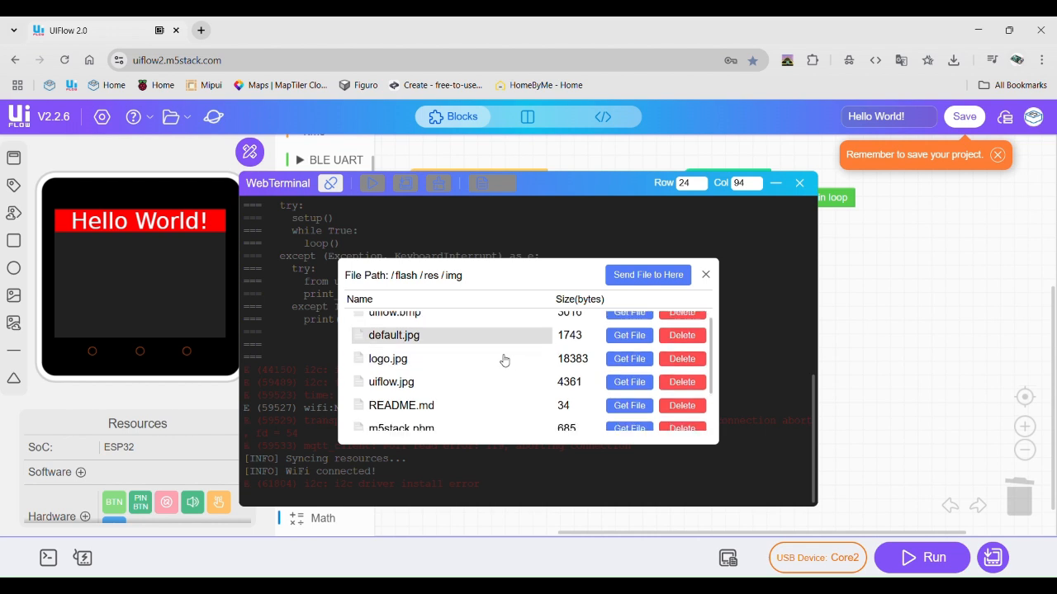
scroll(down, 3)
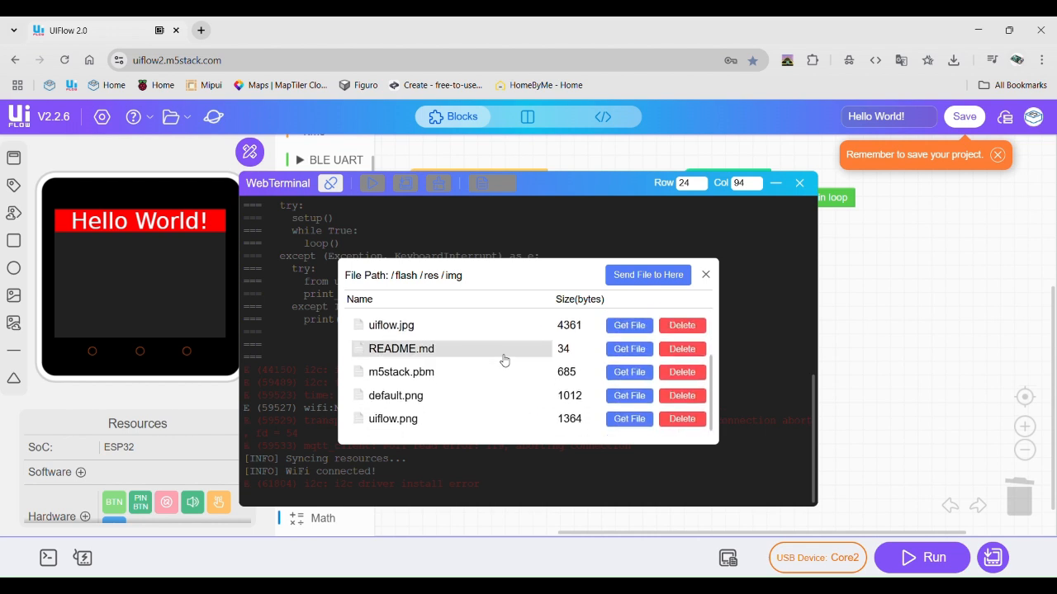
scroll(up, 3)
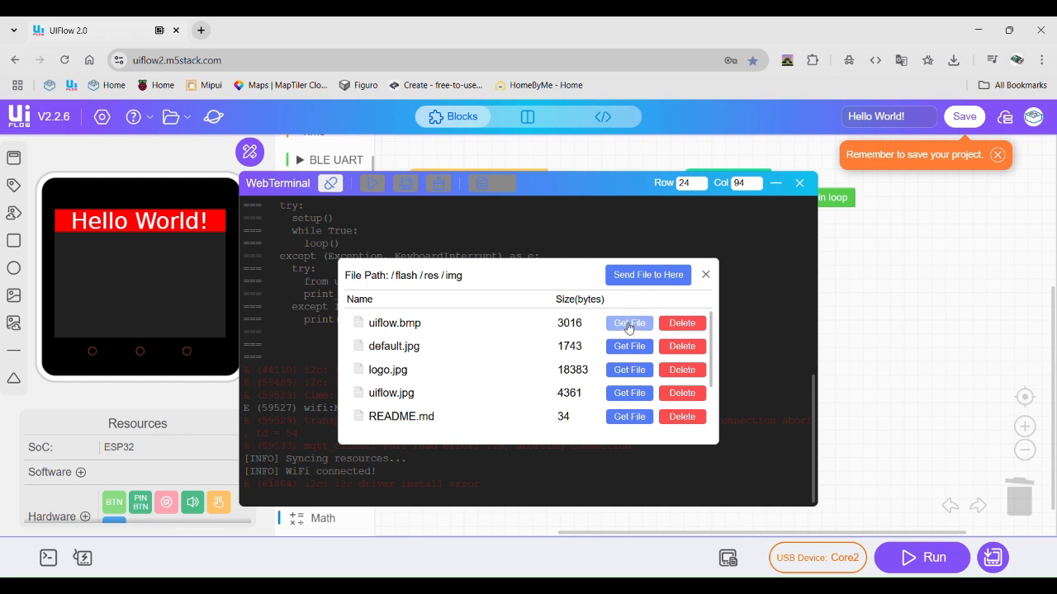
Fetch and preview uiflow.jpg, cancel the preview and close the web terminal
click(681, 322)
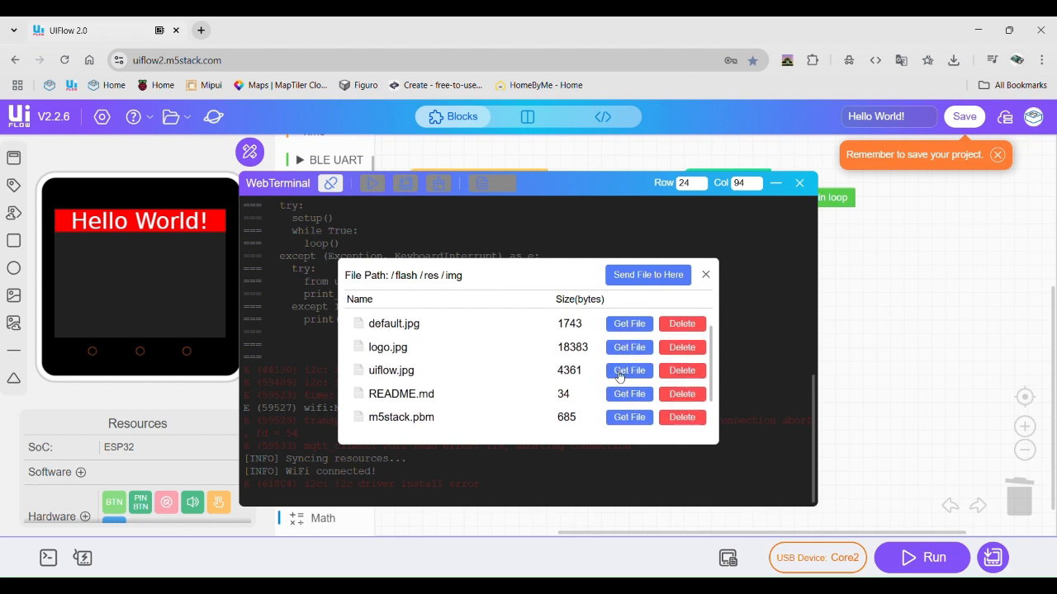
click(628, 370)
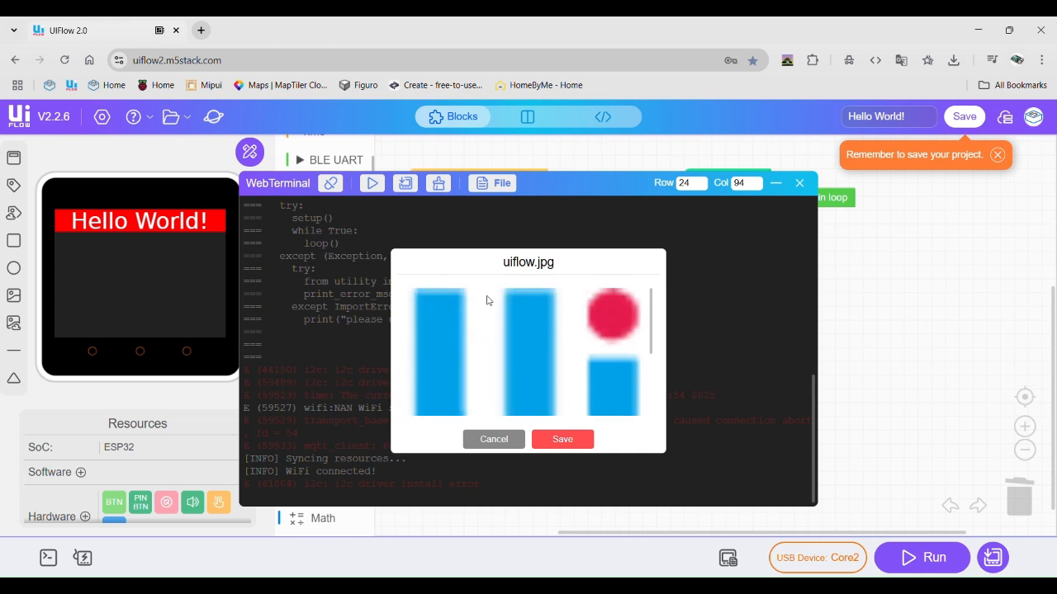
mouse_move(494, 439)
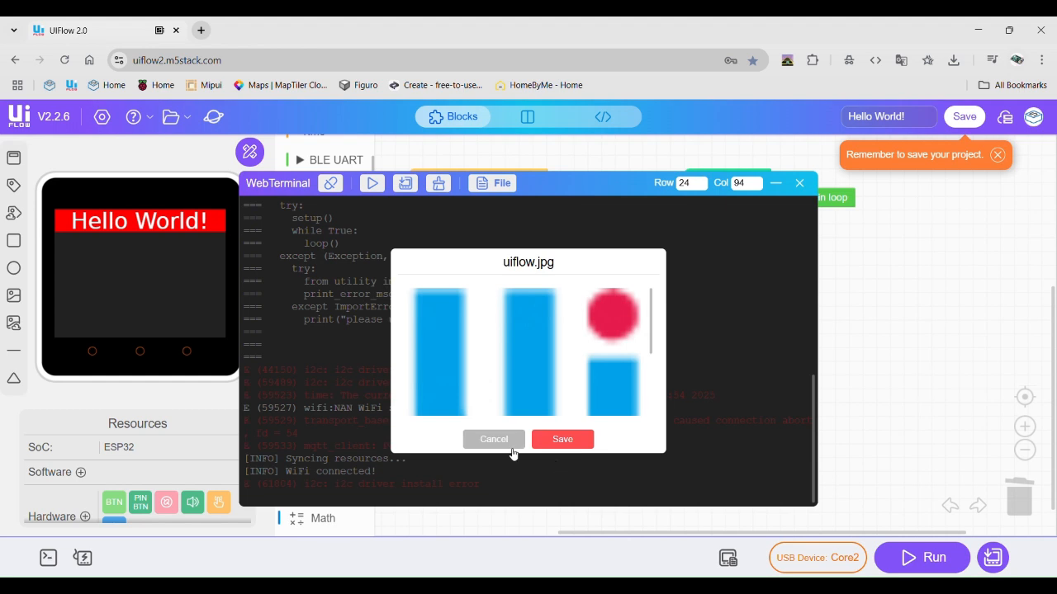
click(492, 439)
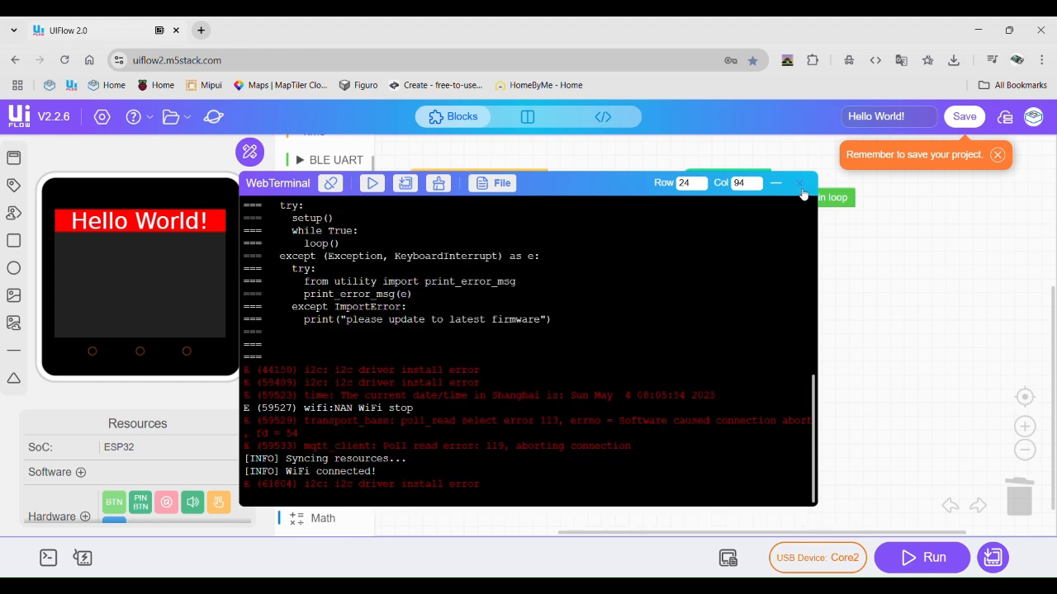
click(799, 181)
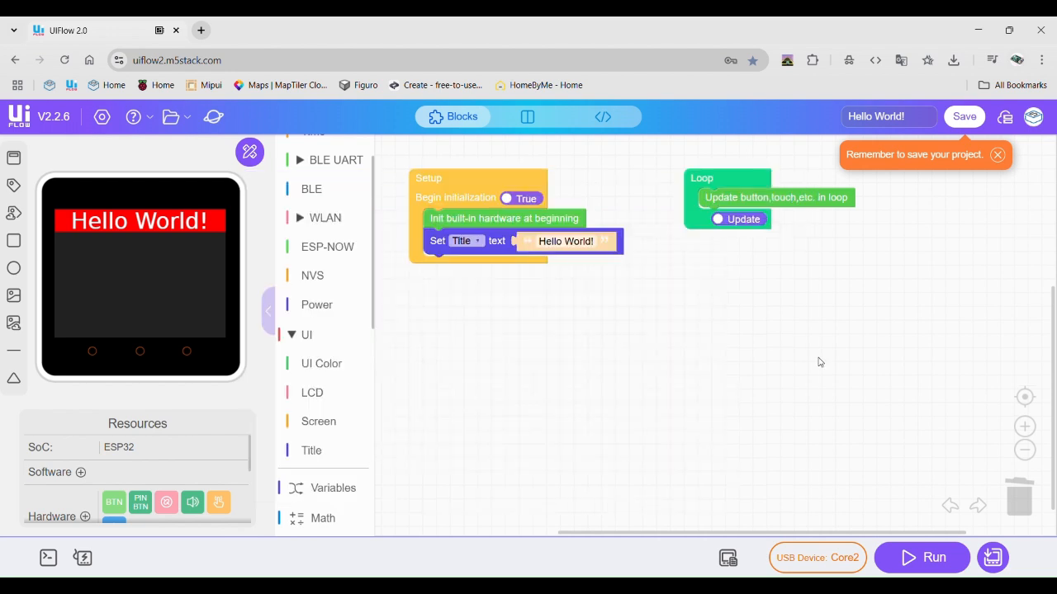